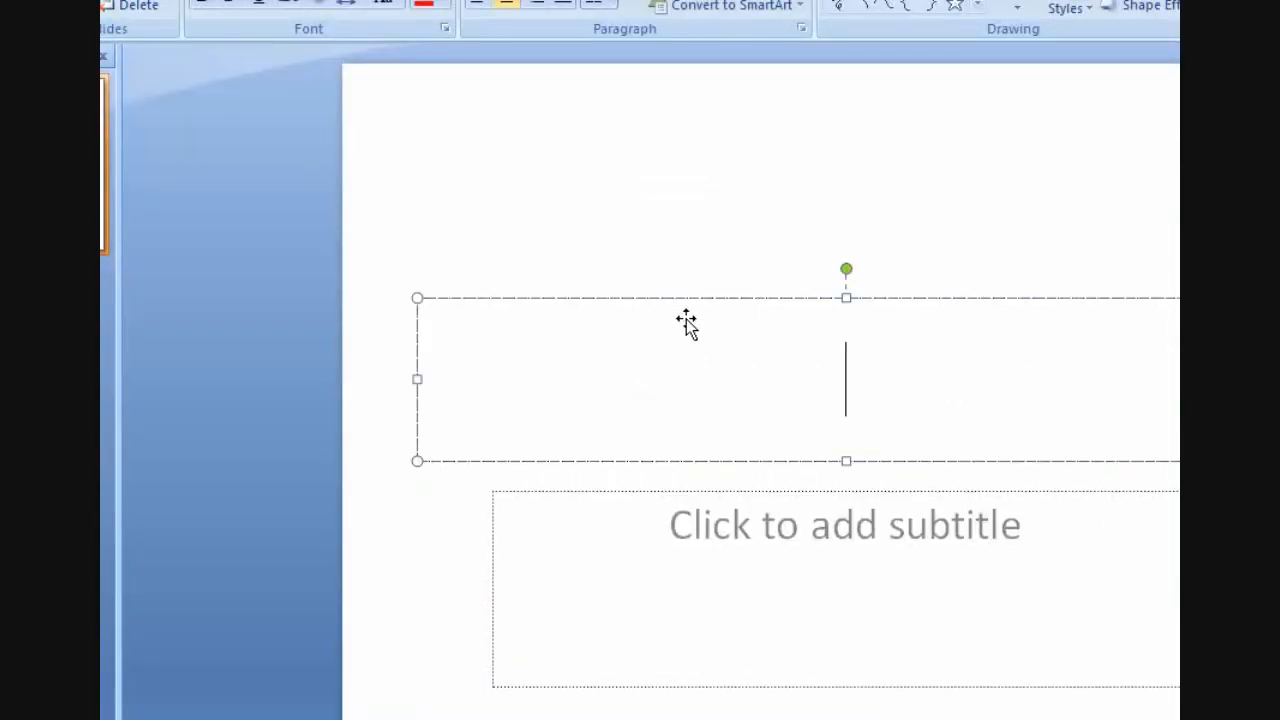
mouse_move(868, 302)
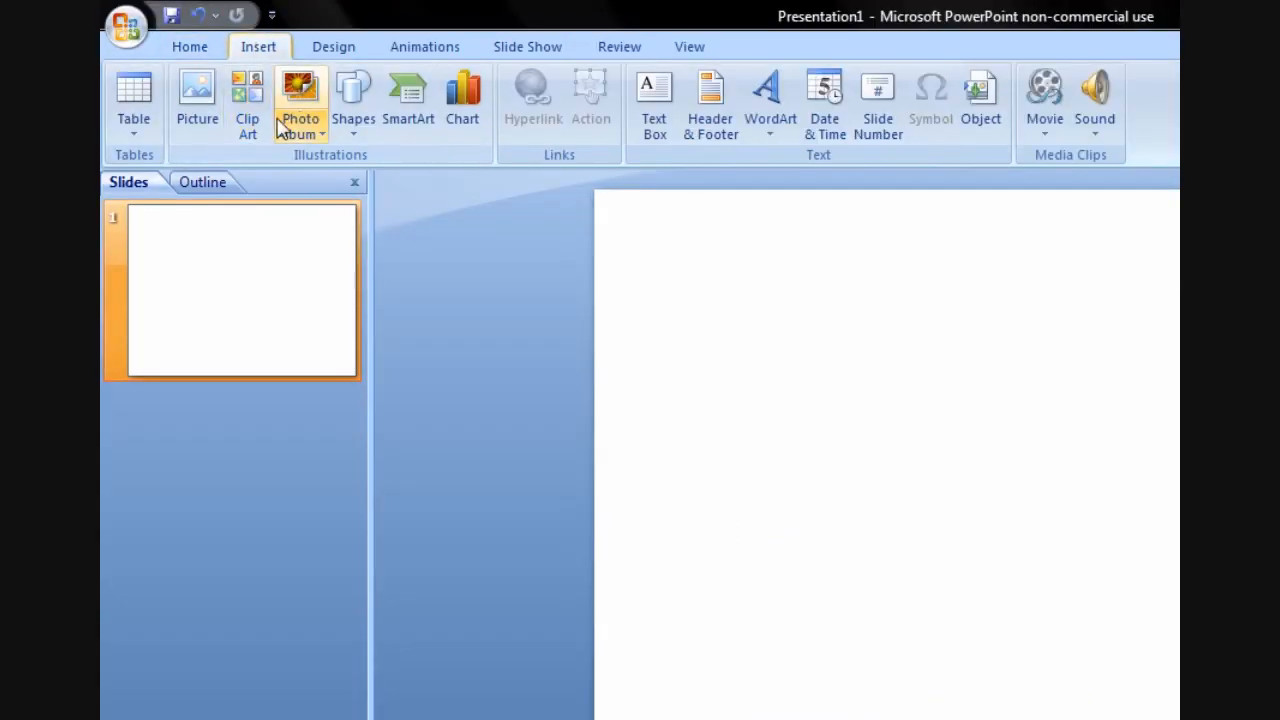
- Draw a blue circle on the emptied slide using the Oval shape
click(353, 100)
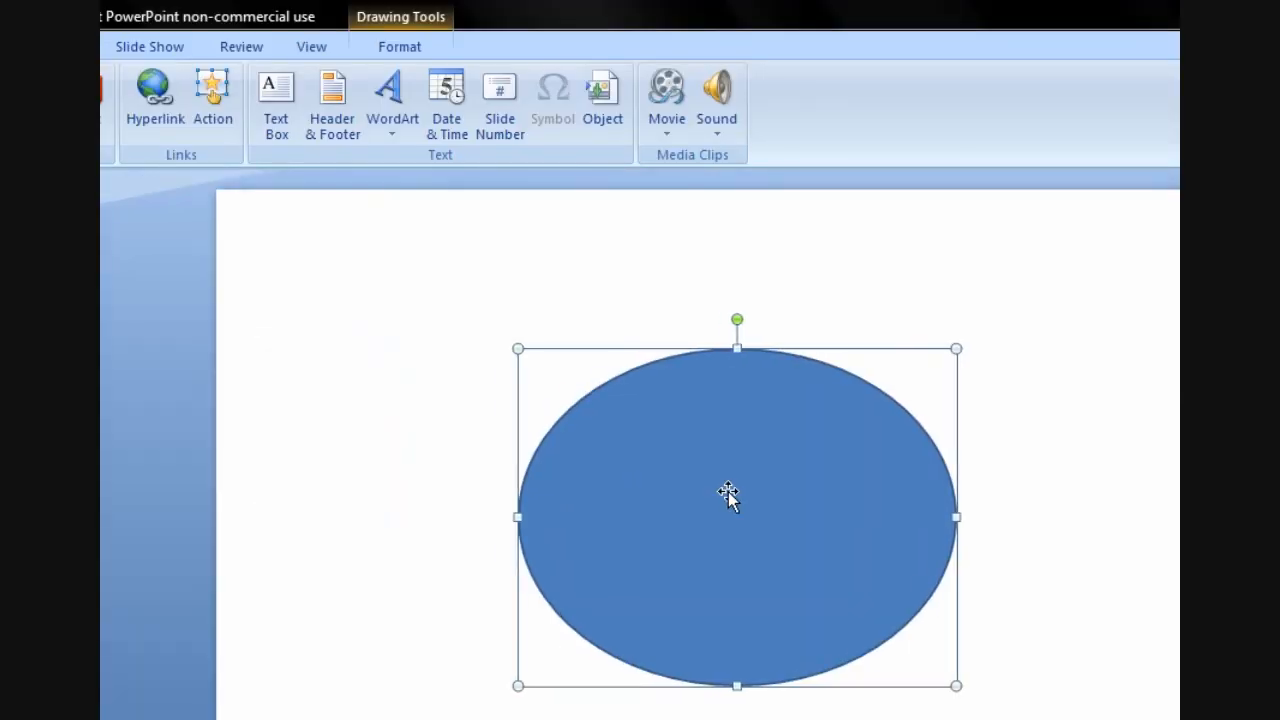
mouse_move(600, 503)
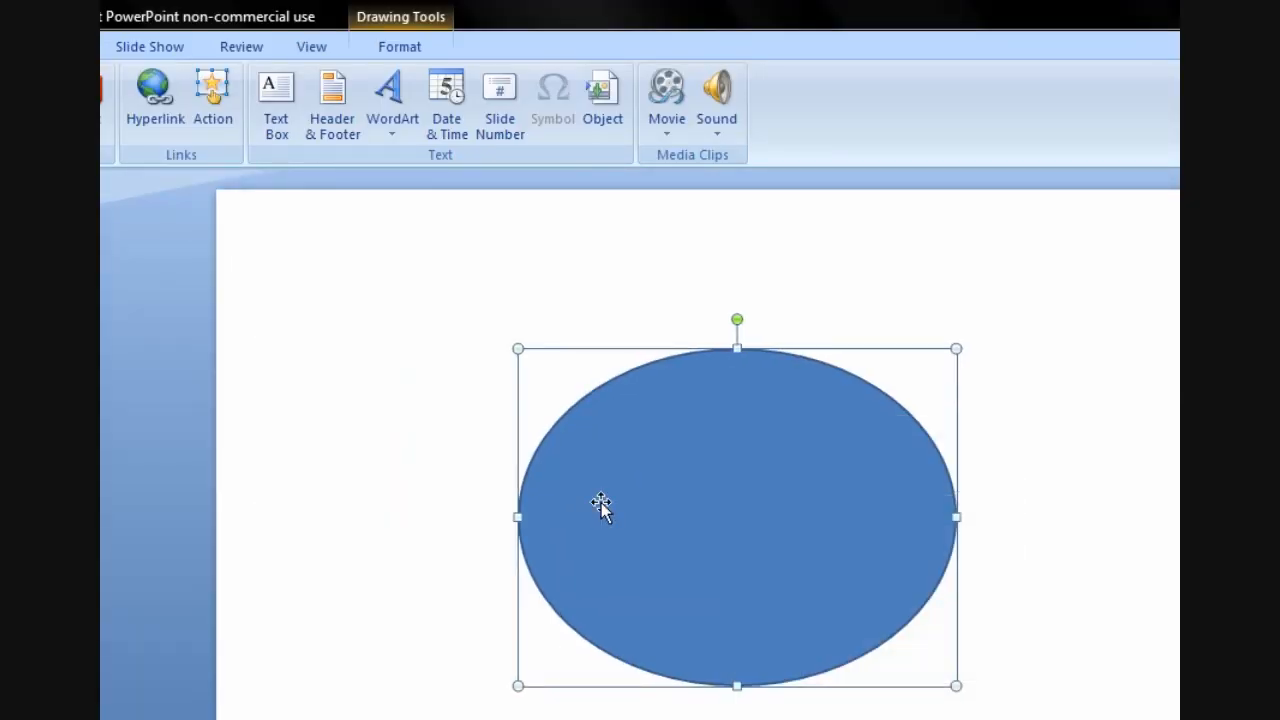
click(353, 100)
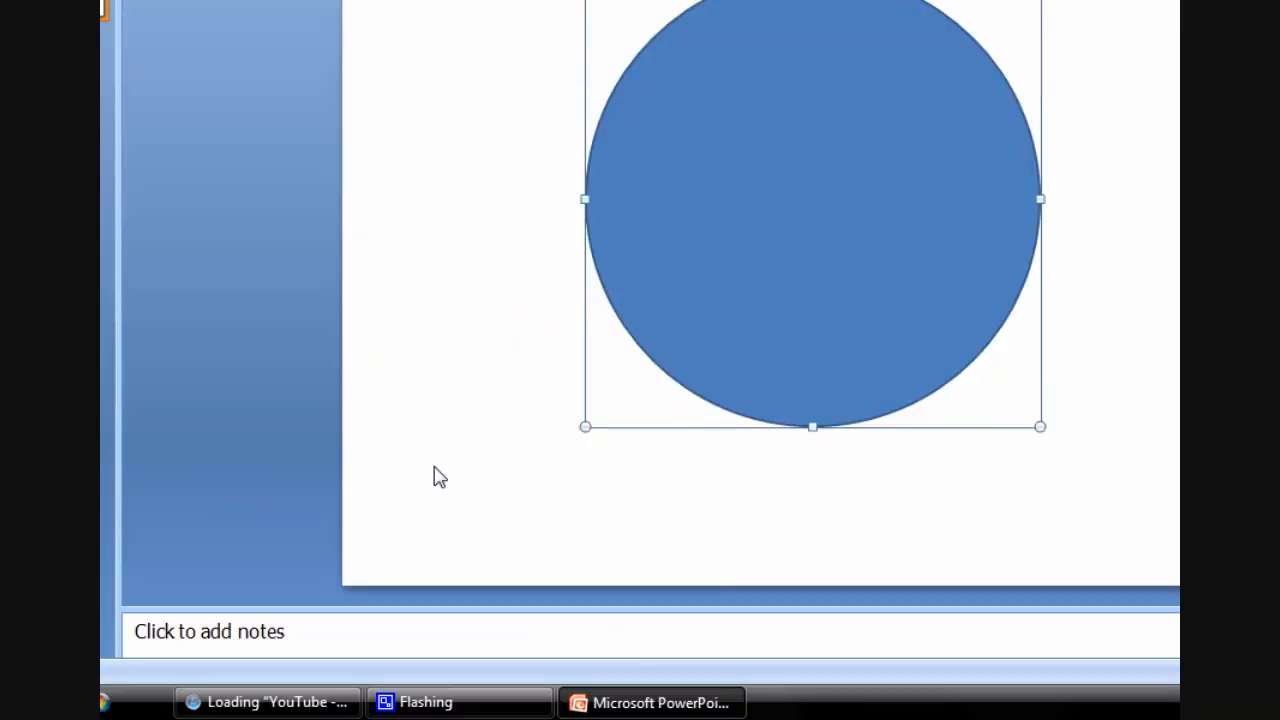
- Switch the circle's fill to a gradient in the Format Shape settings
right_click(812, 300)
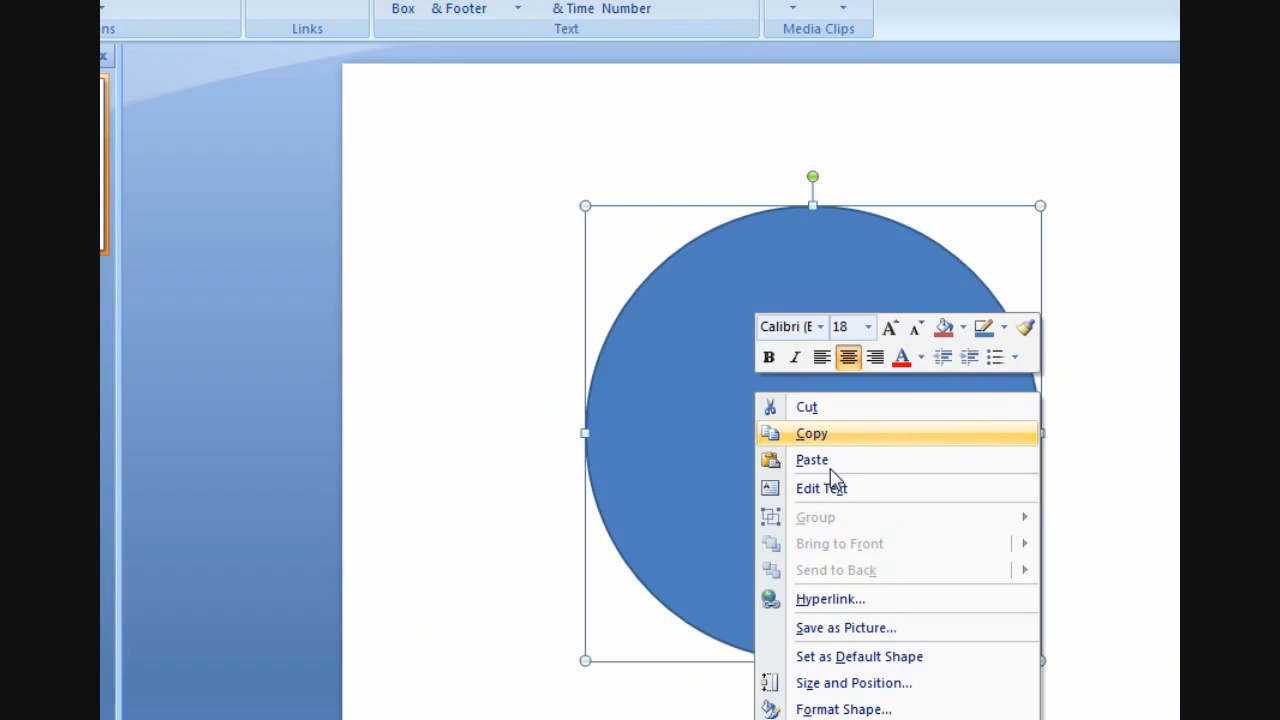
click(843, 708)
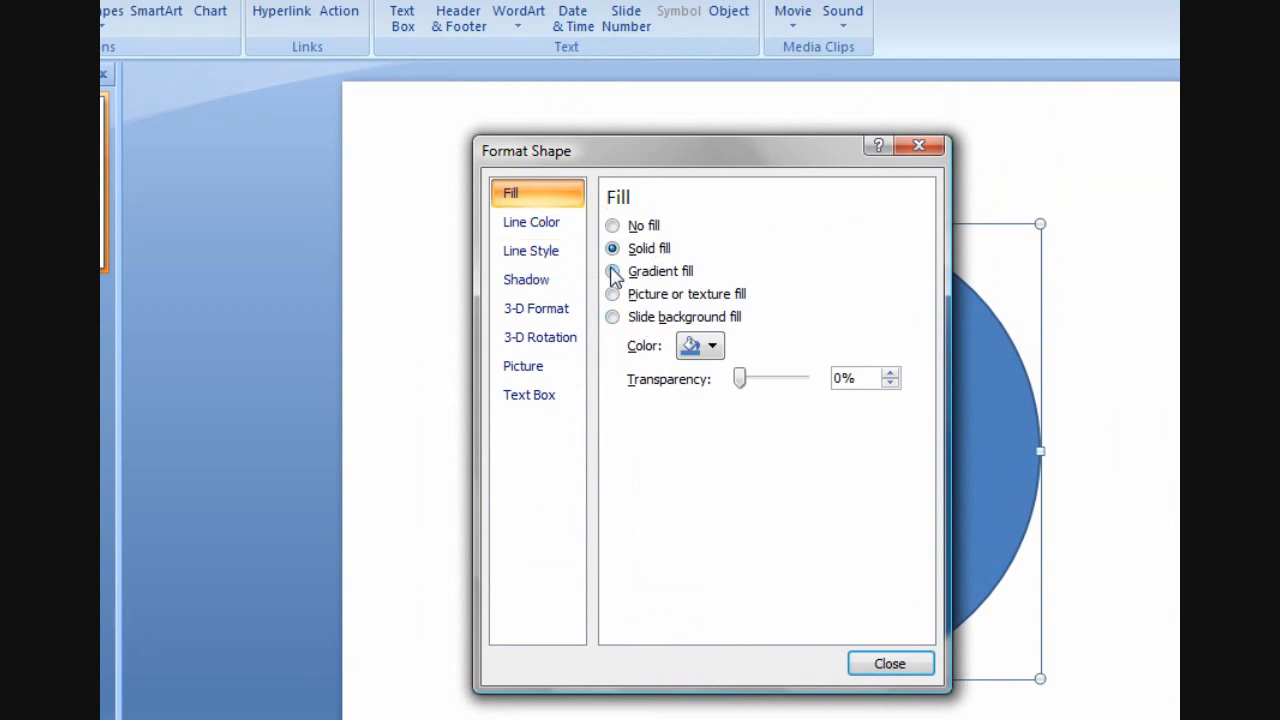
click(612, 271)
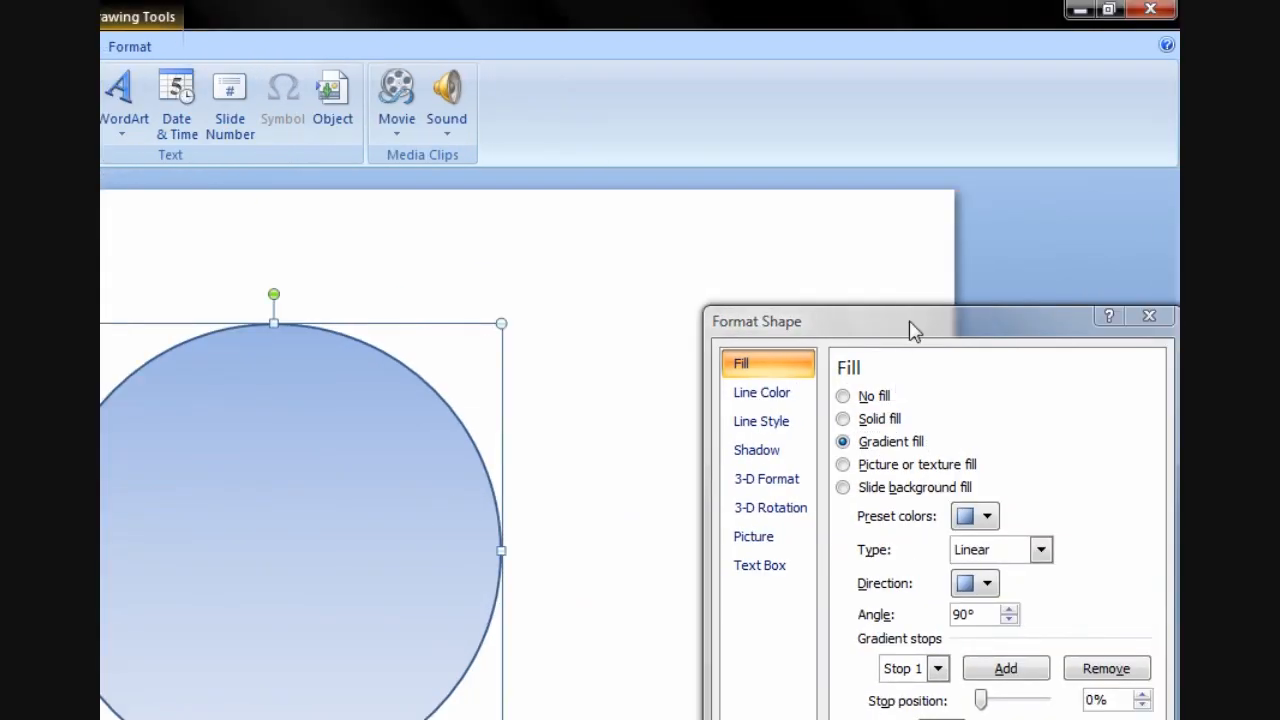
drag(910, 321, 778, 293)
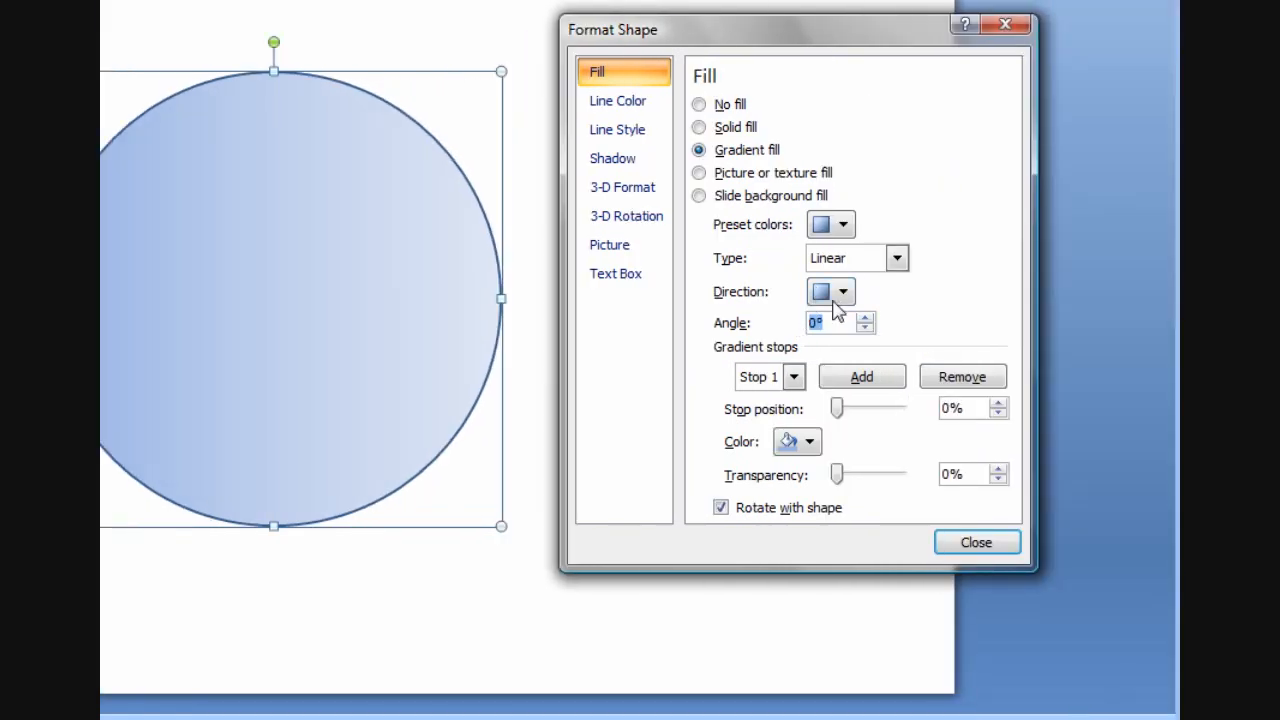
- Set the gradient angle to 110° and make the first stop dark grey
click(865, 316)
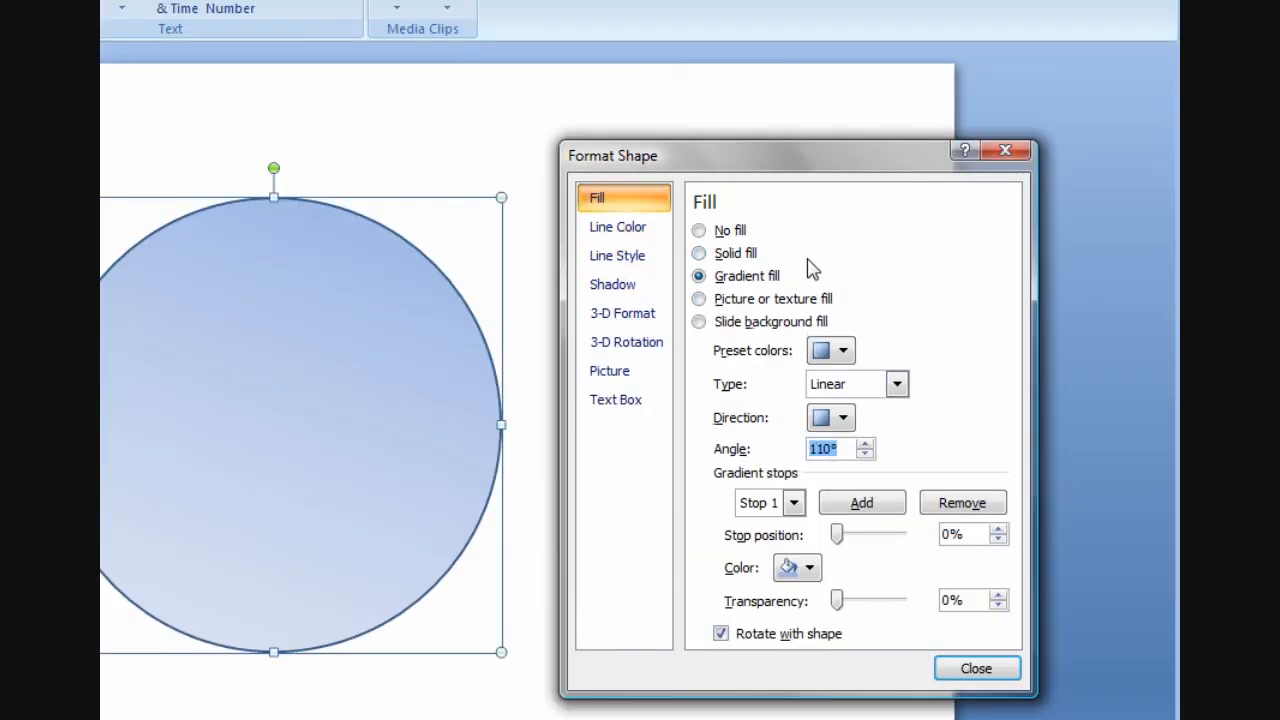
mouse_move(735, 385)
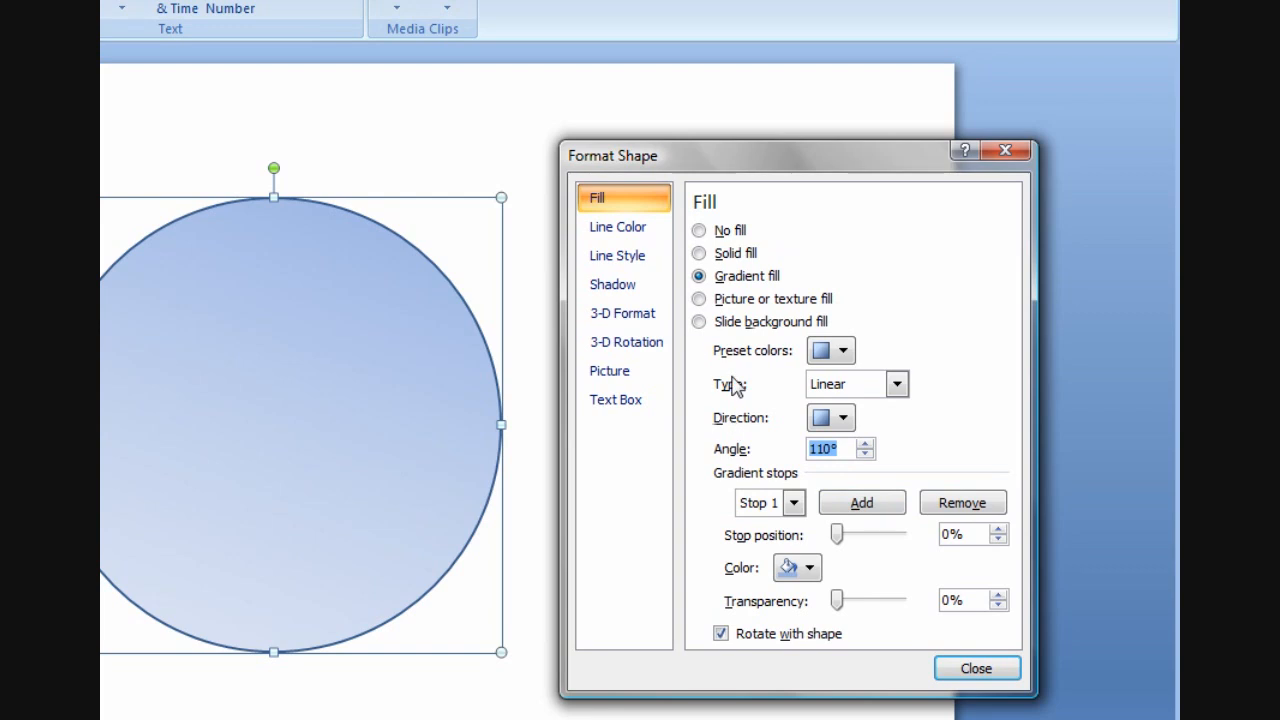
click(808, 567)
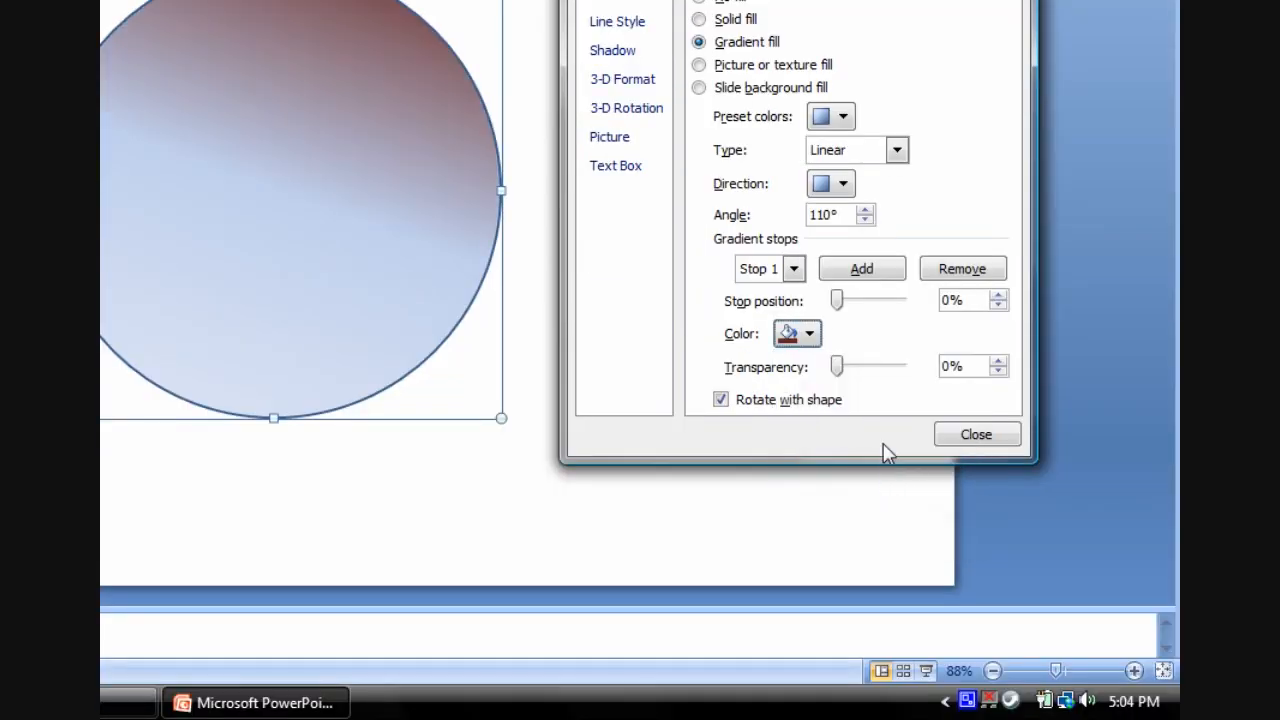
click(808, 333)
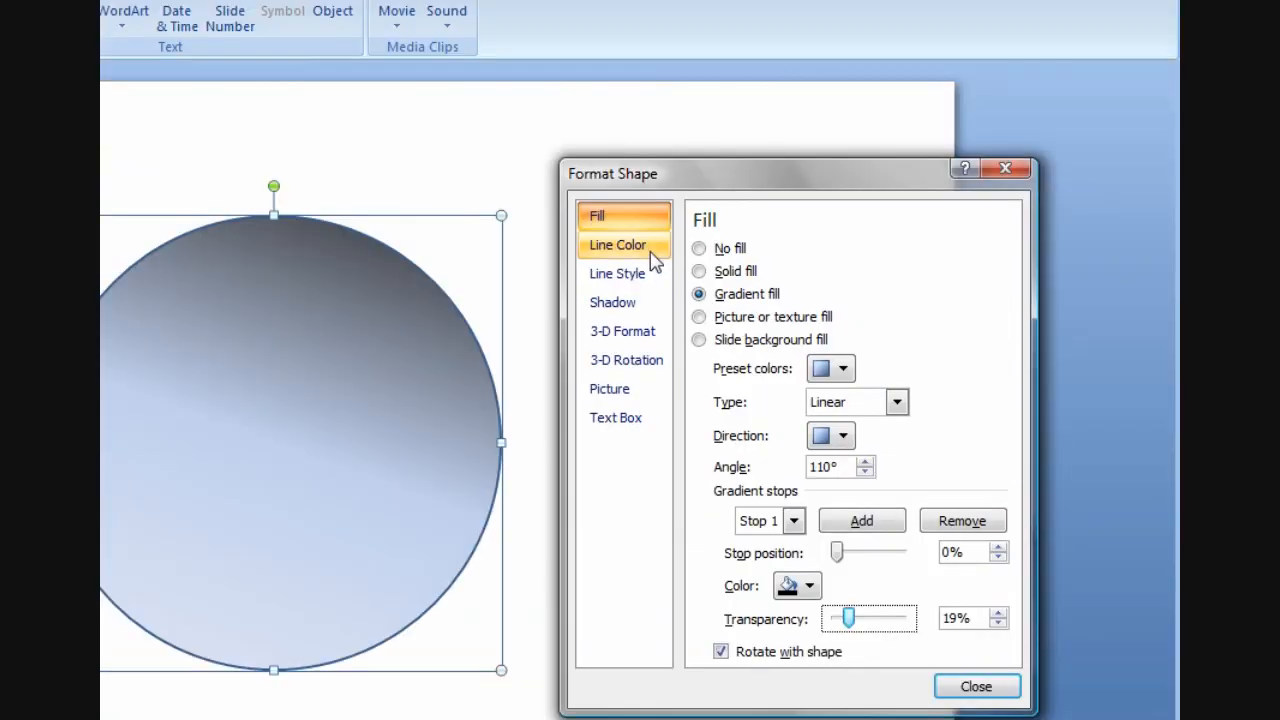
- Apply an outer shadow preset to the circle
click(622, 331)
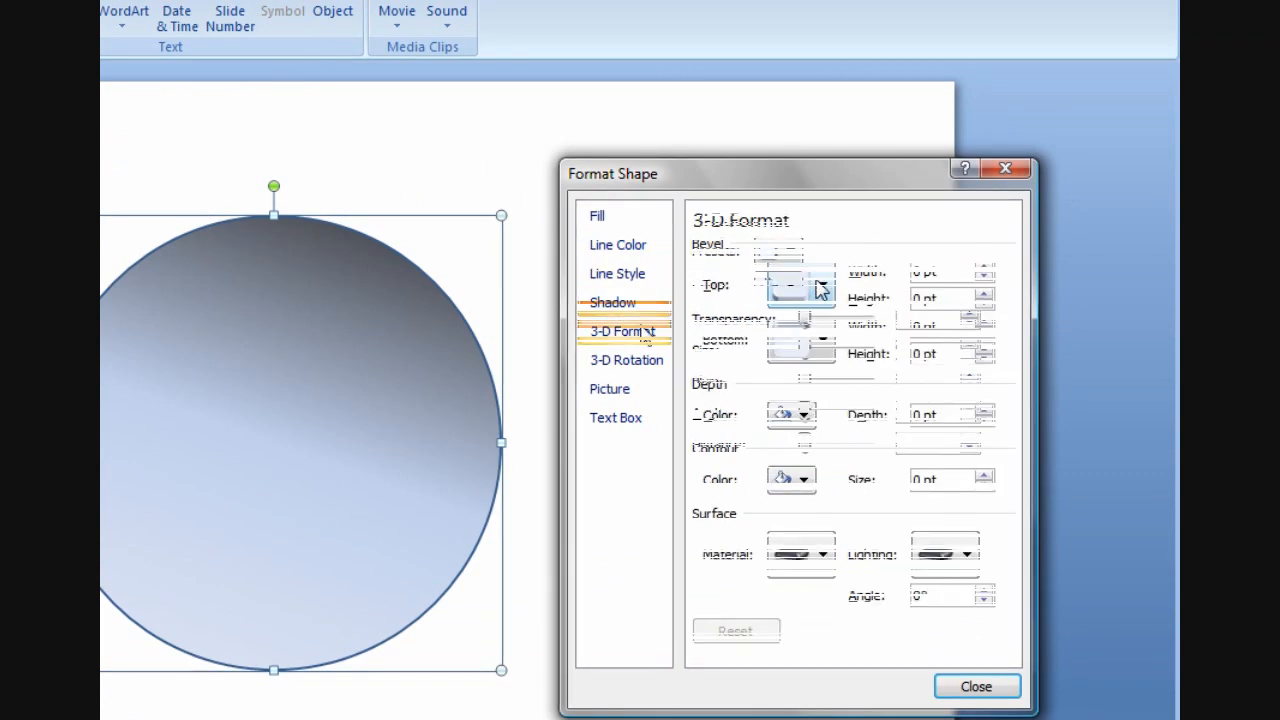
click(597, 215)
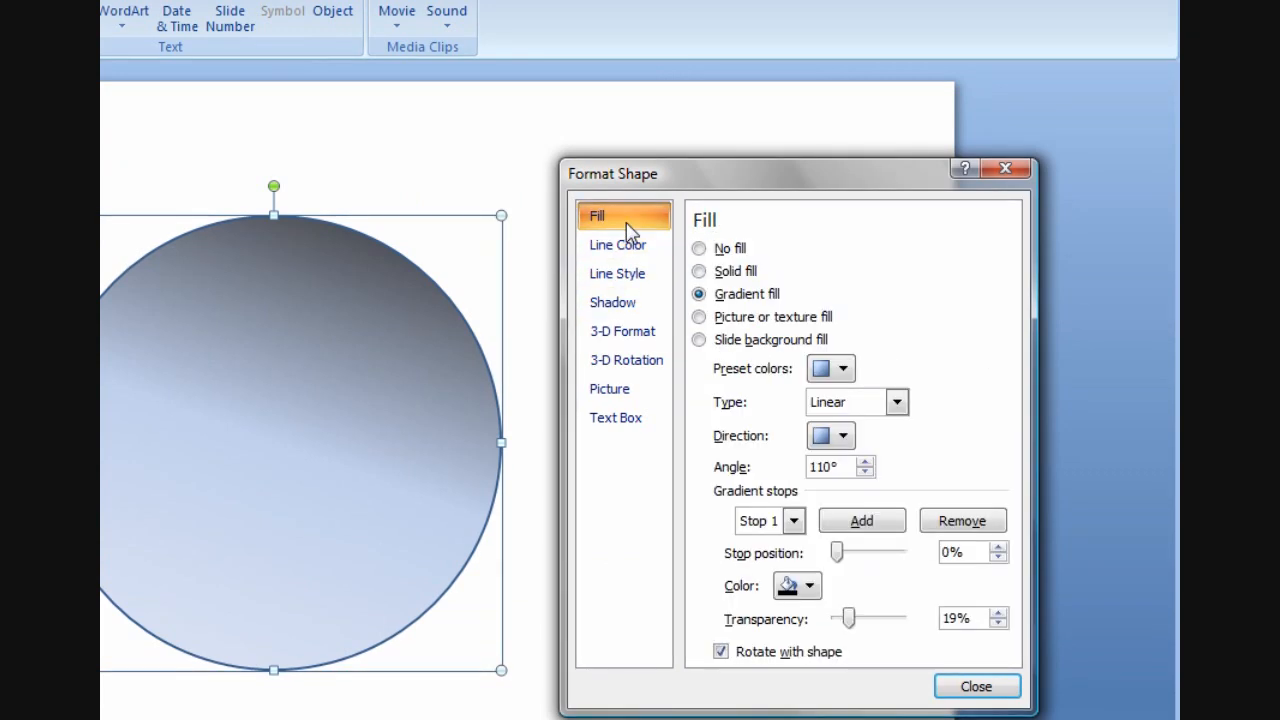
click(616, 245)
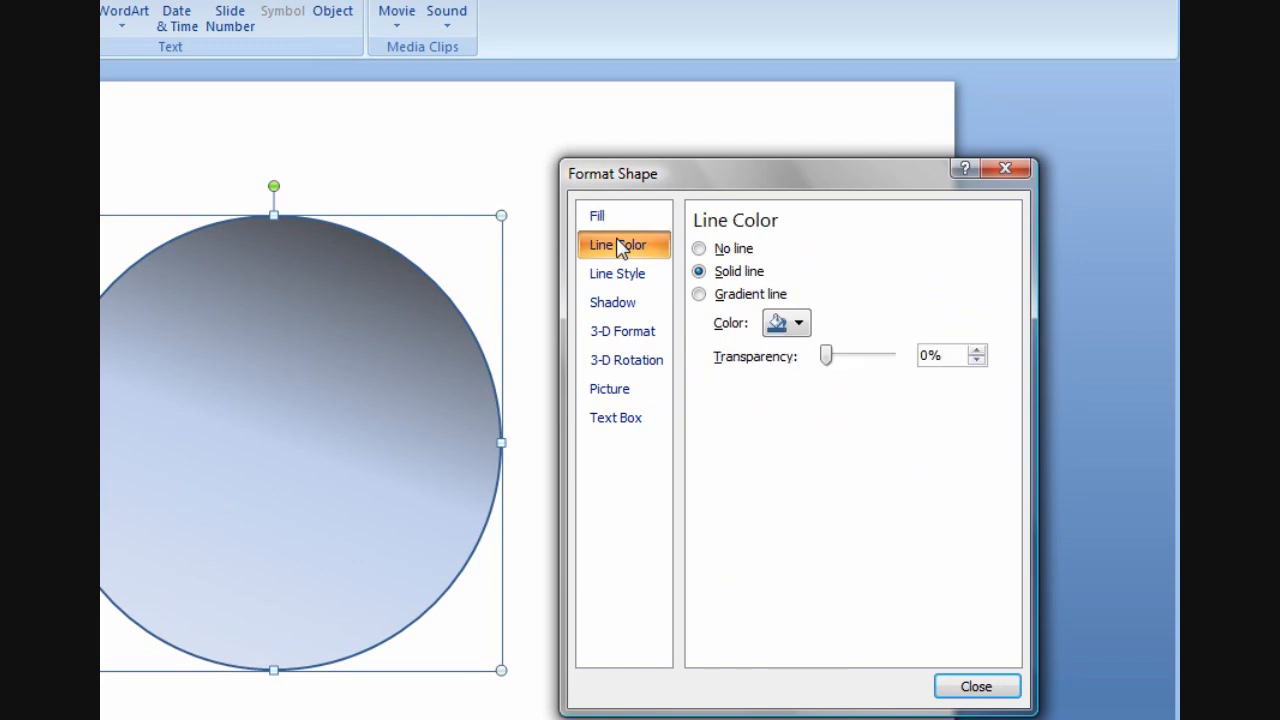
click(612, 302)
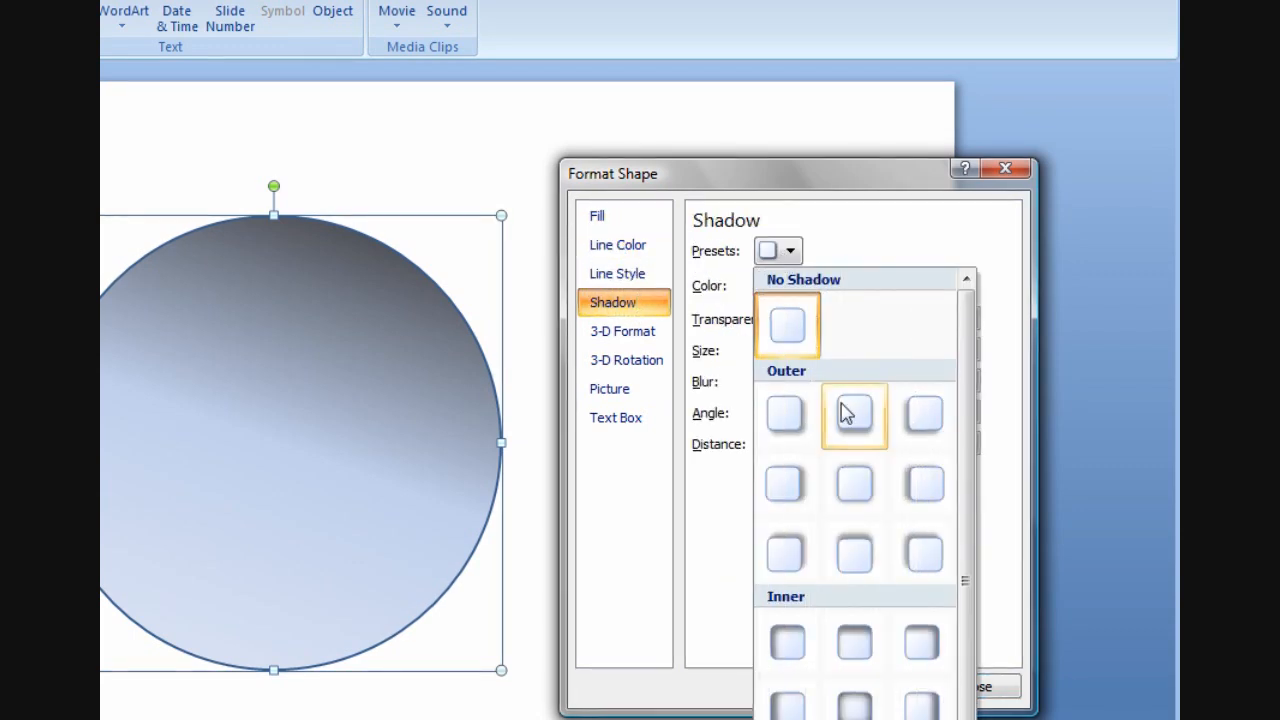
click(853, 414)
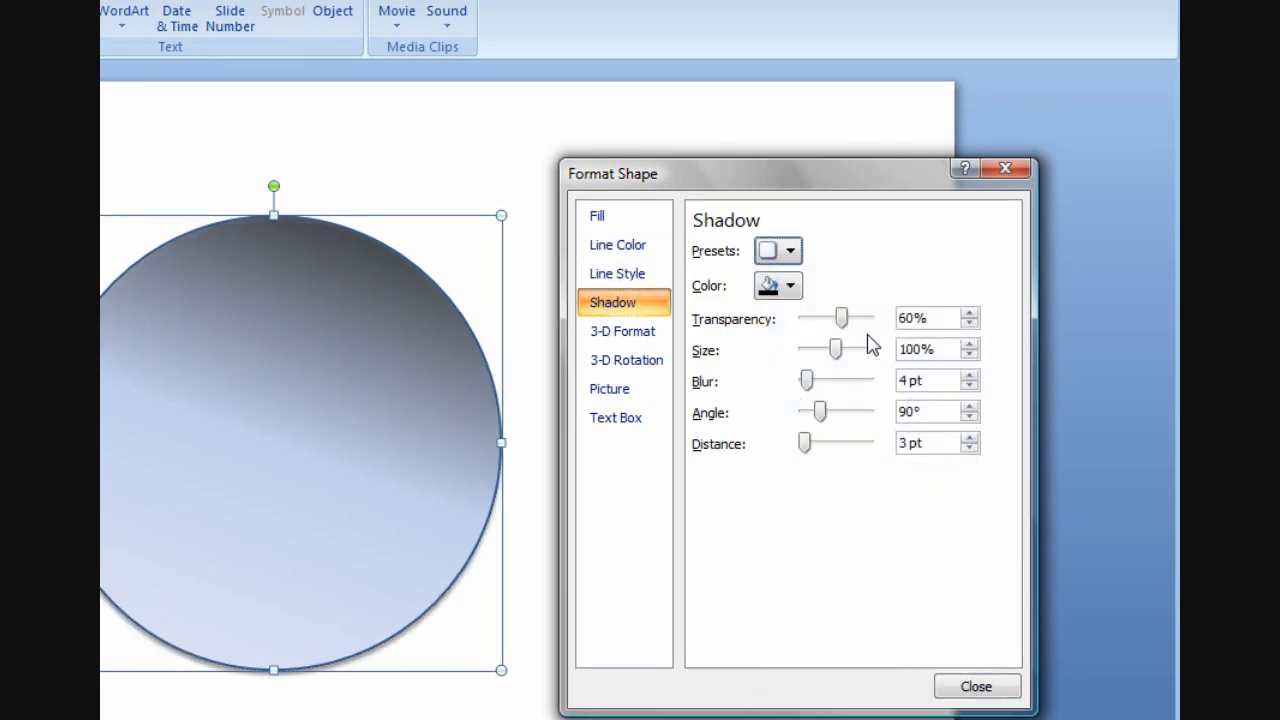
- Set the shadow to about 101% size with a softer blur
drag(836, 349, 866, 349)
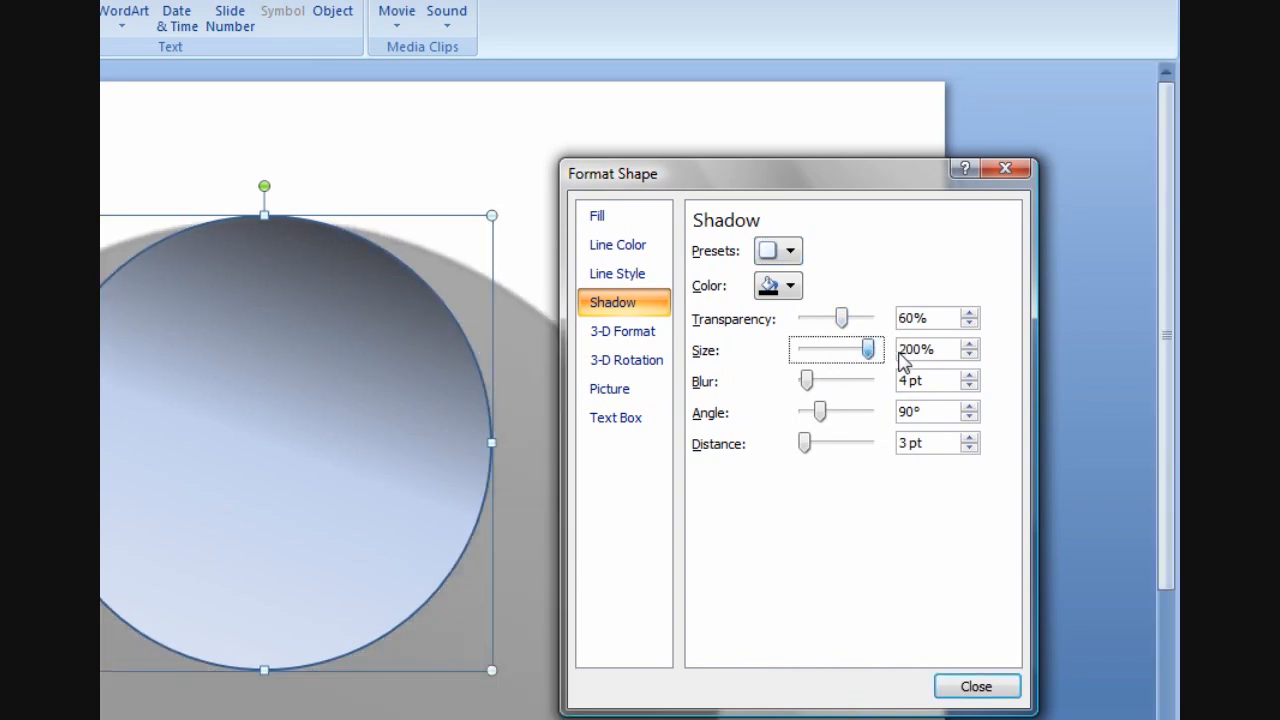
drag(866, 349, 828, 349)
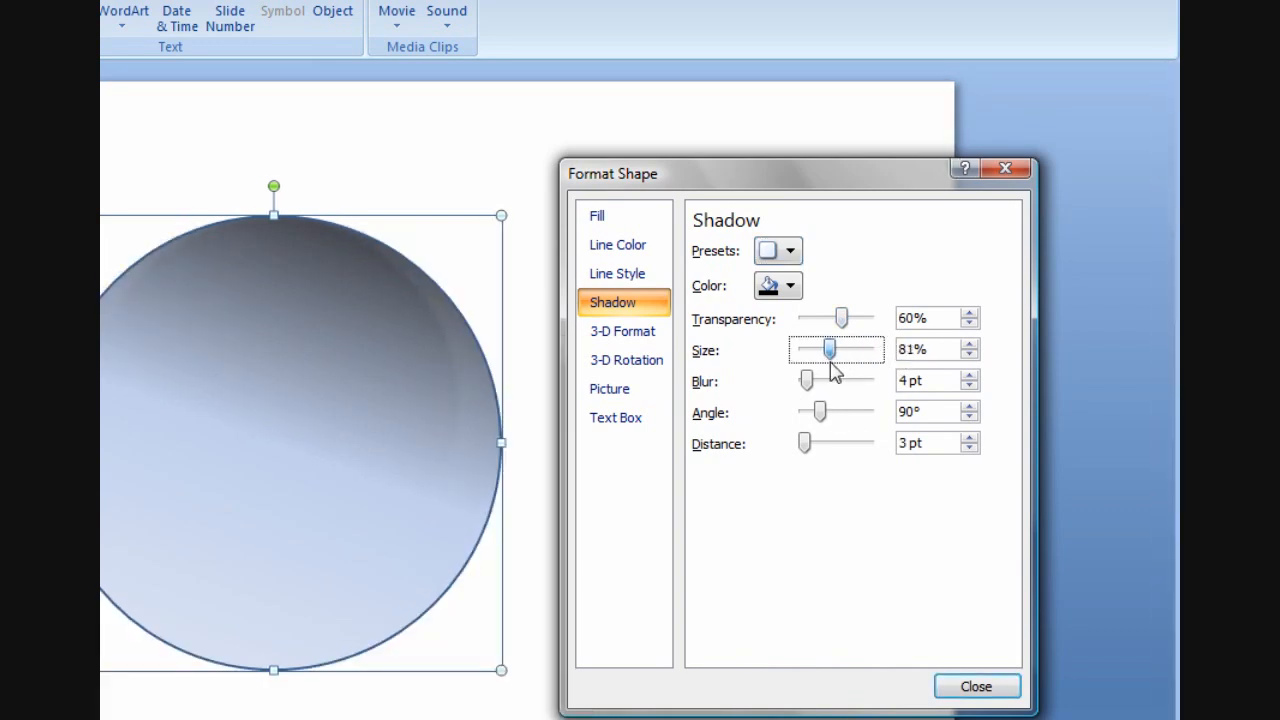
drag(828, 349, 838, 349)
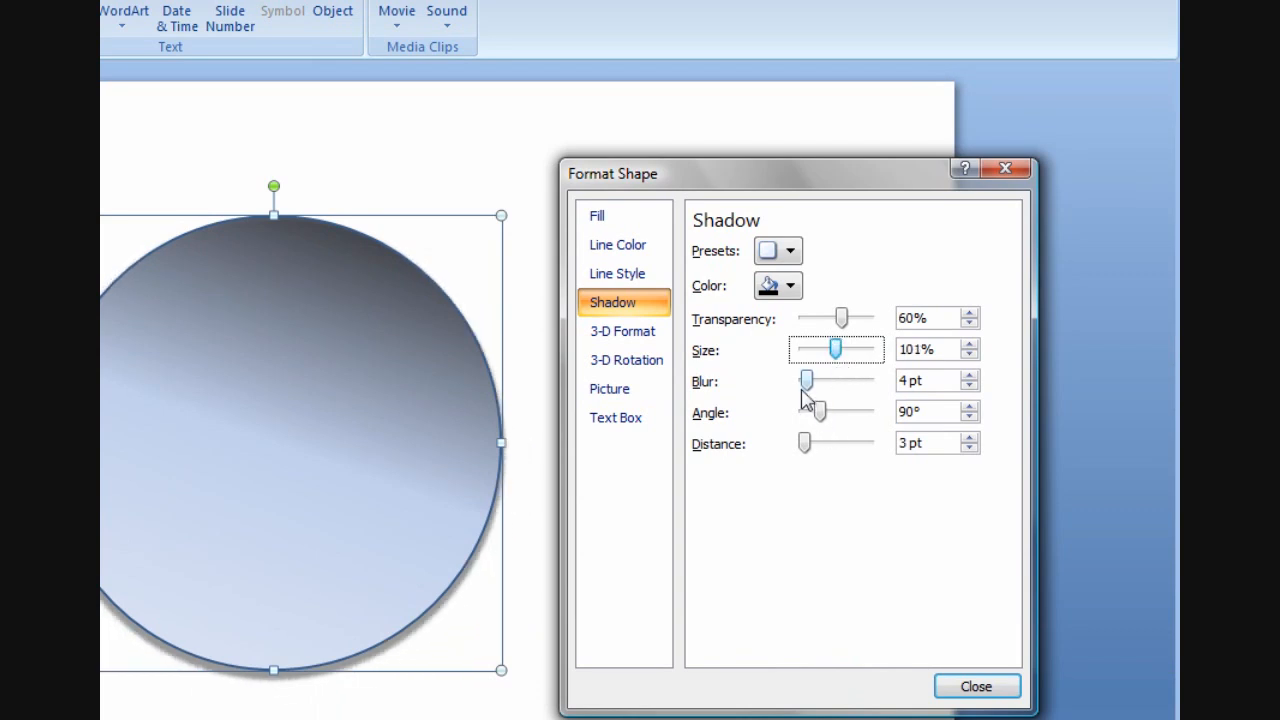
drag(806, 380, 820, 380)
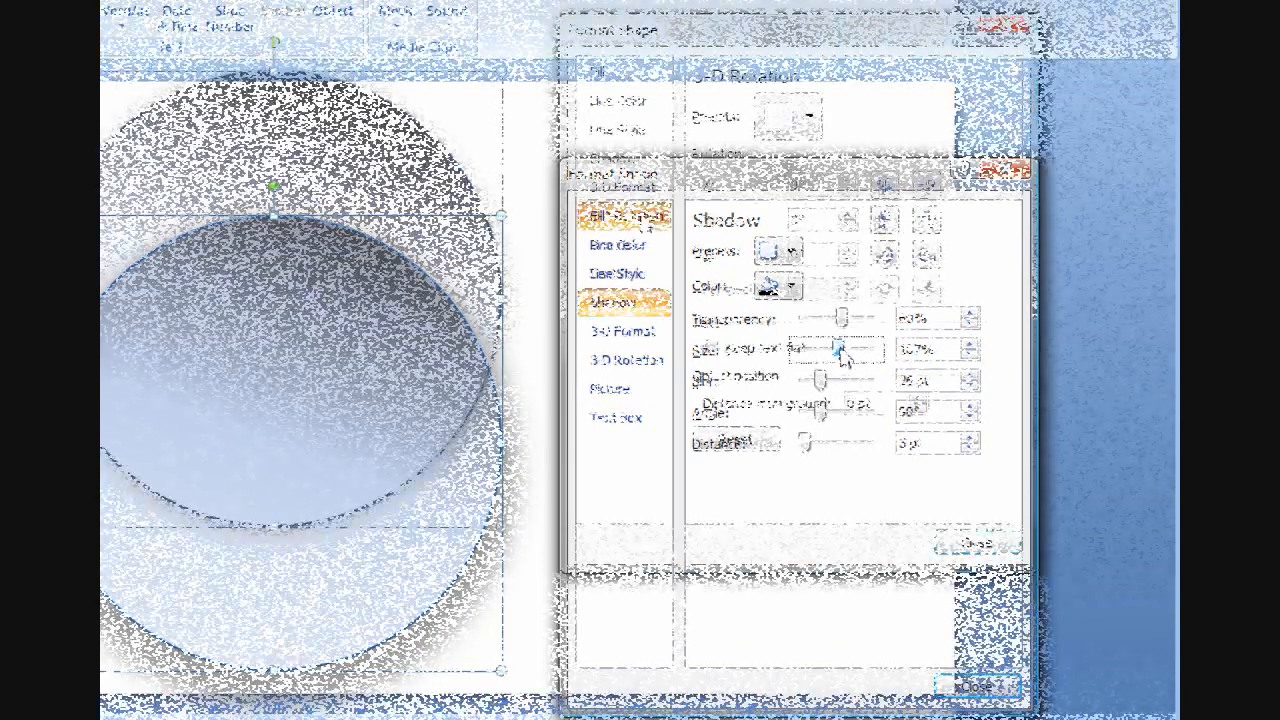
click(627, 376)
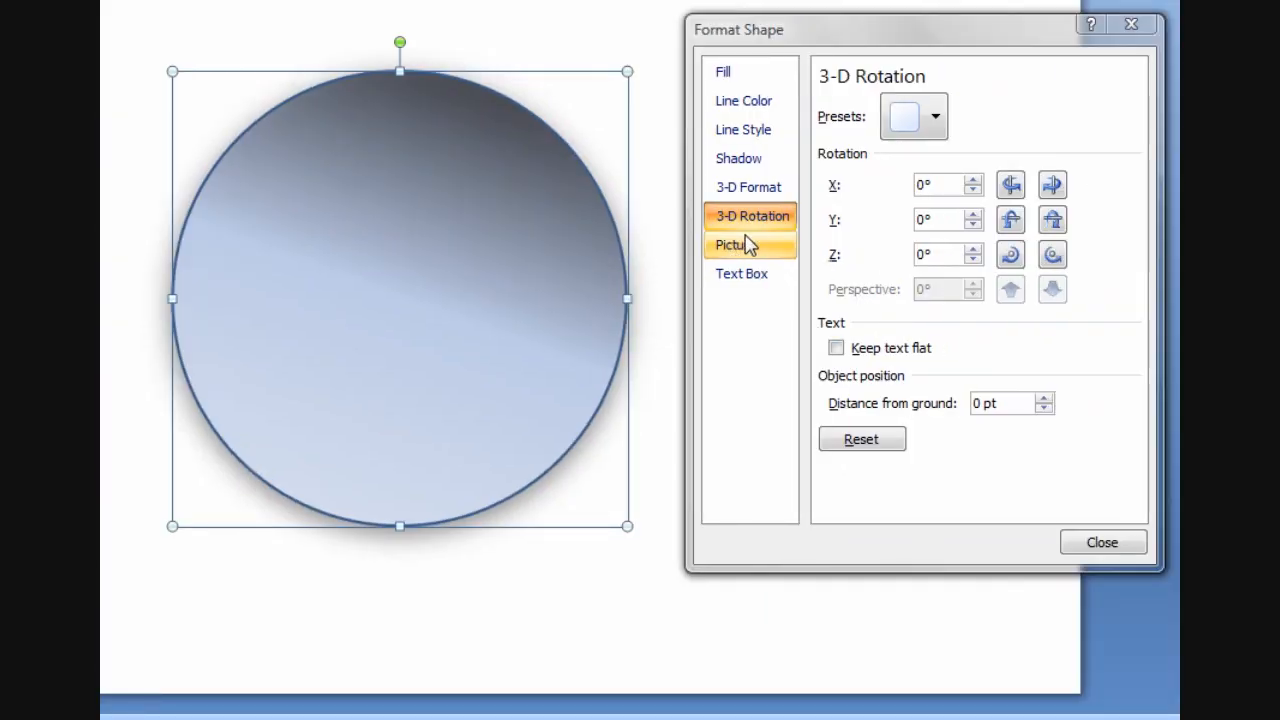
click(735, 245)
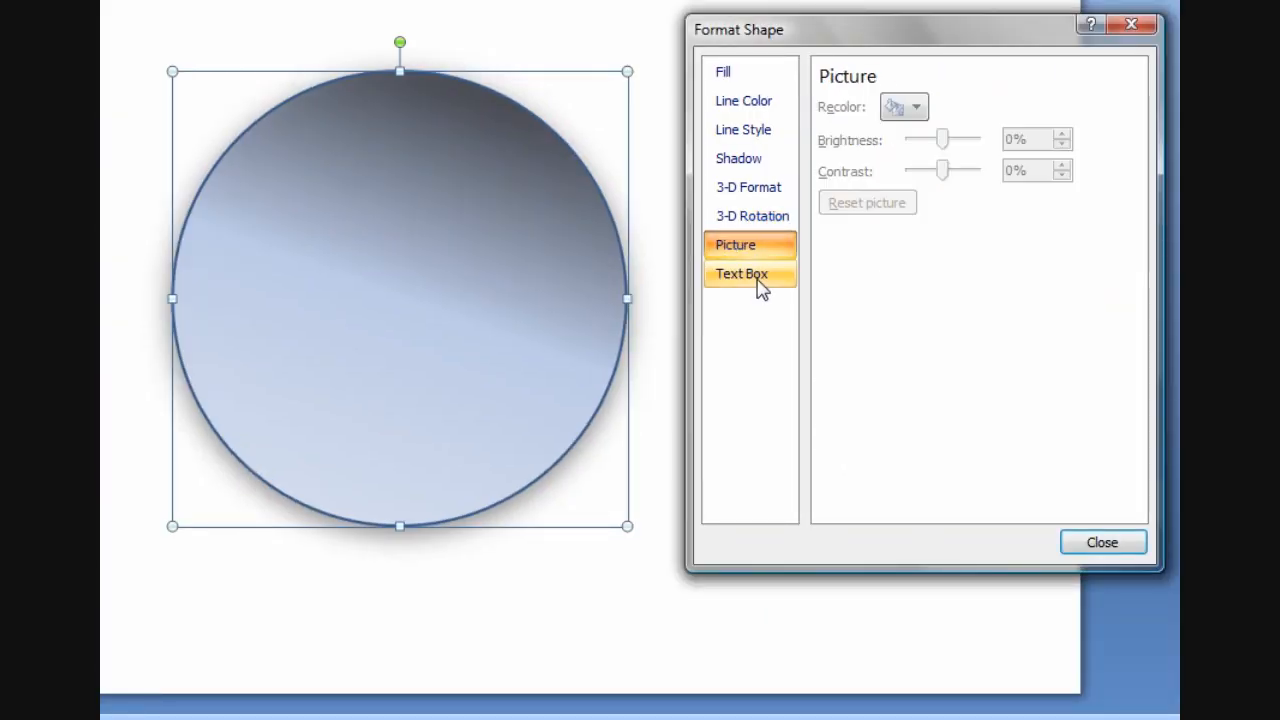
click(742, 273)
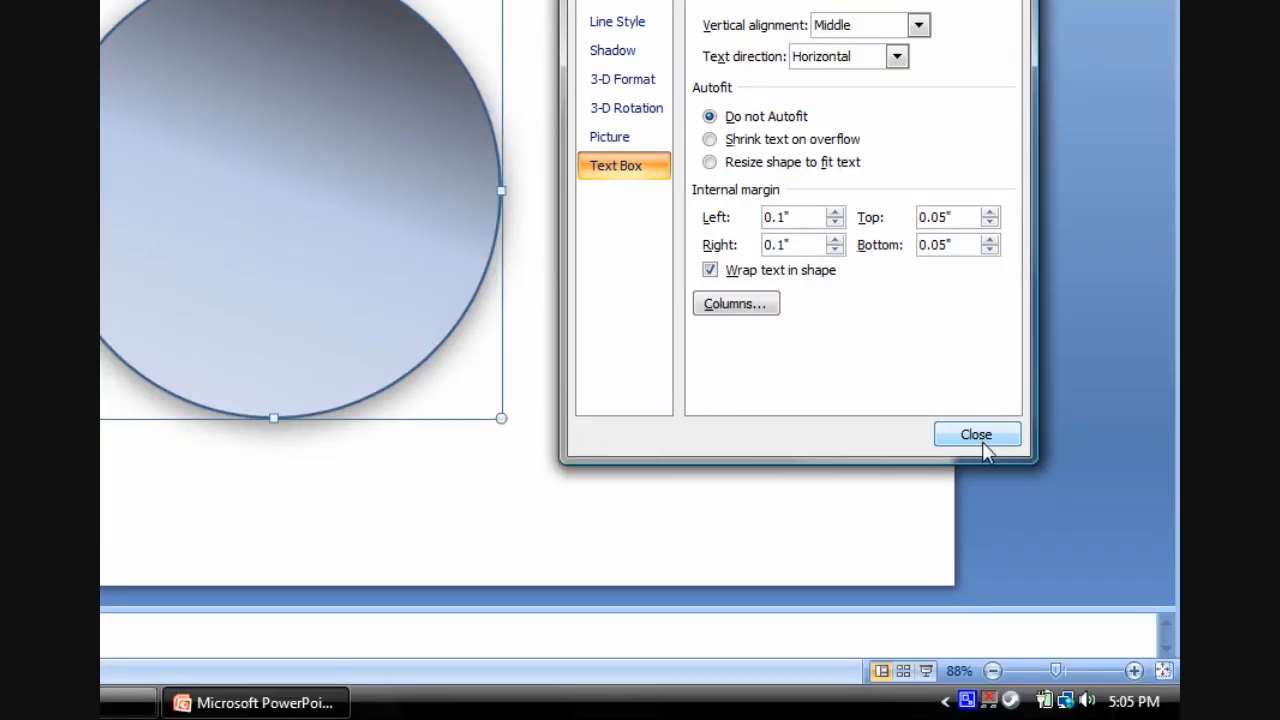
- Add a text box reading 'MKB' near the top of the circle
click(976, 434)
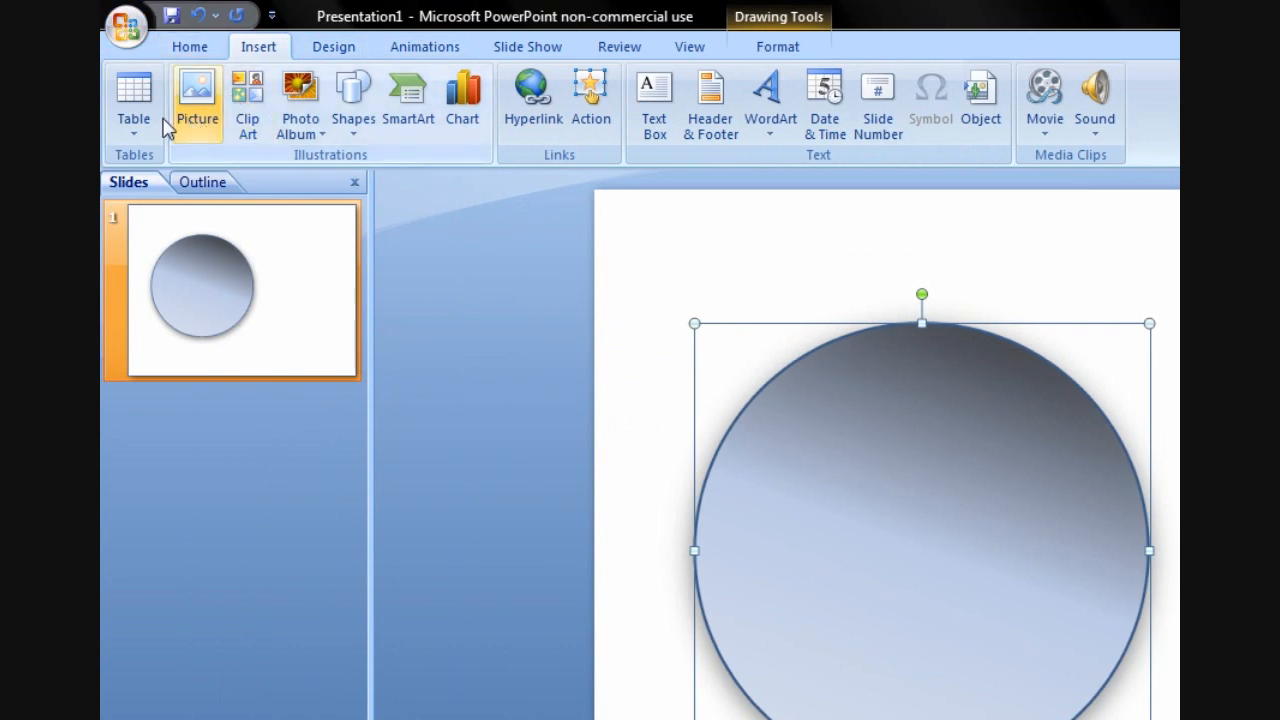
click(654, 100)
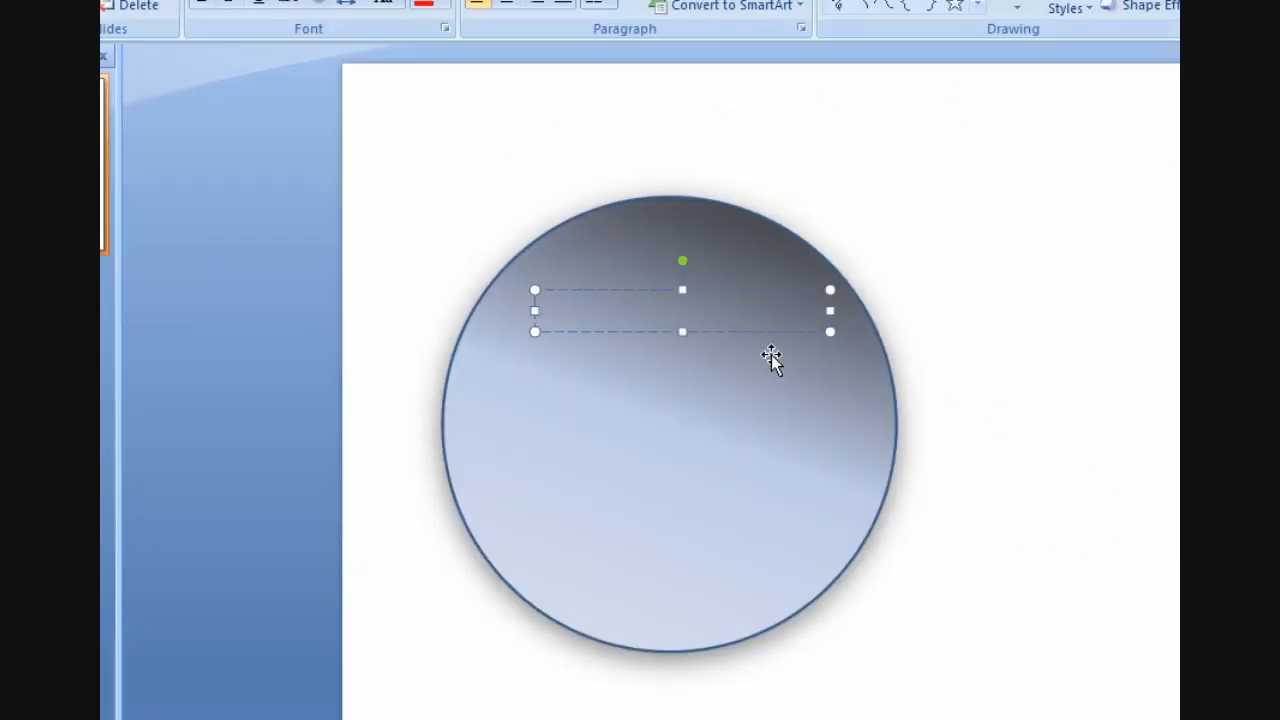
text(MKB)
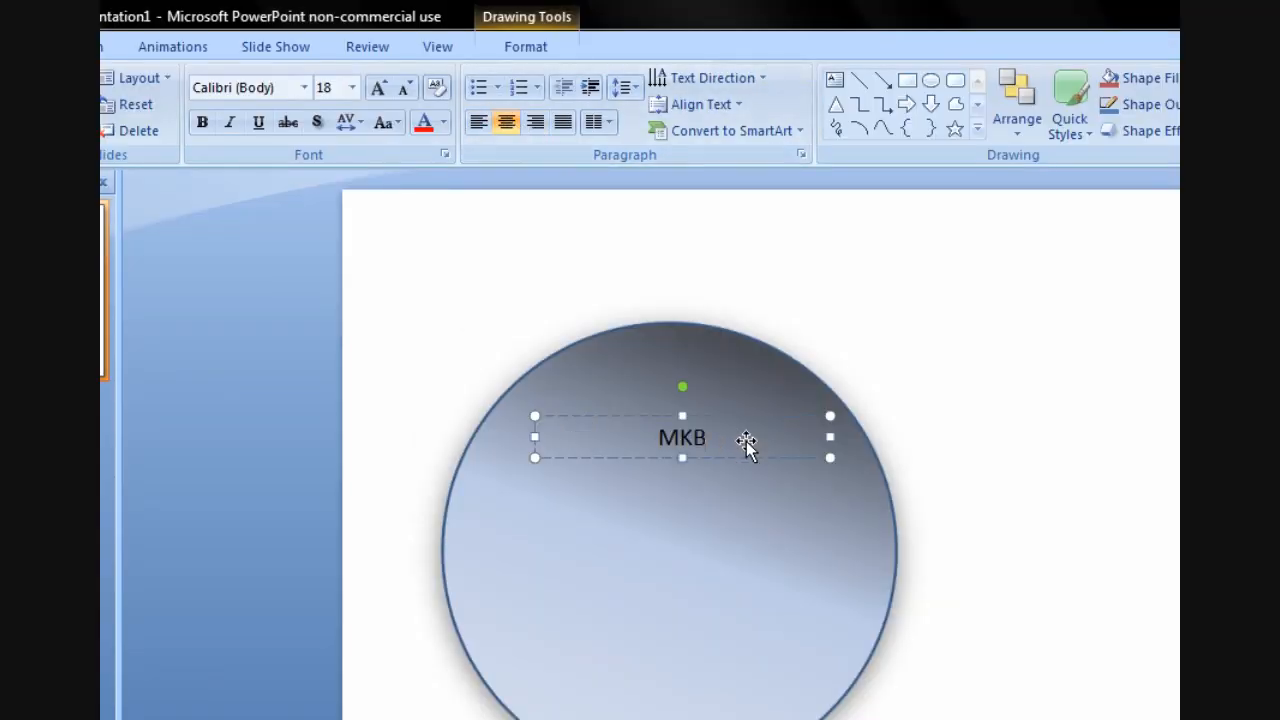
double_click(682, 437)
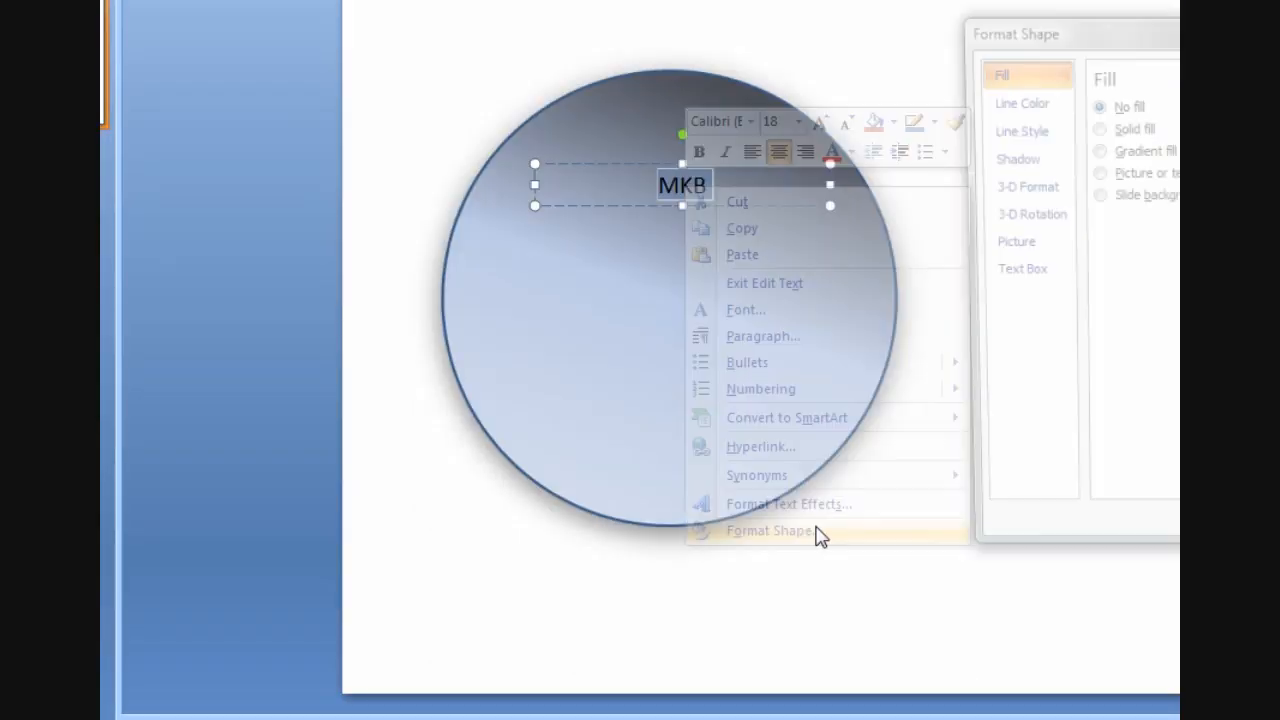
- Set the MKB label's text direction to horizontal with top vertical alignment
click(770, 530)
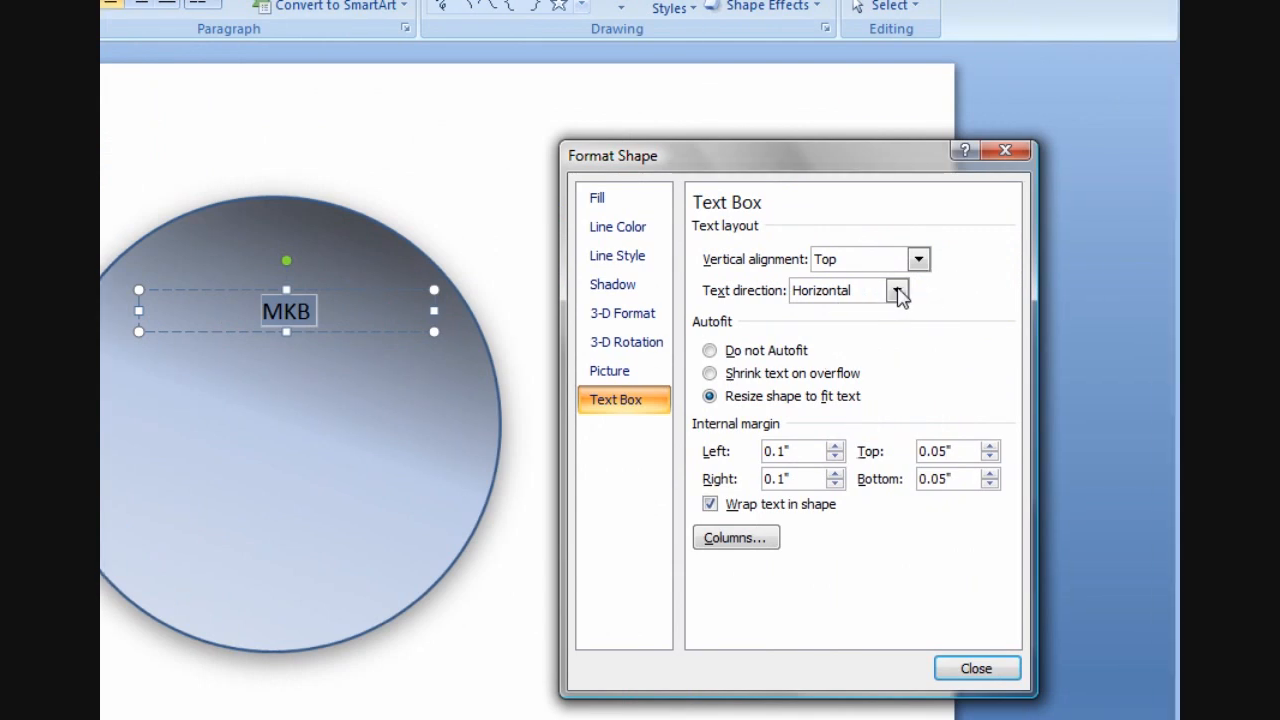
click(897, 290)
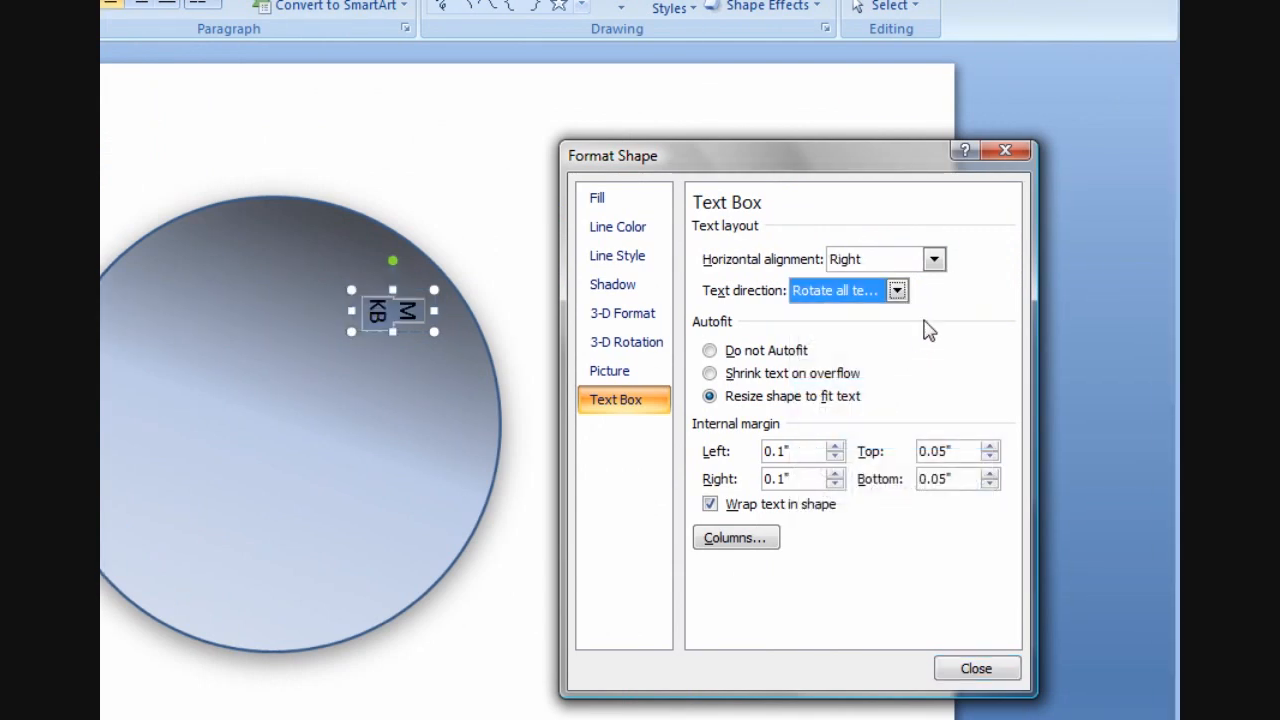
click(897, 290)
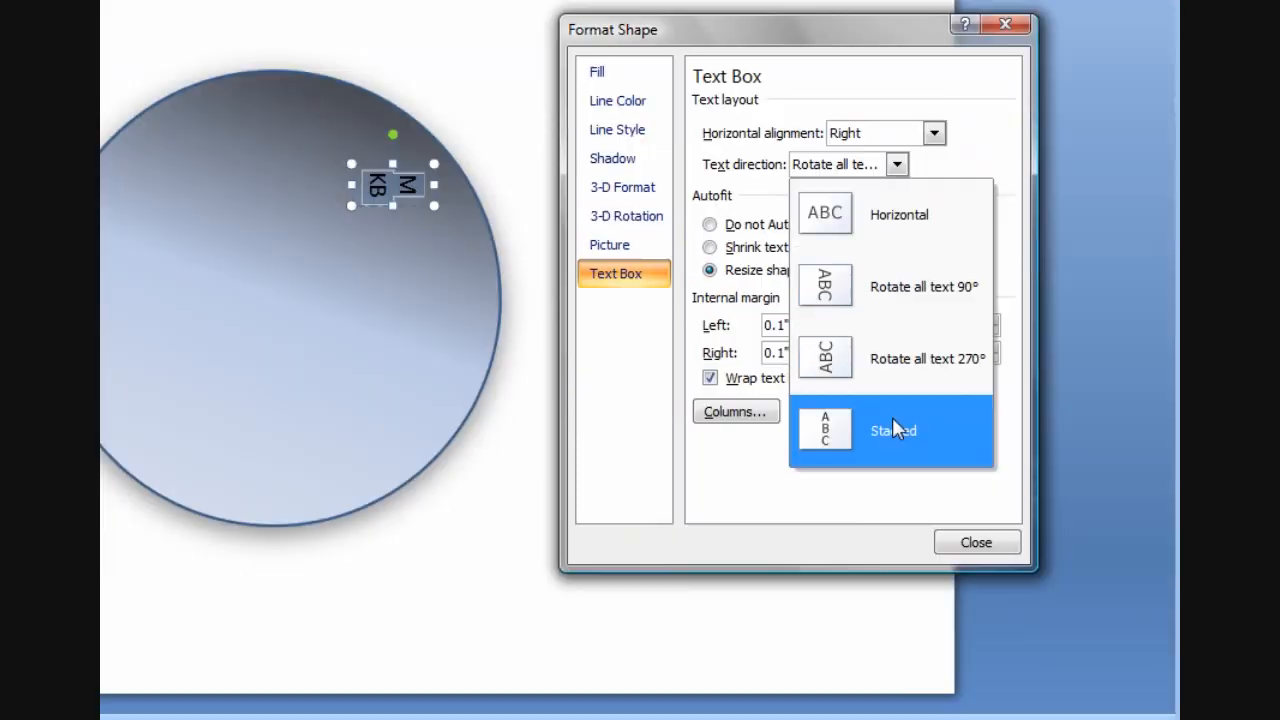
click(891, 430)
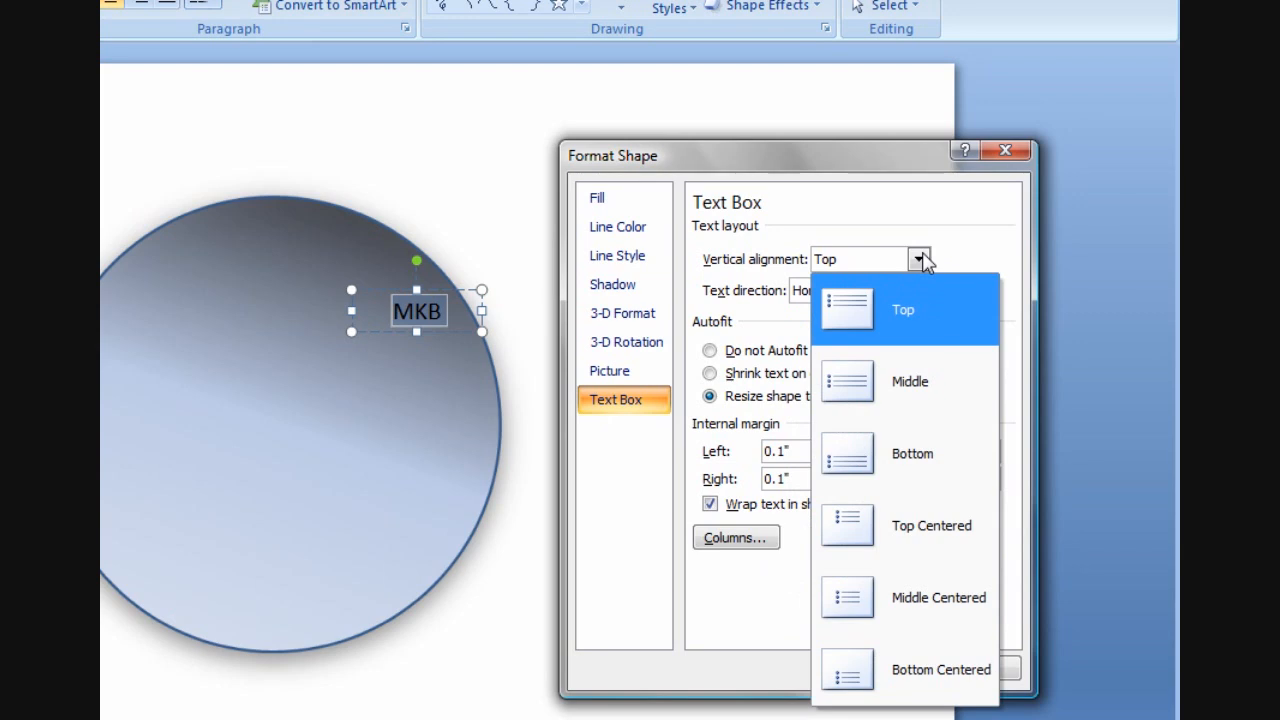
click(908, 381)
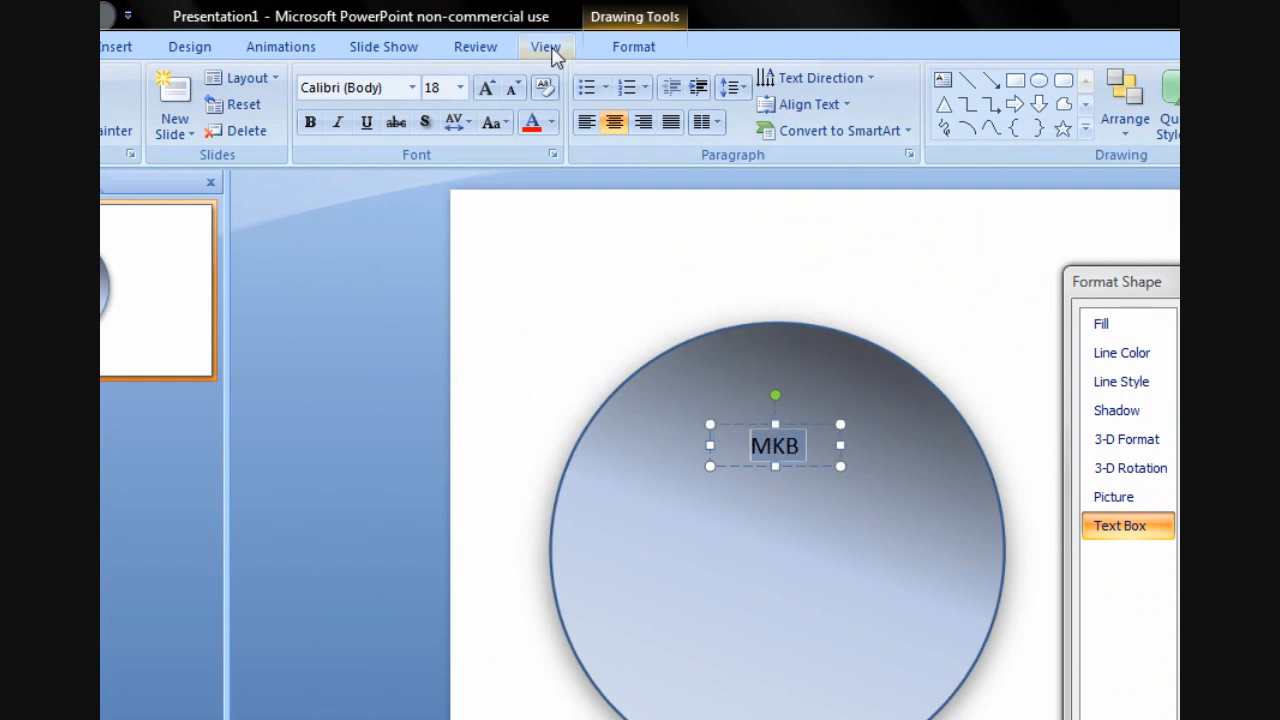
- Turn MKB into red bold WordArt-style lettering
click(383, 46)
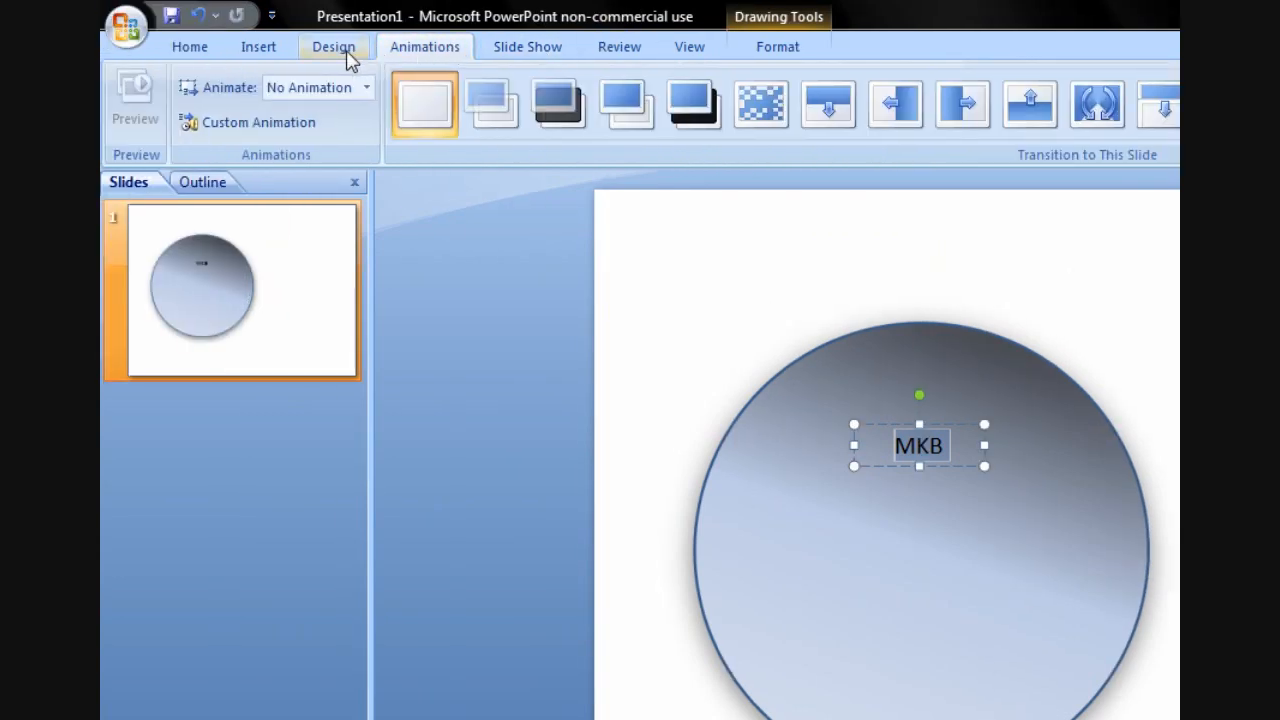
click(333, 46)
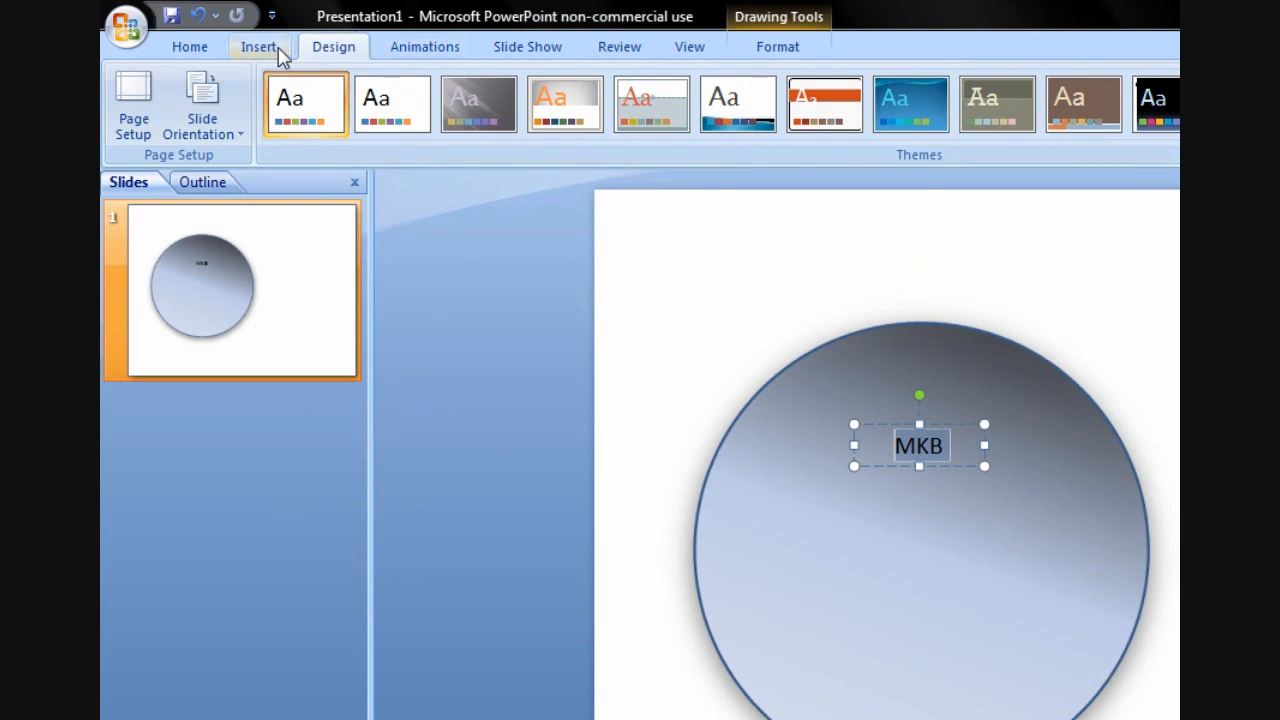
click(259, 46)
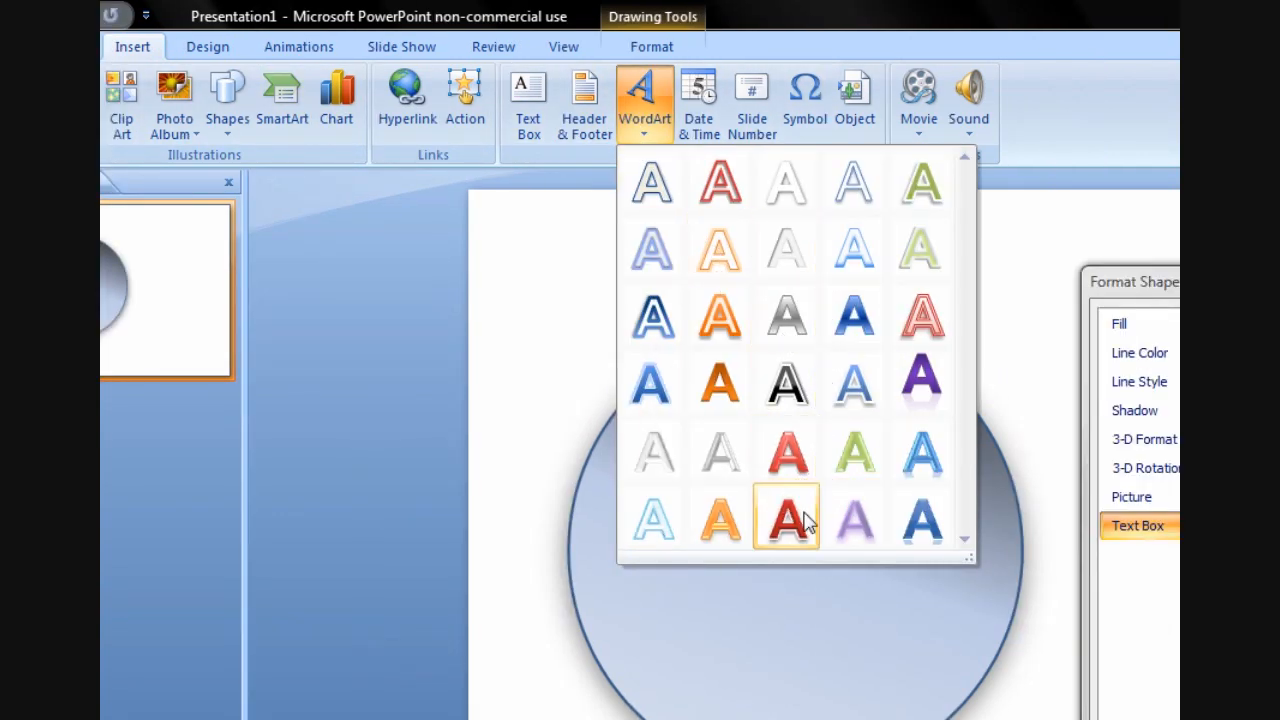
click(786, 517)
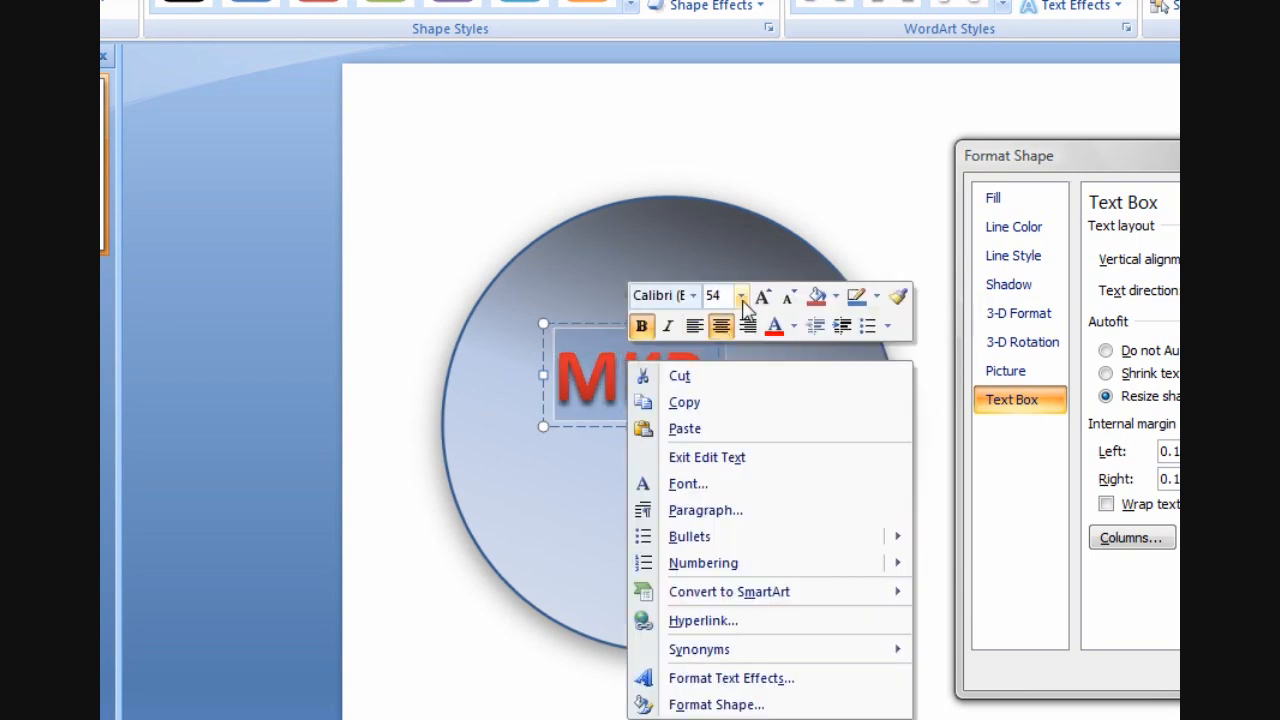
- Enlarge the MKB lettering to a big font size centred on the circle
click(740, 295)
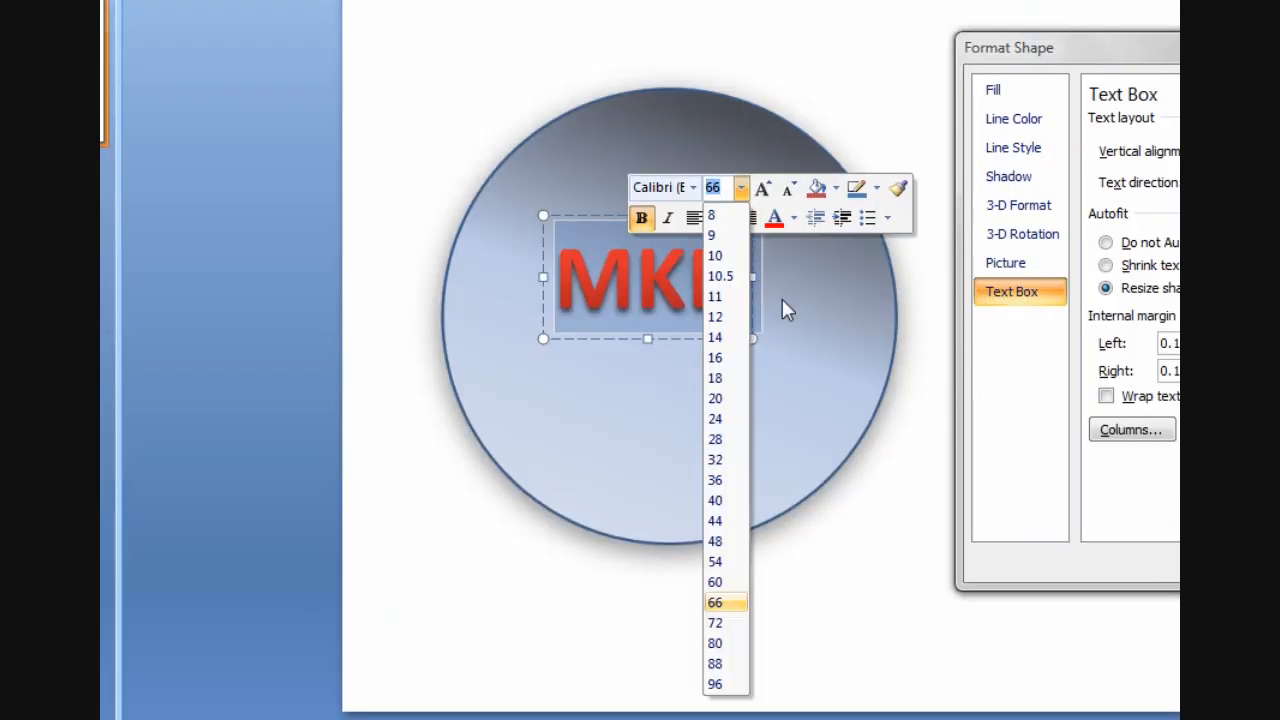
click(714, 663)
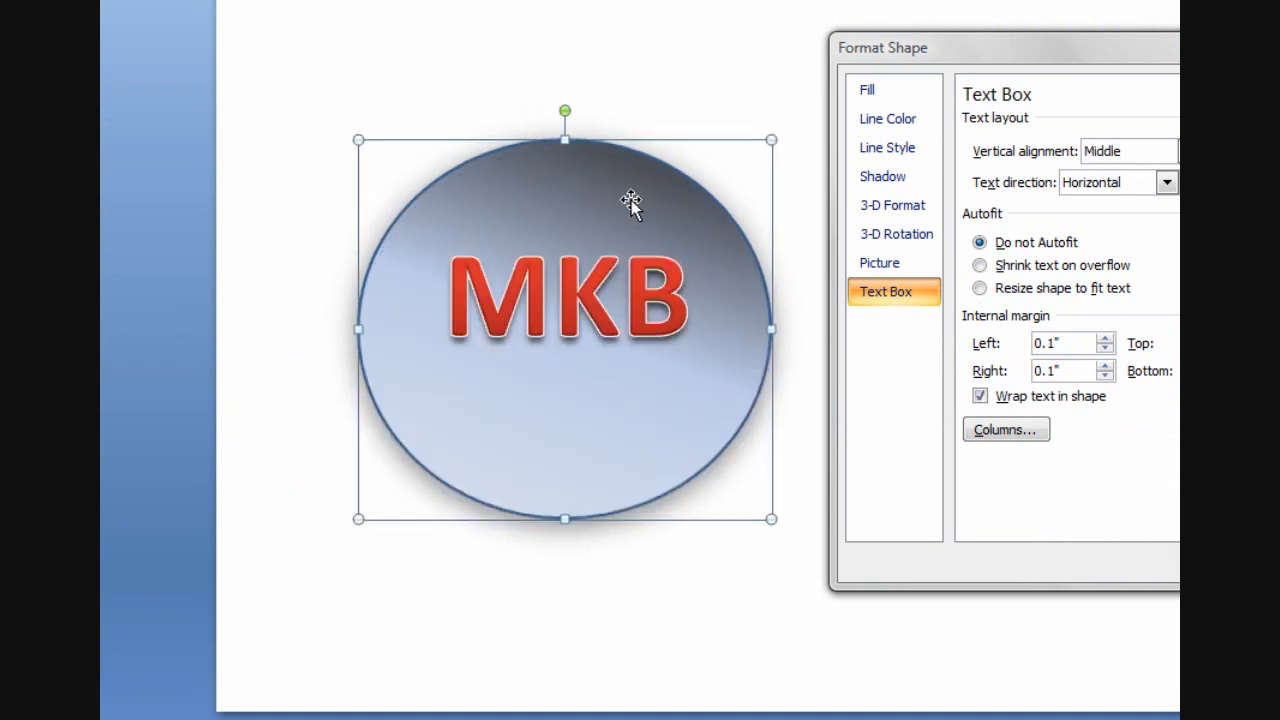
- Close the formatting settings, leaving the red MKB circle deselected
click(979, 288)
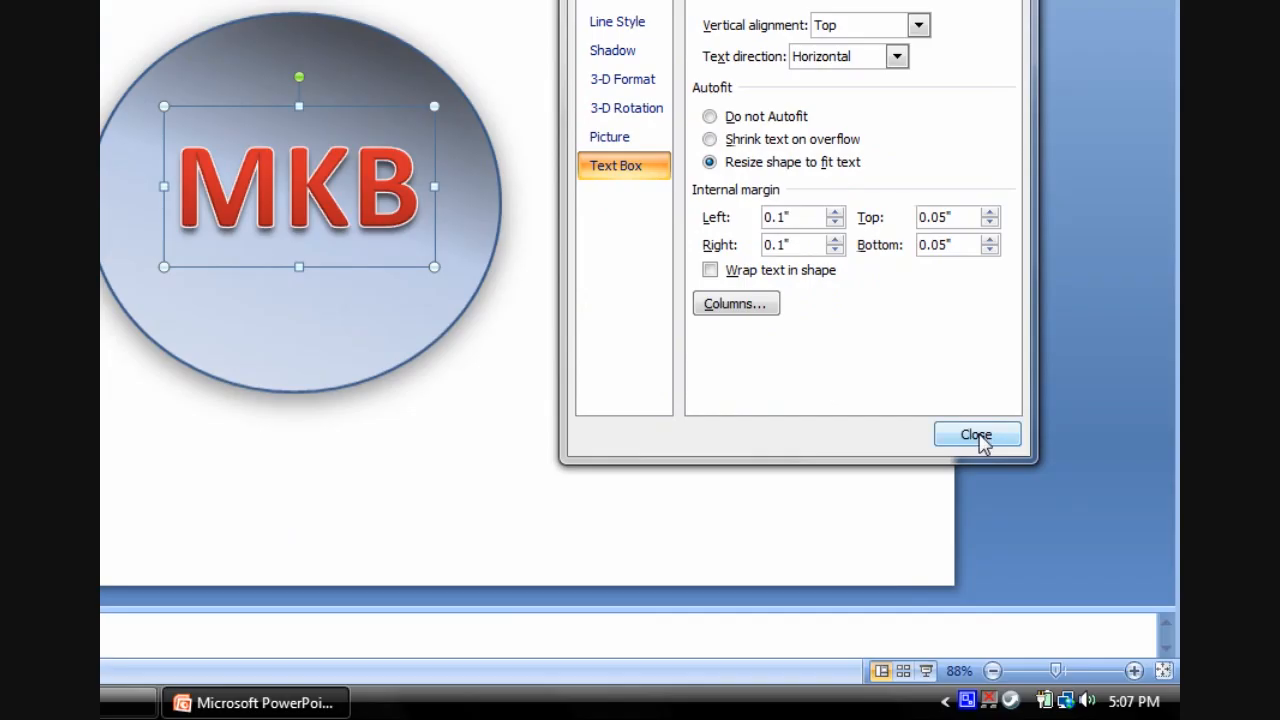
click(976, 434)
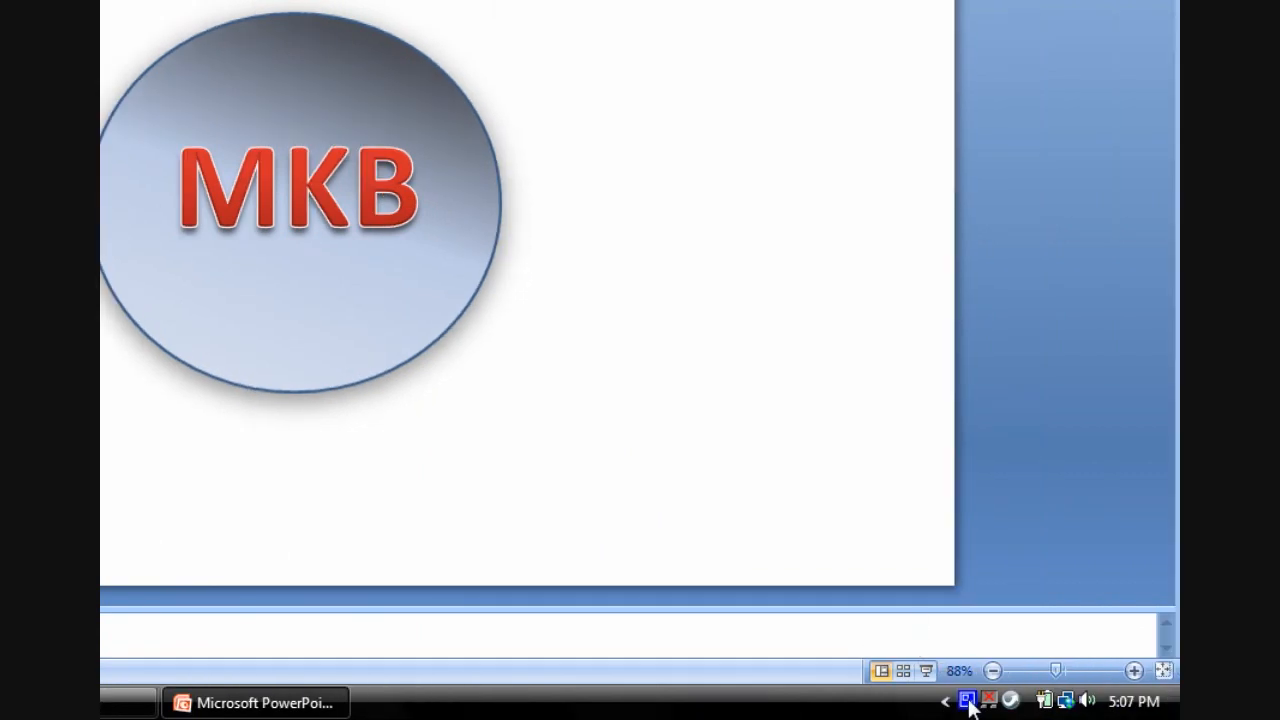
- Draw a large square over the circle and send it behind the logo
click(968, 700)
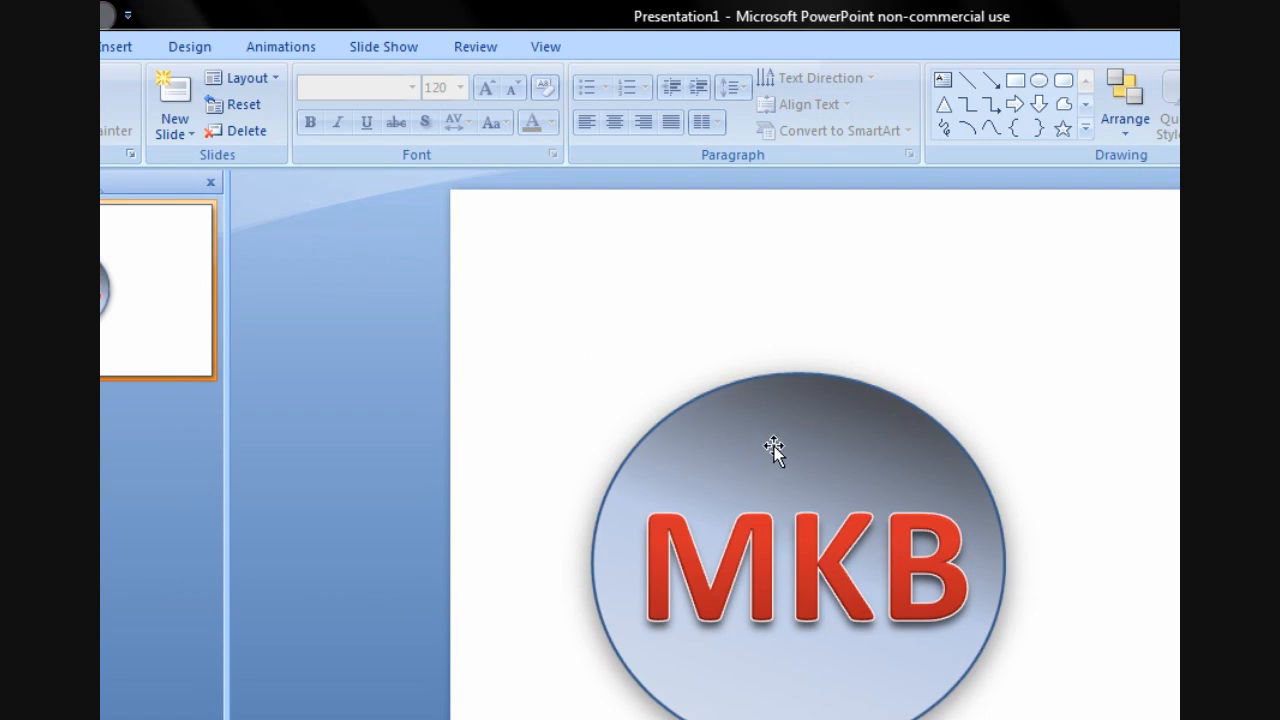
mouse_move(737, 437)
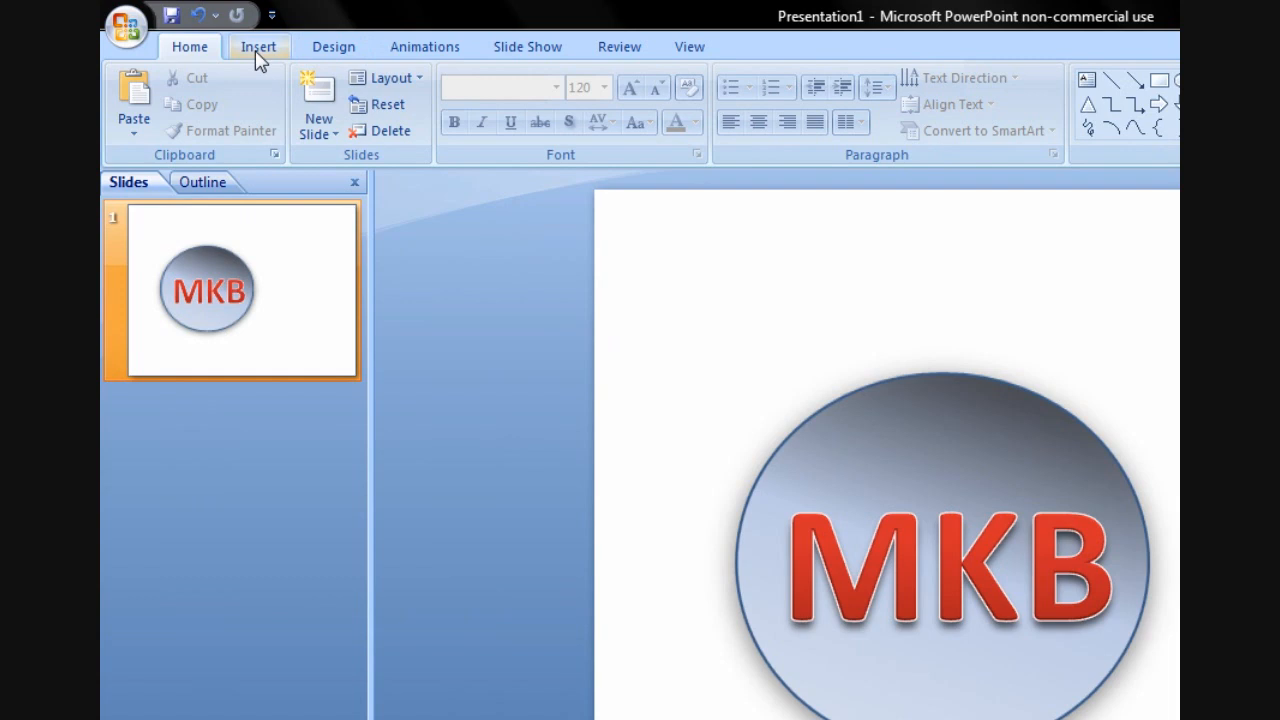
click(353, 100)
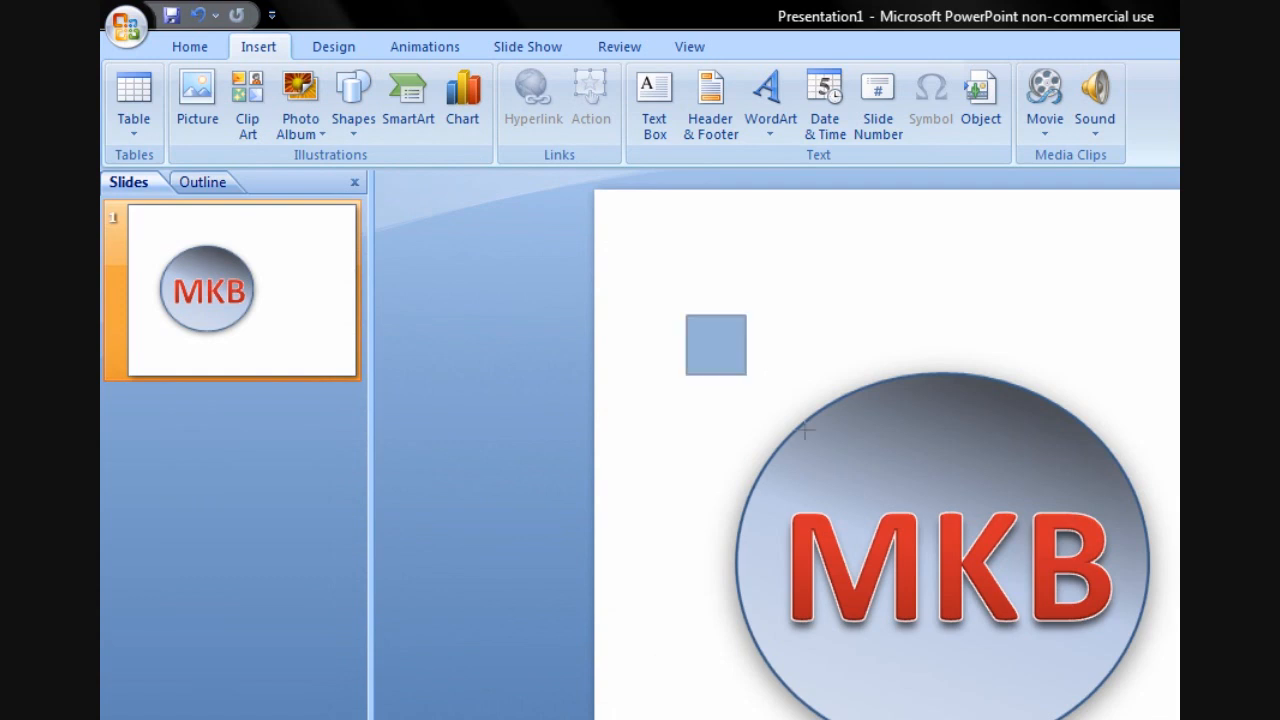
key(F5)
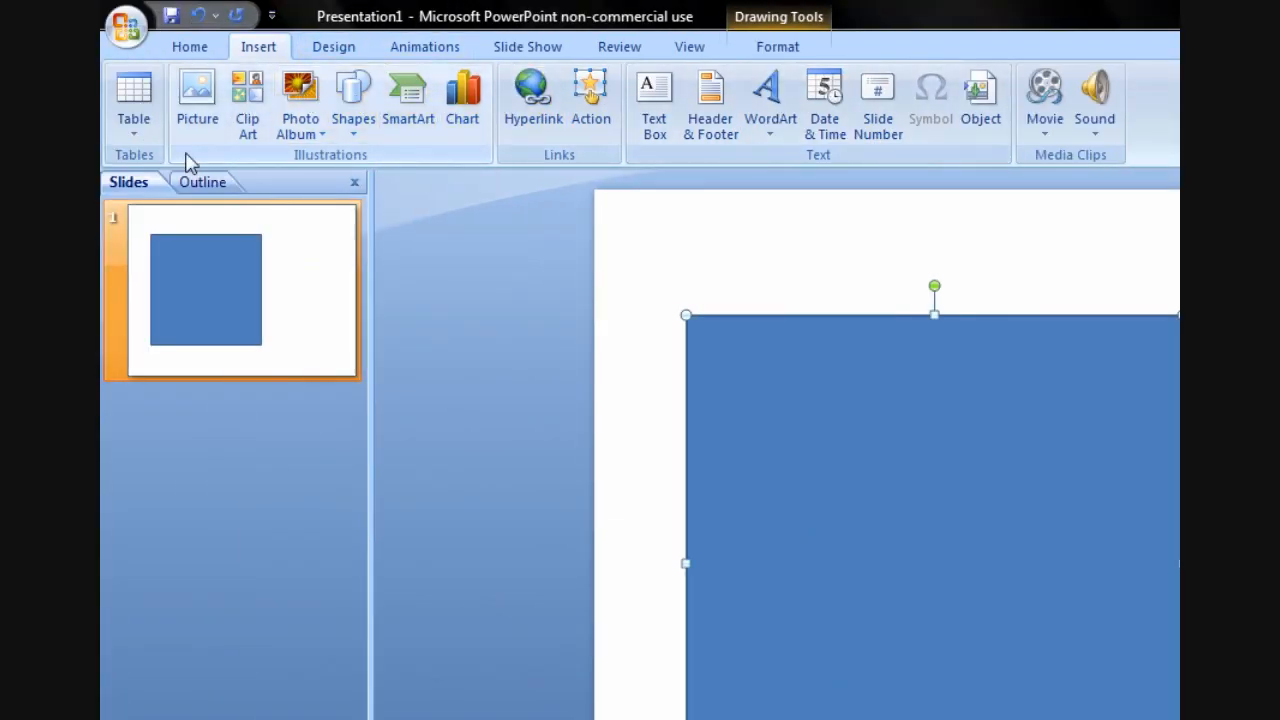
click(777, 46)
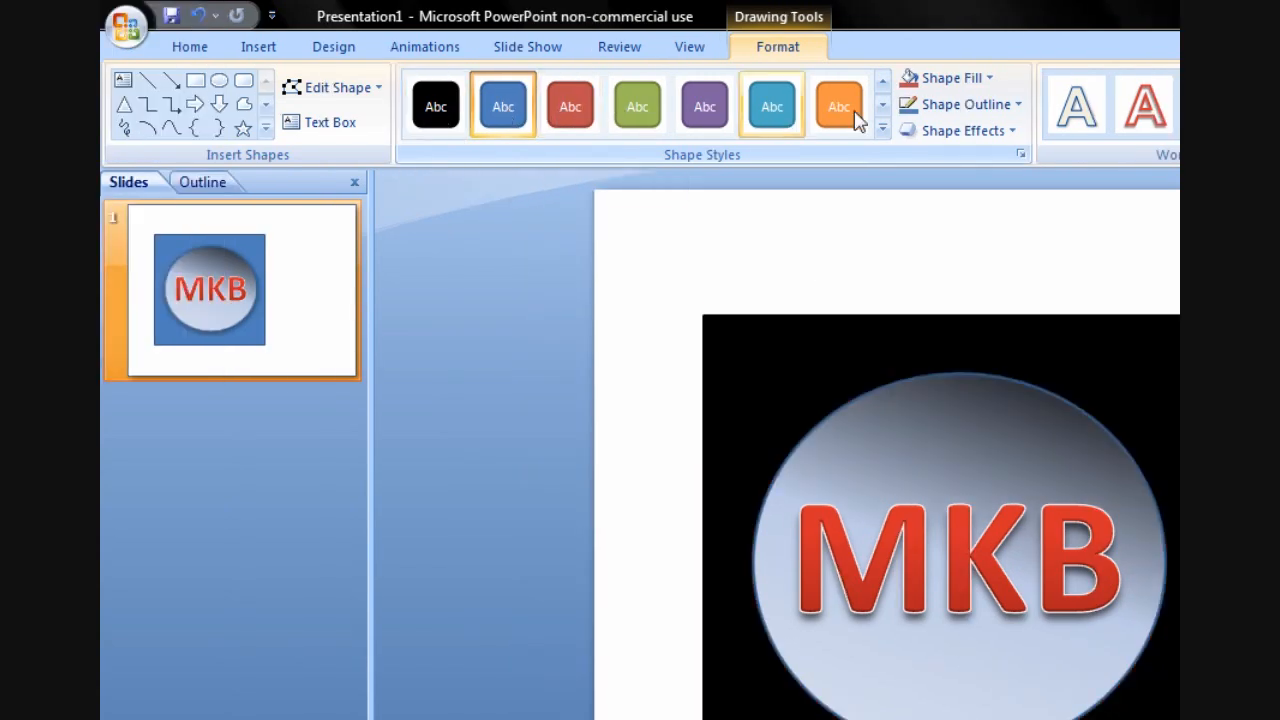
- Apply a shape style and fill the backdrop square with dark olive green
click(435, 105)
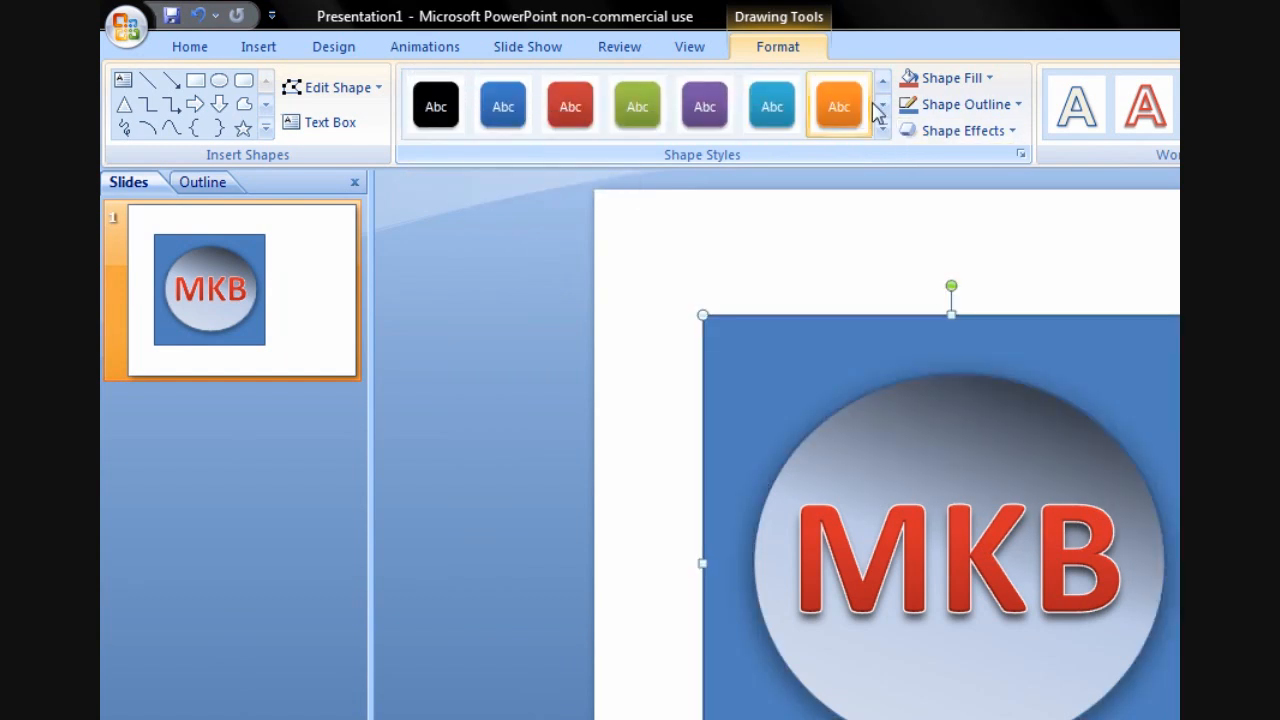
click(435, 105)
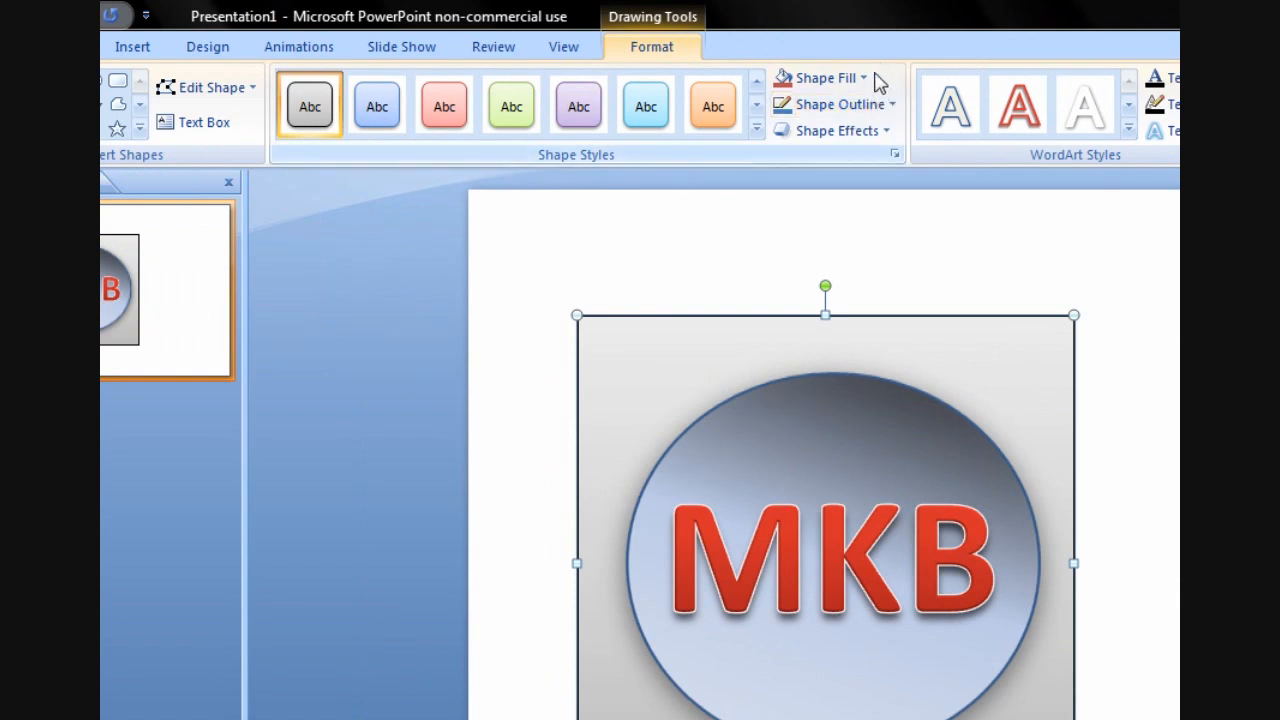
click(820, 77)
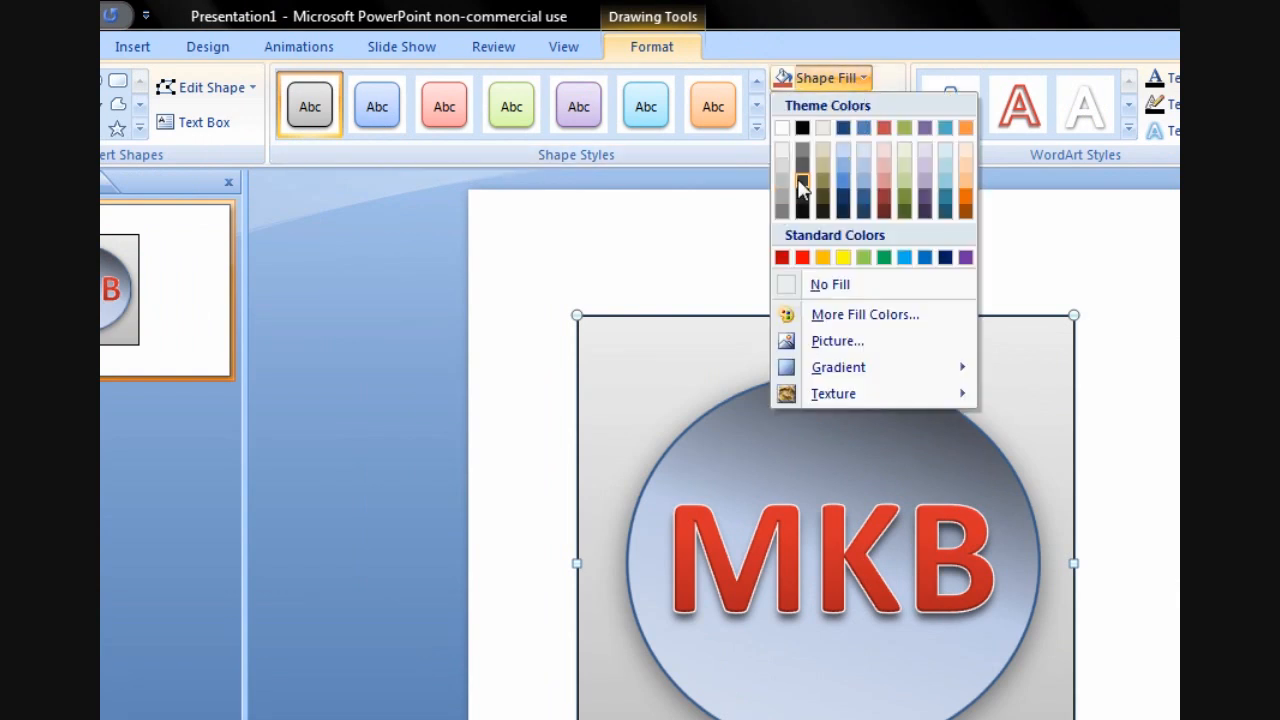
click(801, 184)
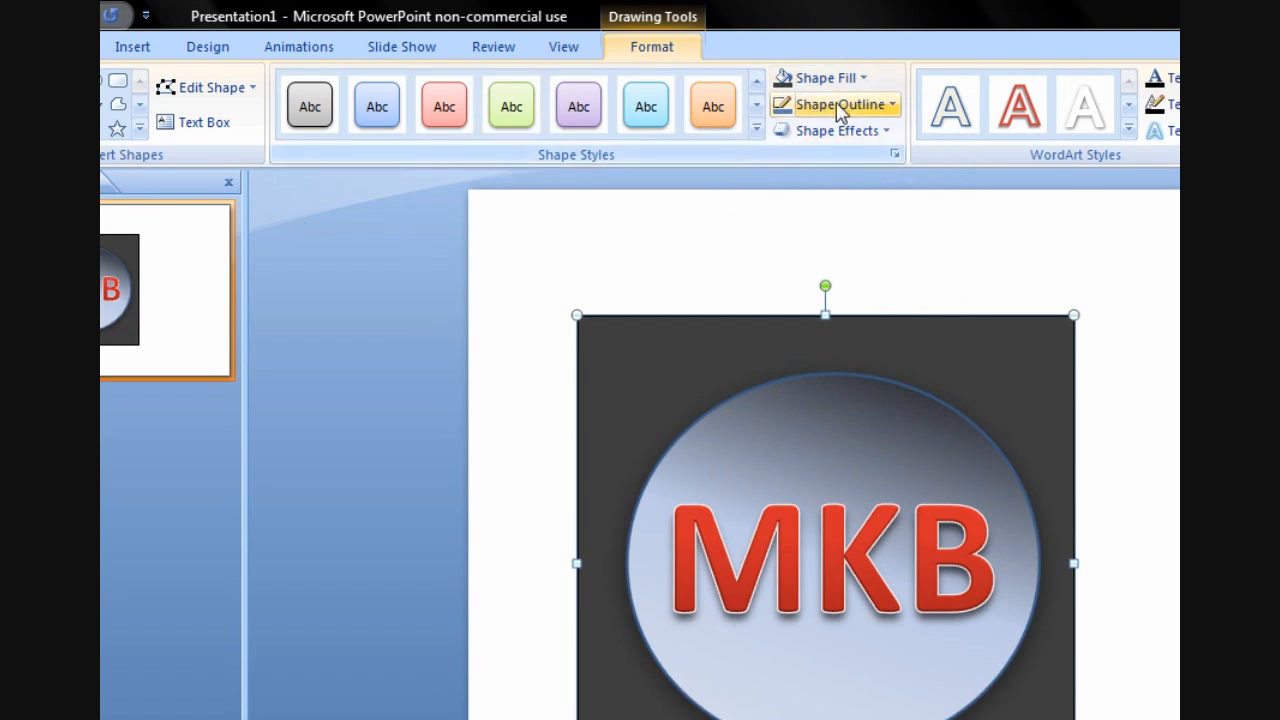
click(822, 77)
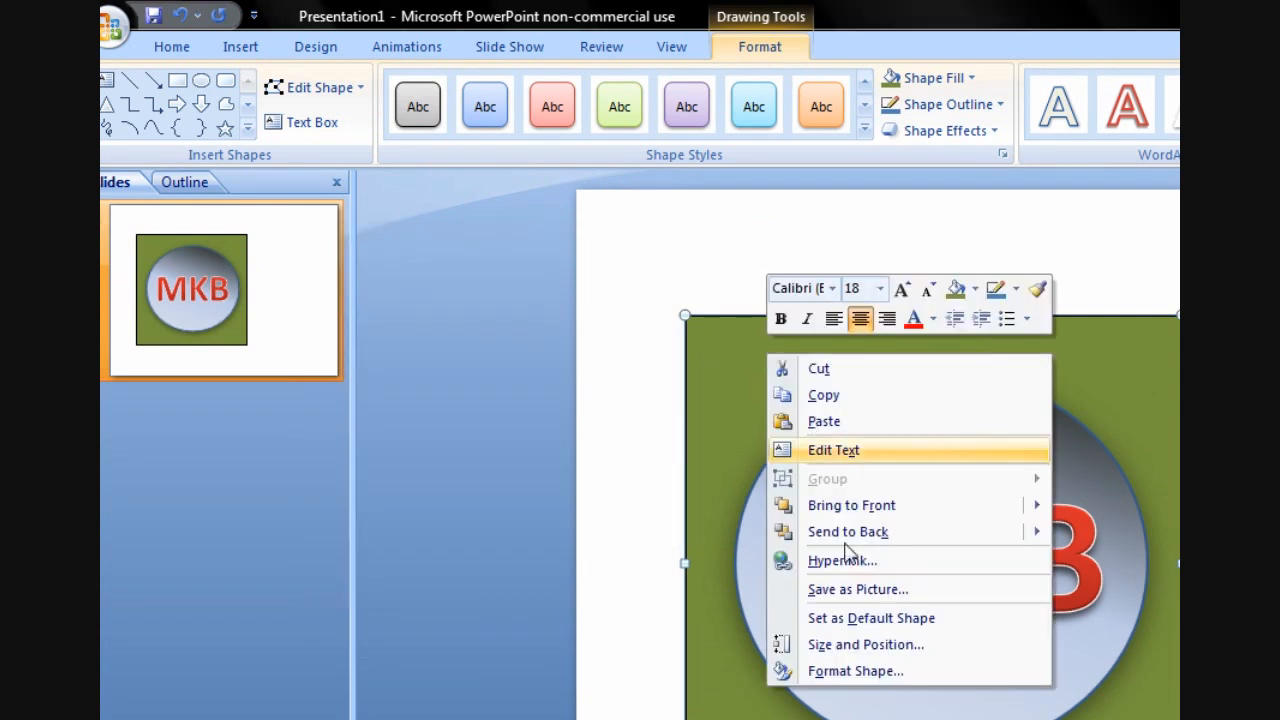
- Give the square a green gradient fill in Format Shape
click(855, 670)
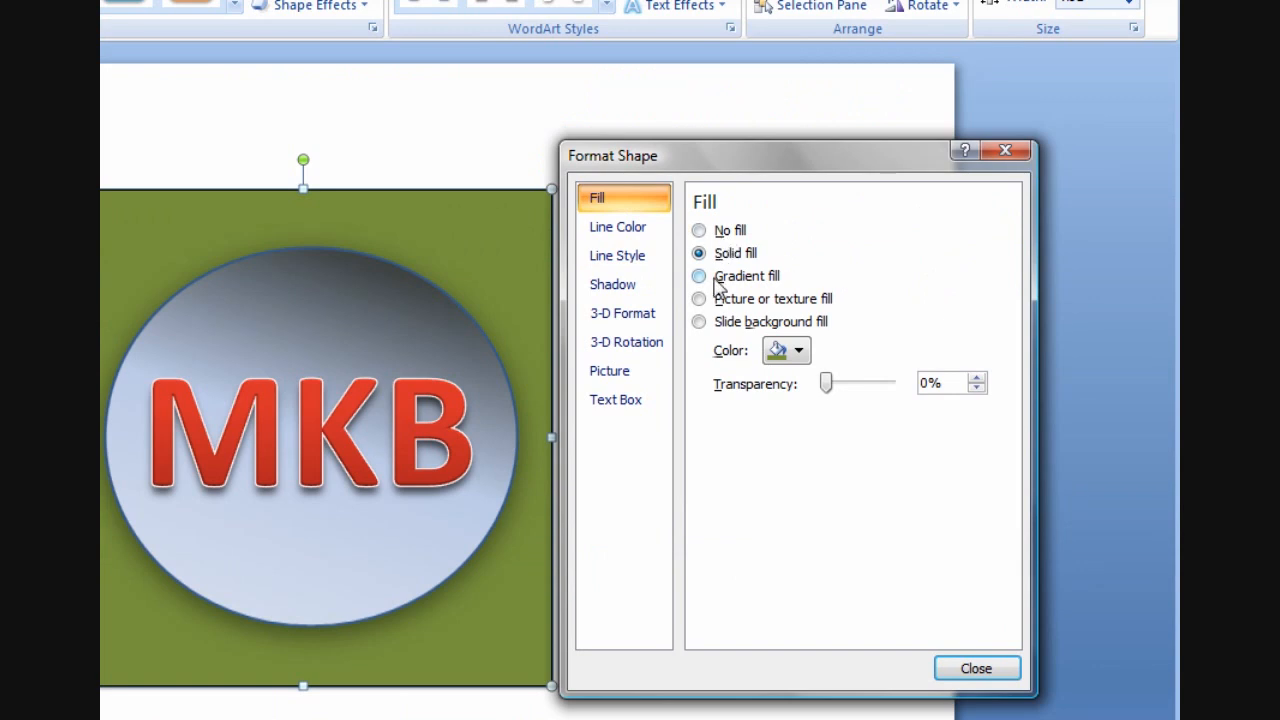
click(699, 276)
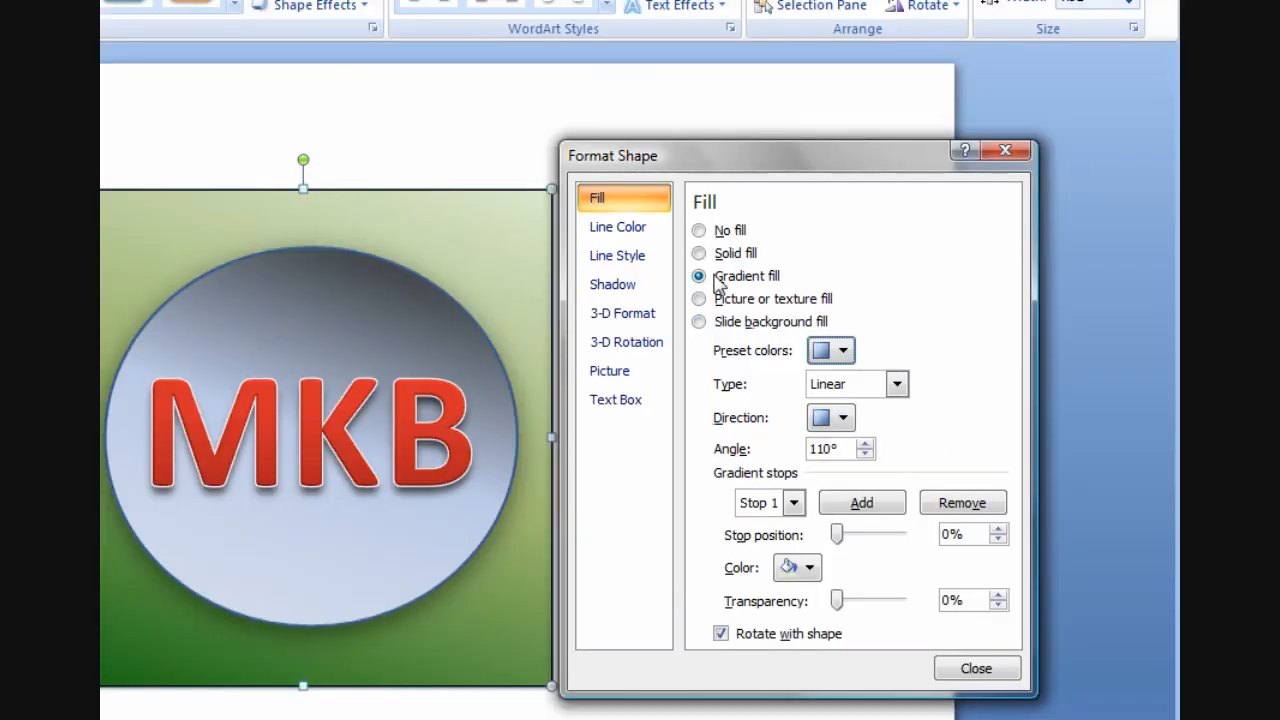
click(617, 226)
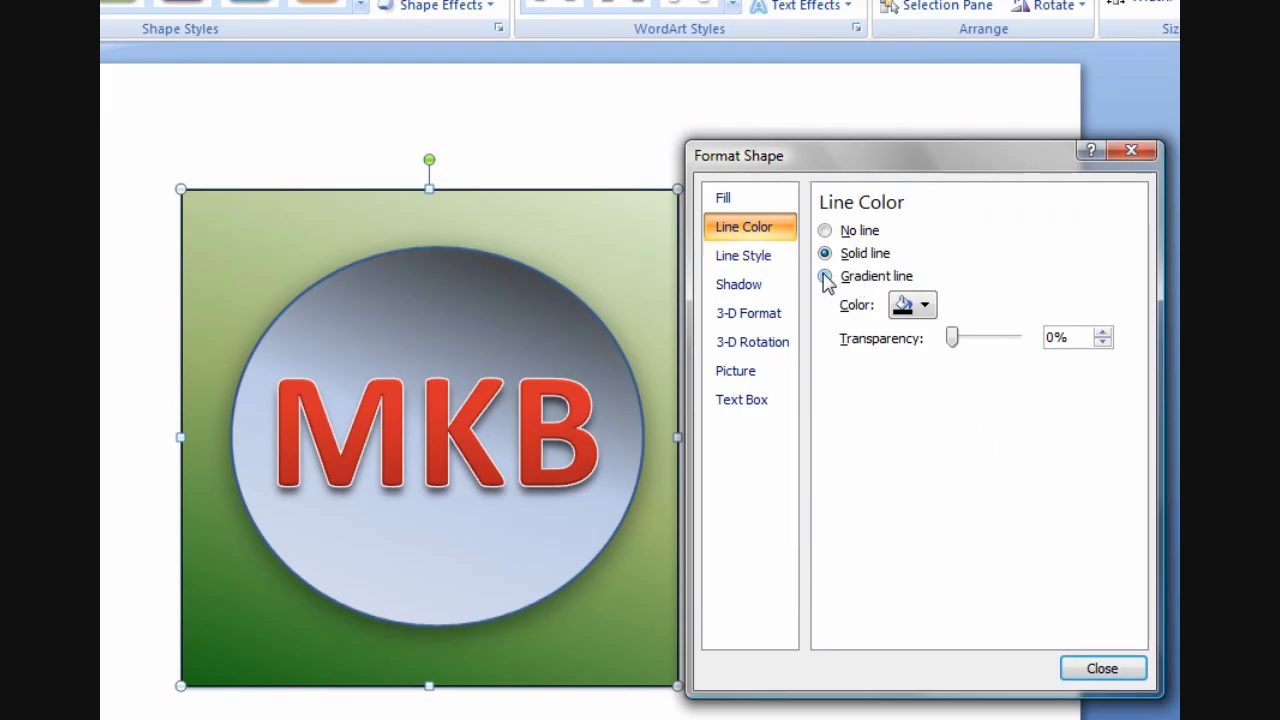
- Set the square's outline width to 1.75 pt
click(743, 255)
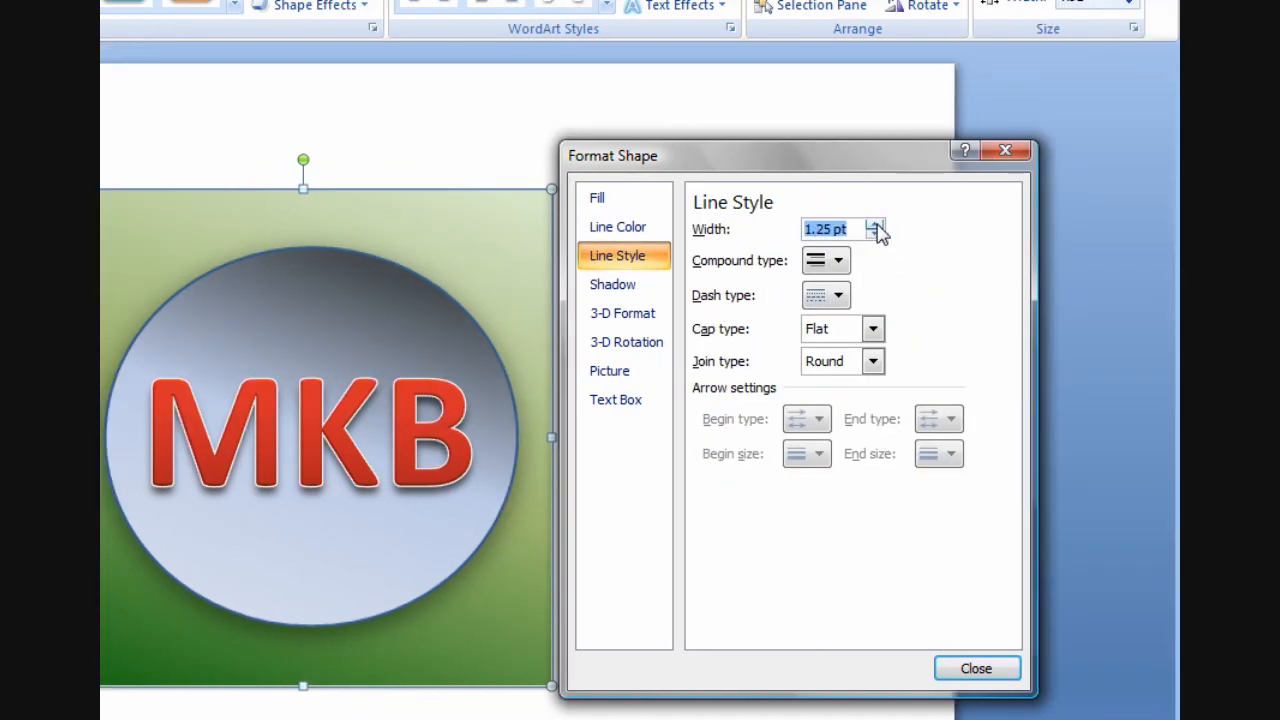
click(873, 223)
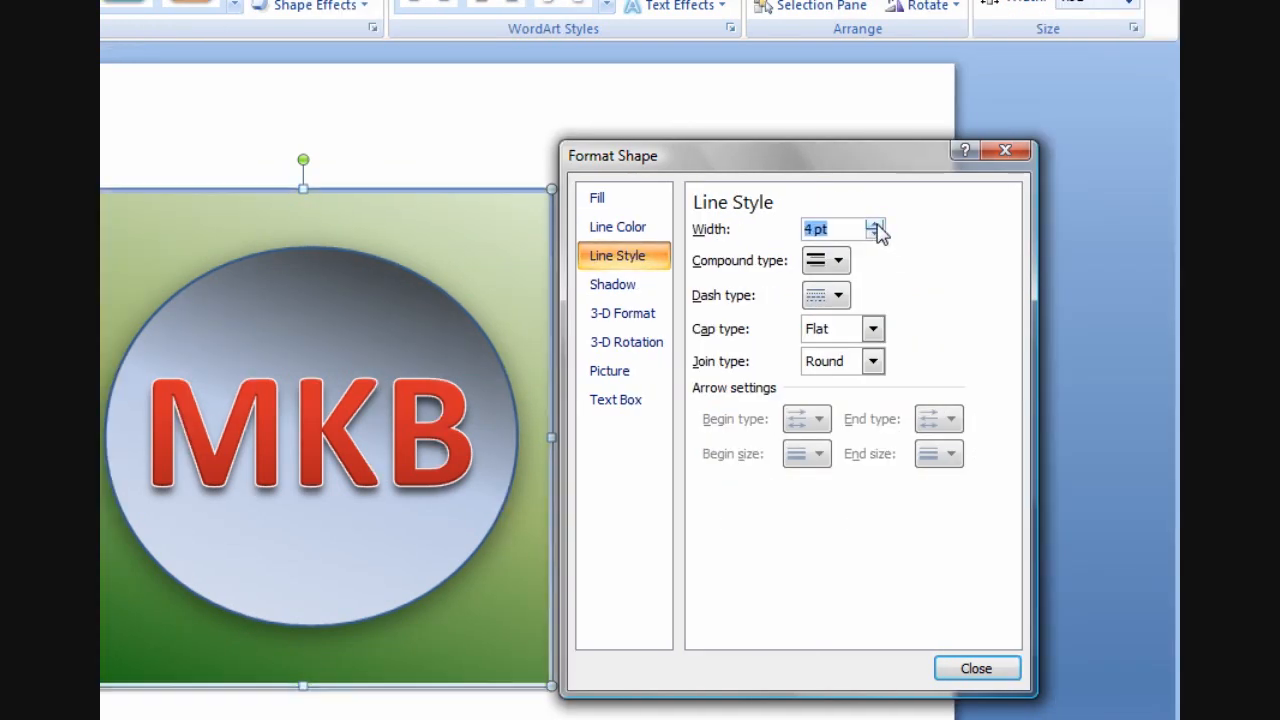
click(874, 235)
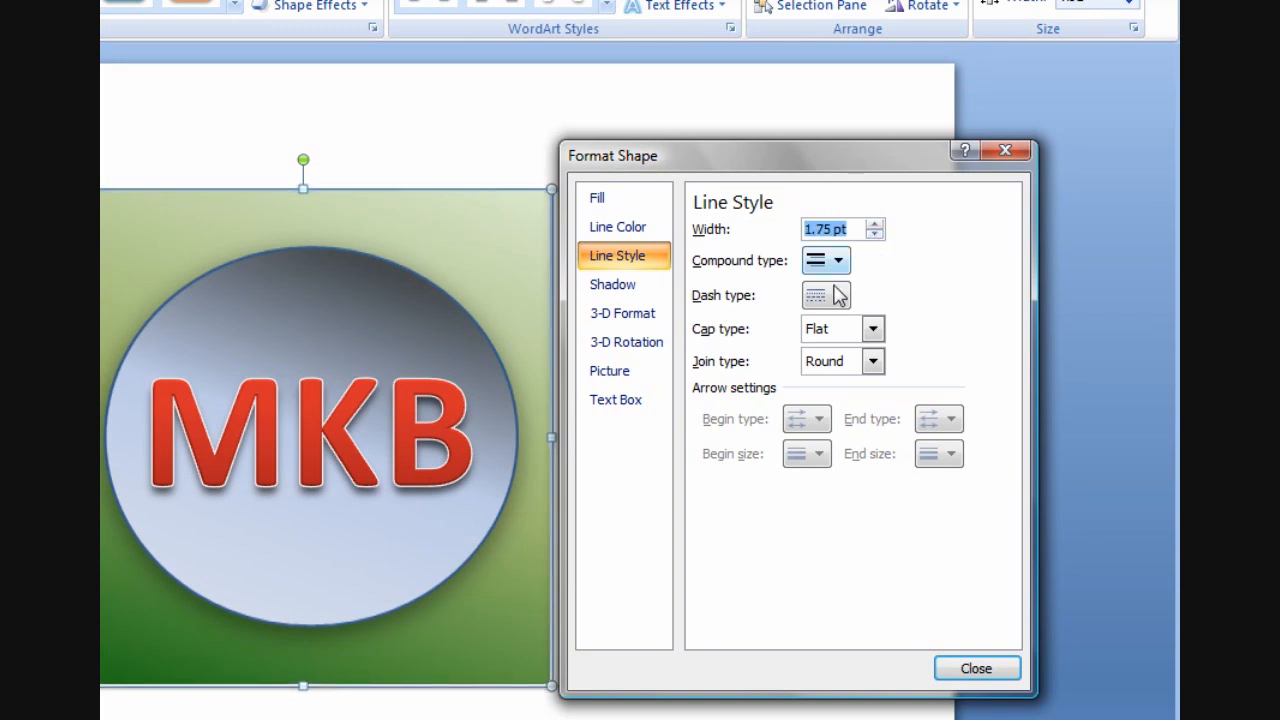
click(612, 284)
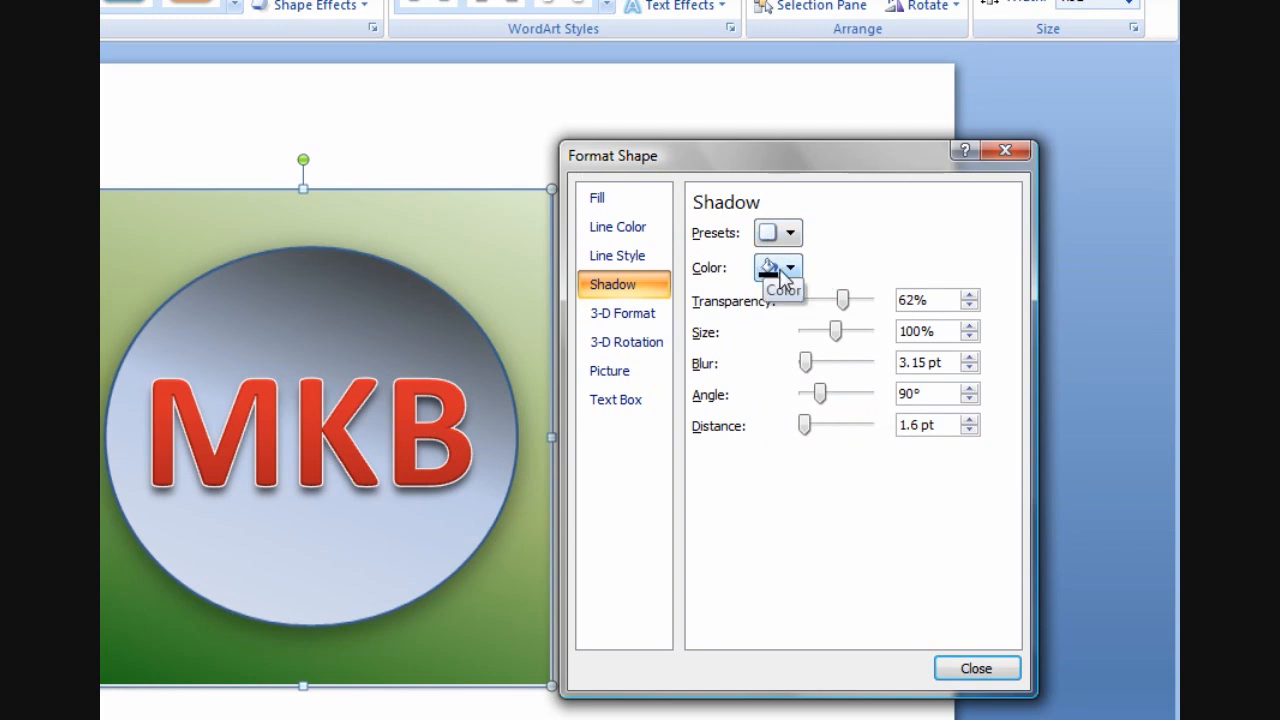
- Apply an offset outer shadow to the square, slightly enlarged and blurred, and close formatting
click(789, 267)
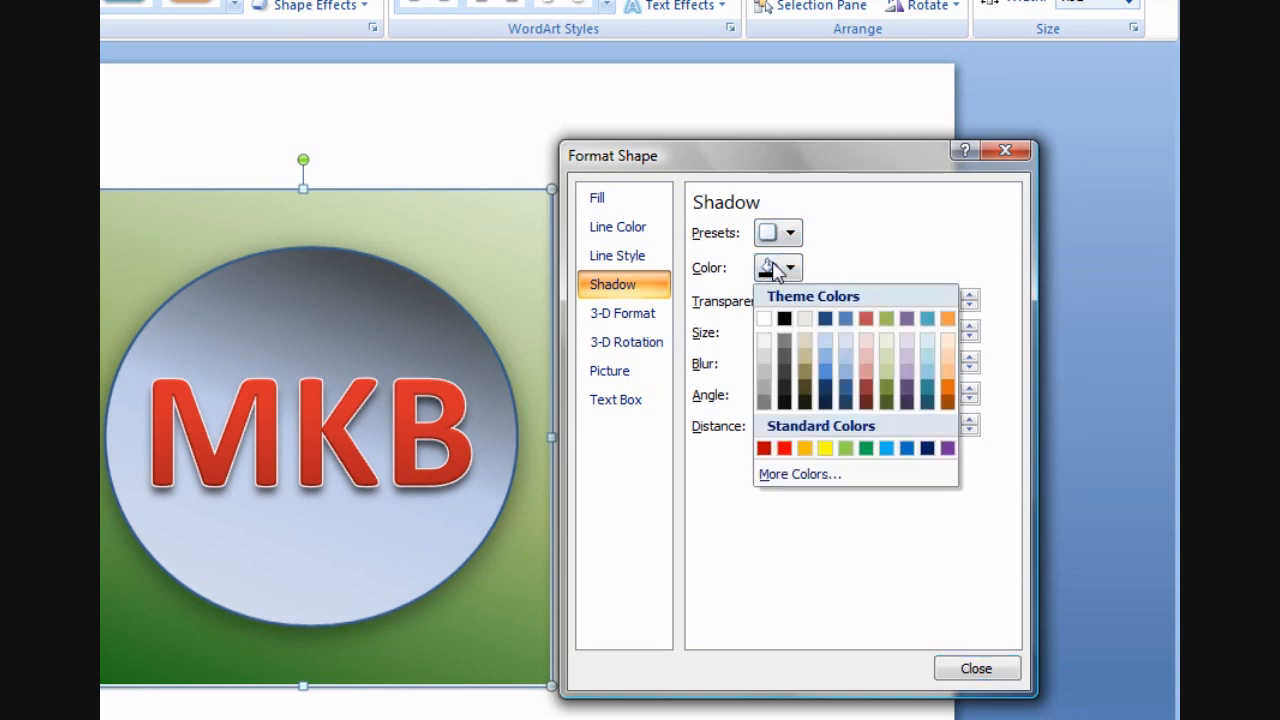
click(789, 232)
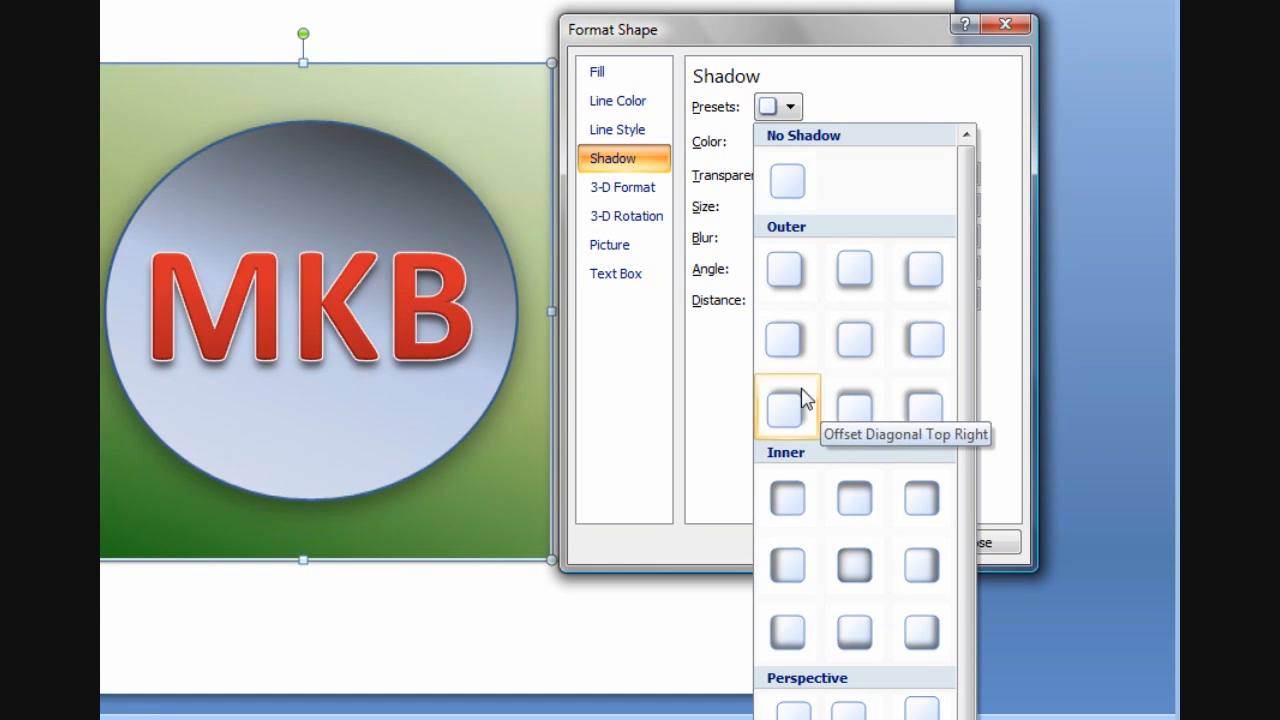
click(786, 407)
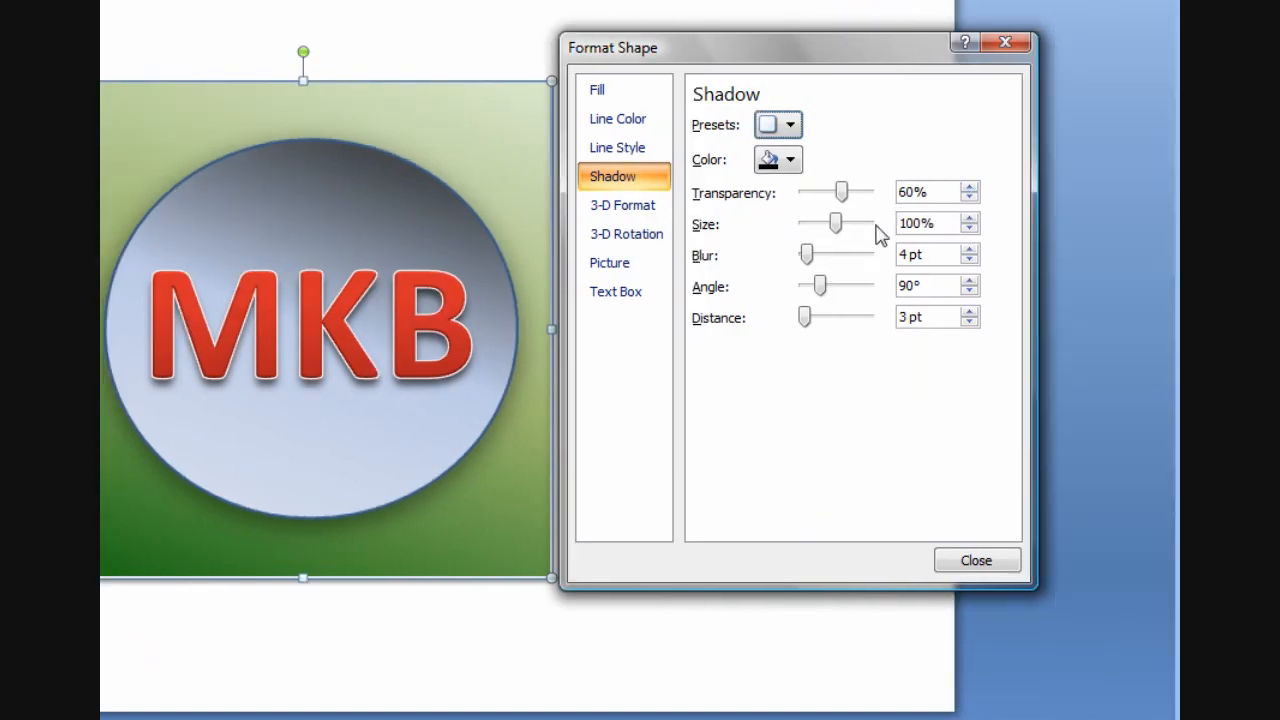
drag(837, 223, 840, 223)
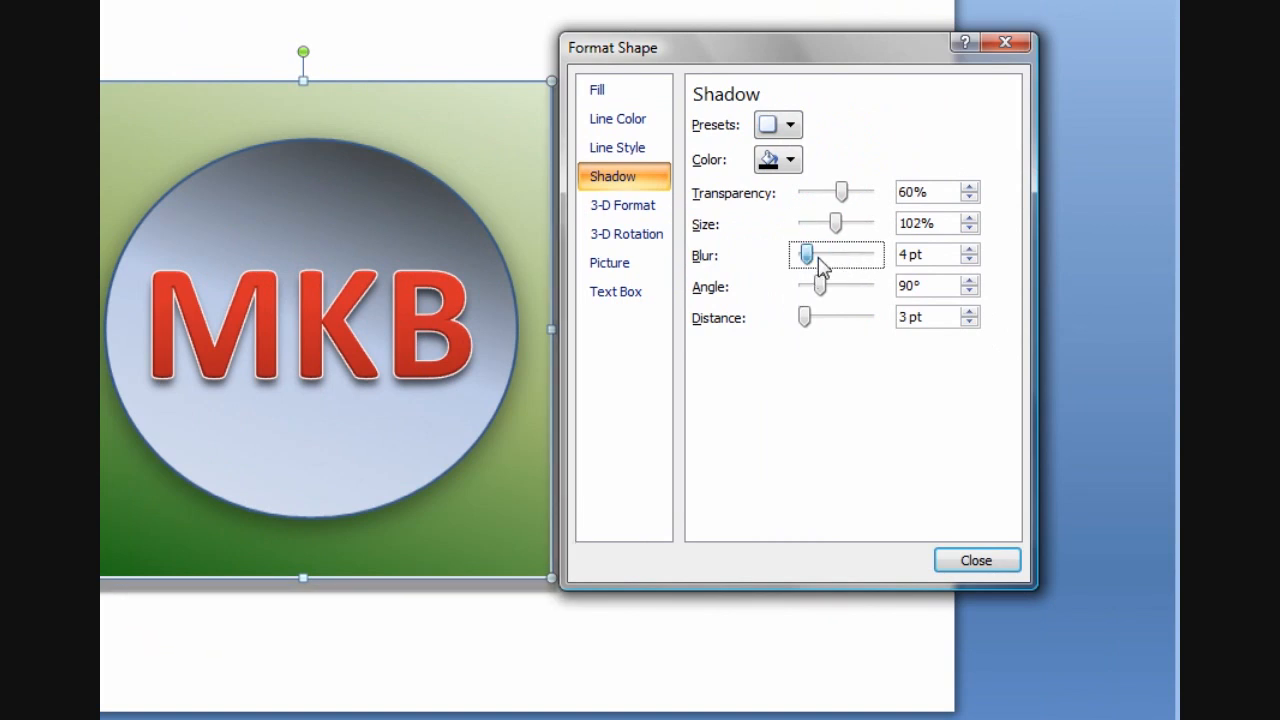
drag(805, 255, 820, 255)
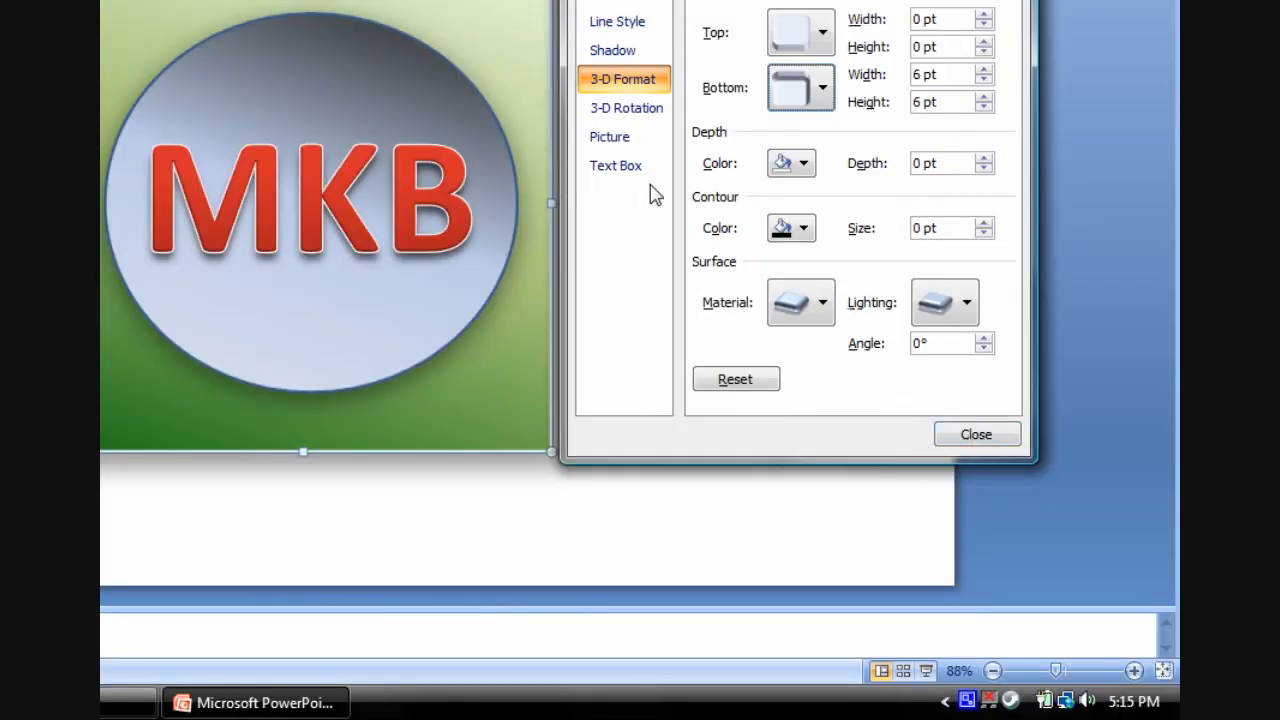
click(975, 433)
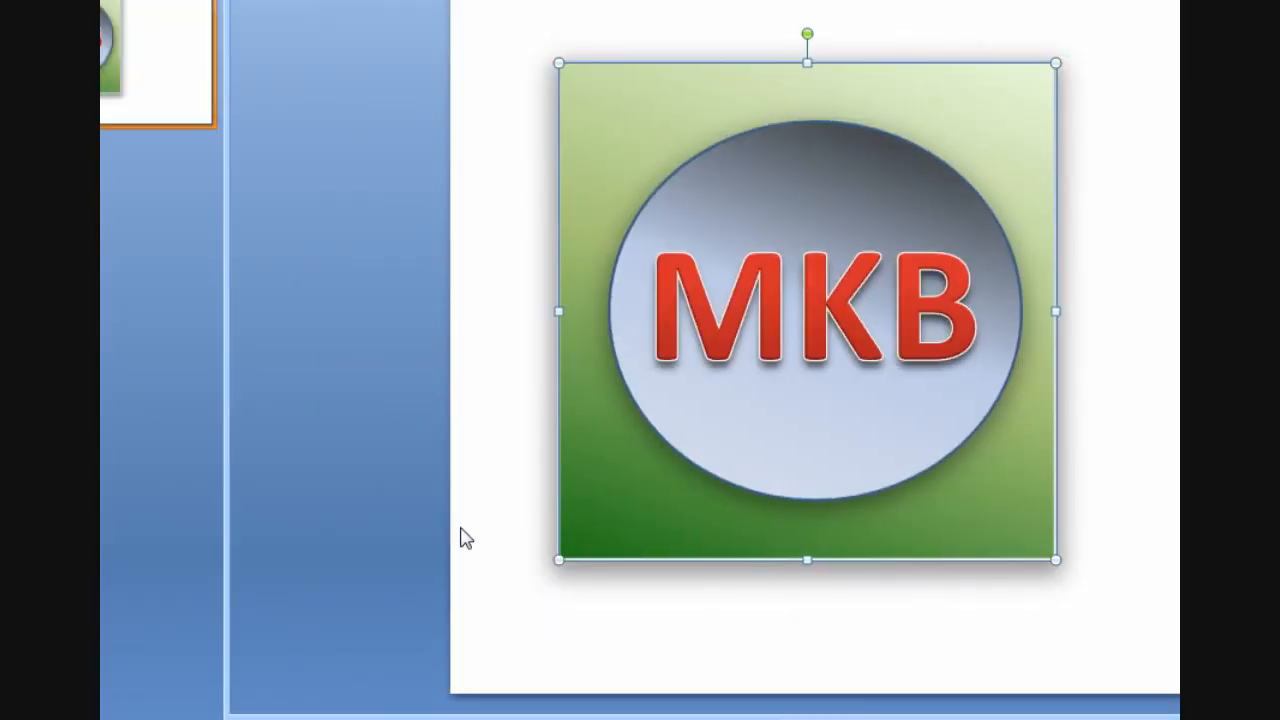
- Launch Paint from the Start menu and return to the PowerPoint slide to capture it
click(135, 700)
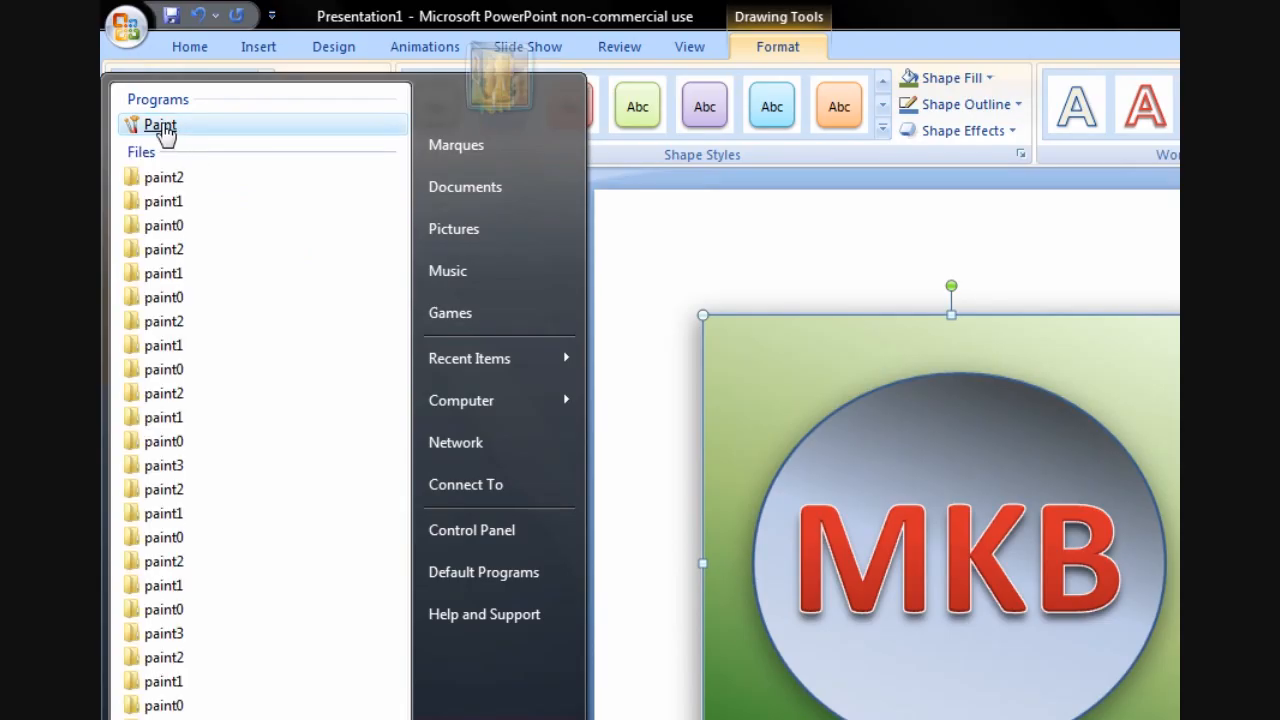
click(159, 124)
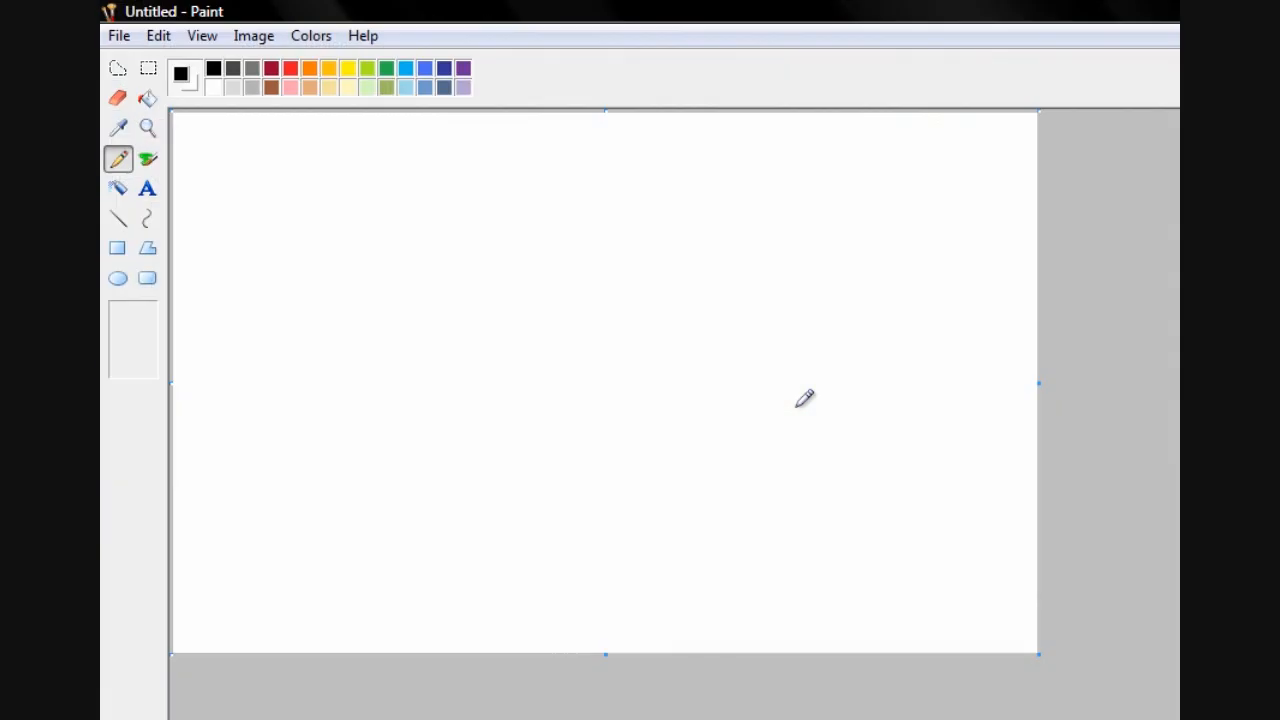
mouse_move(317, 140)
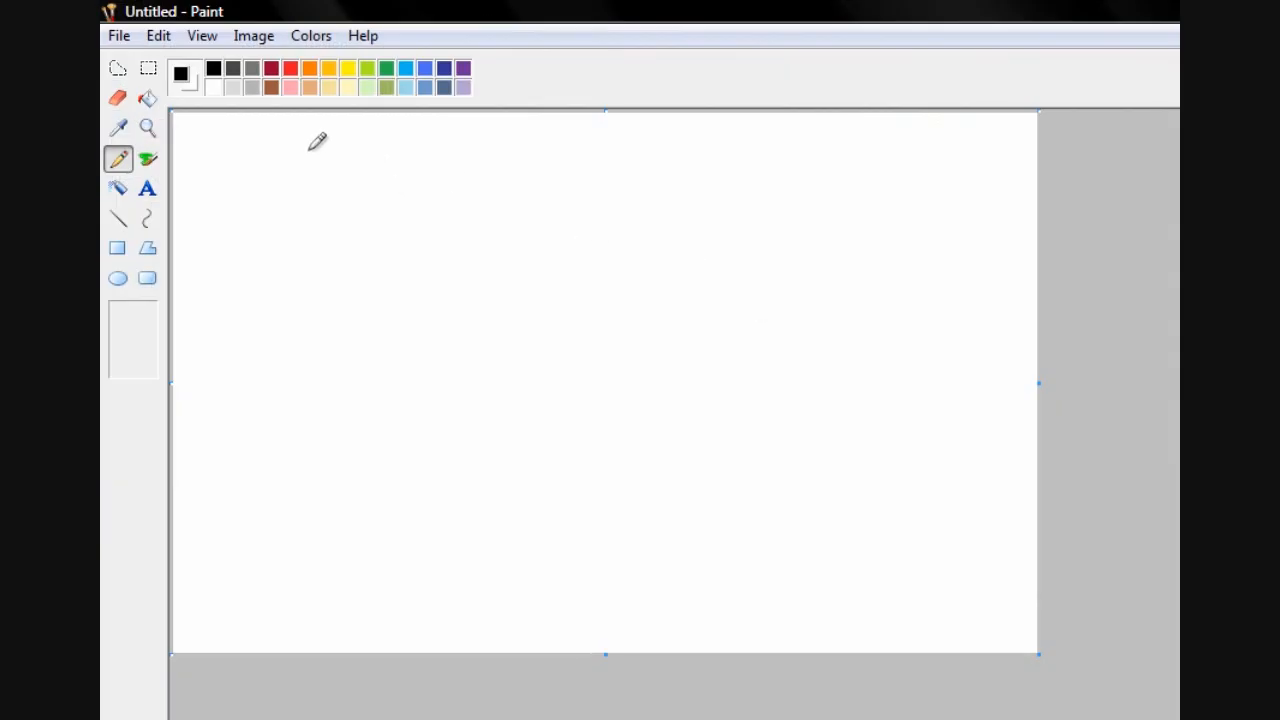
click(118, 35)
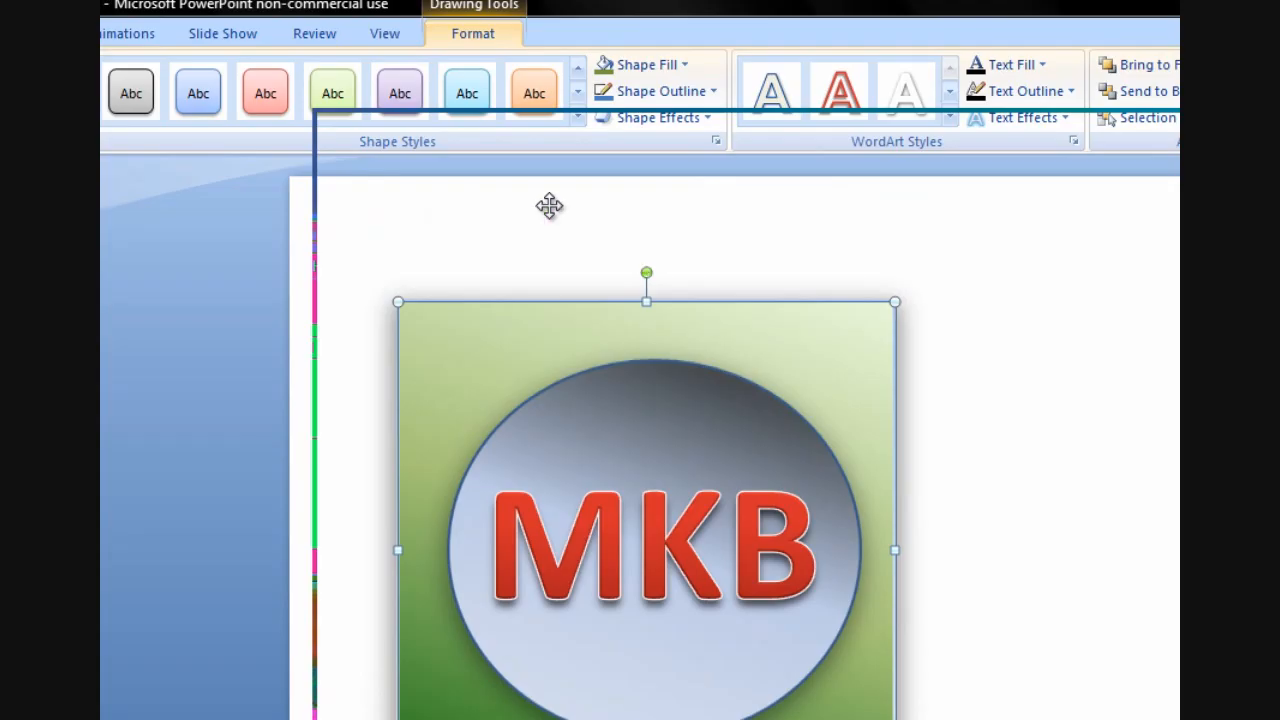
scroll(down, 3)
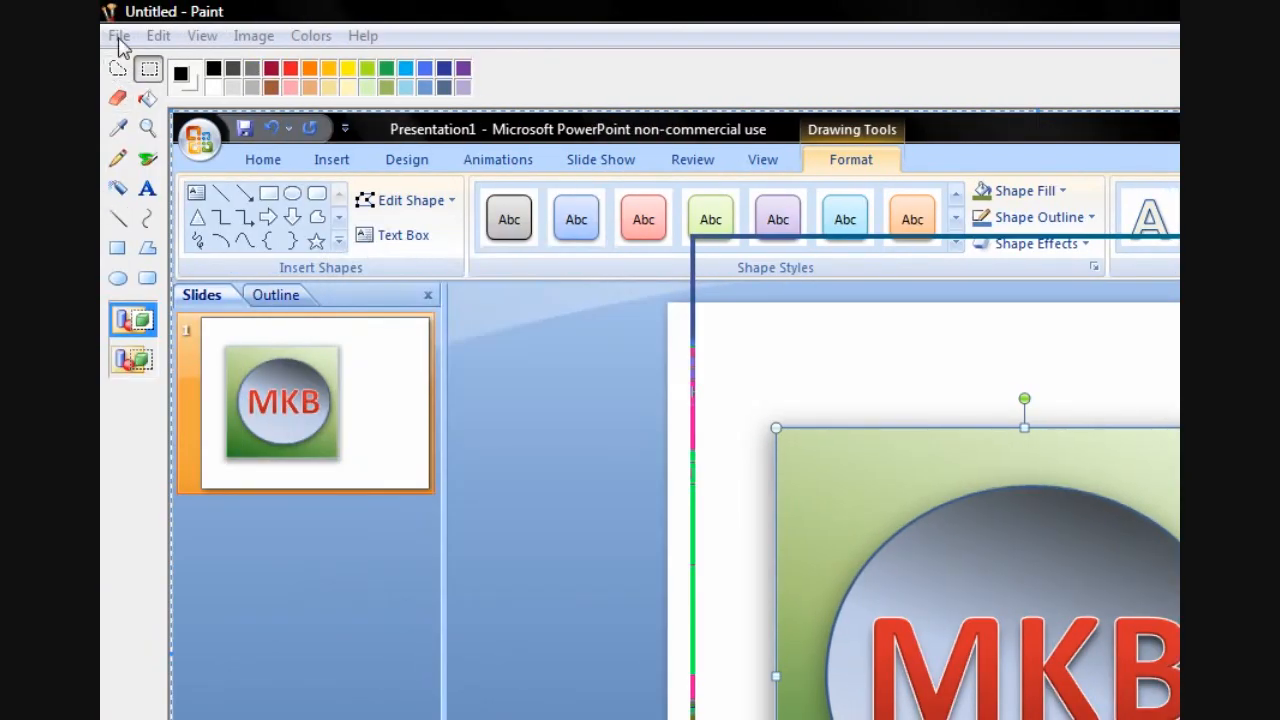
- Paste the slide screenshot into Paint and crop it down to the MKB logo square
click(253, 35)
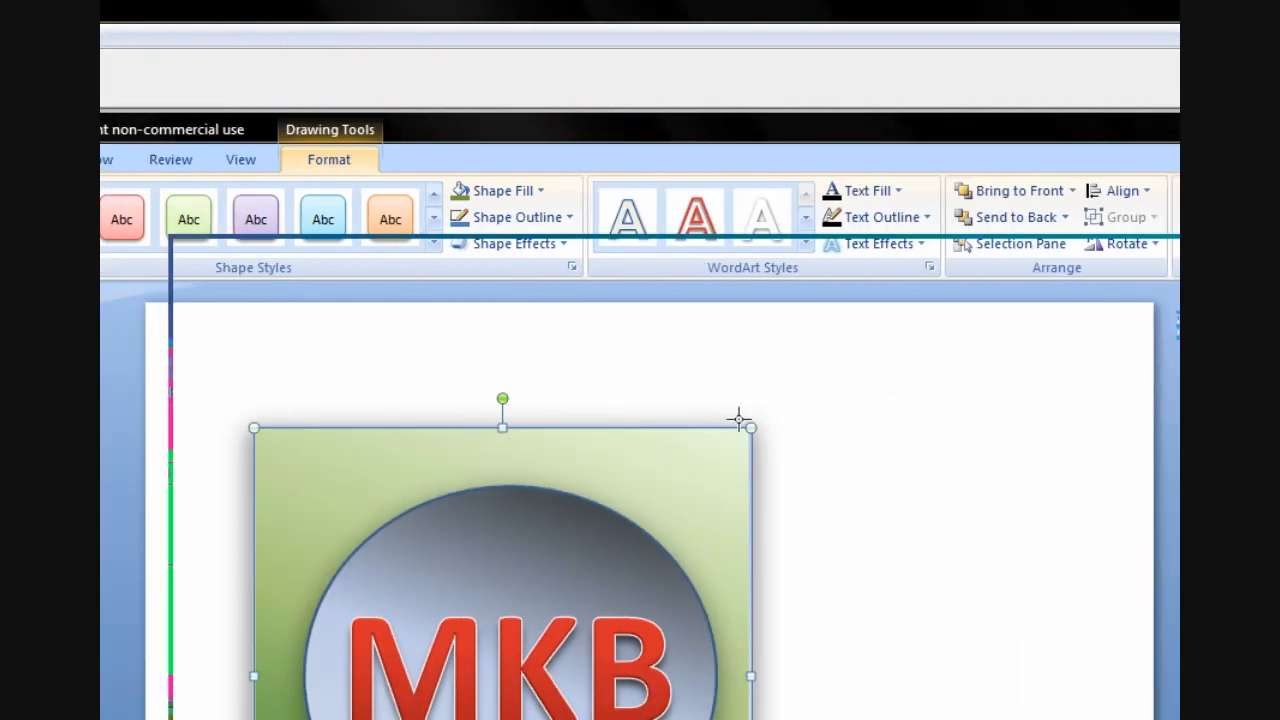
scroll(down, 3)
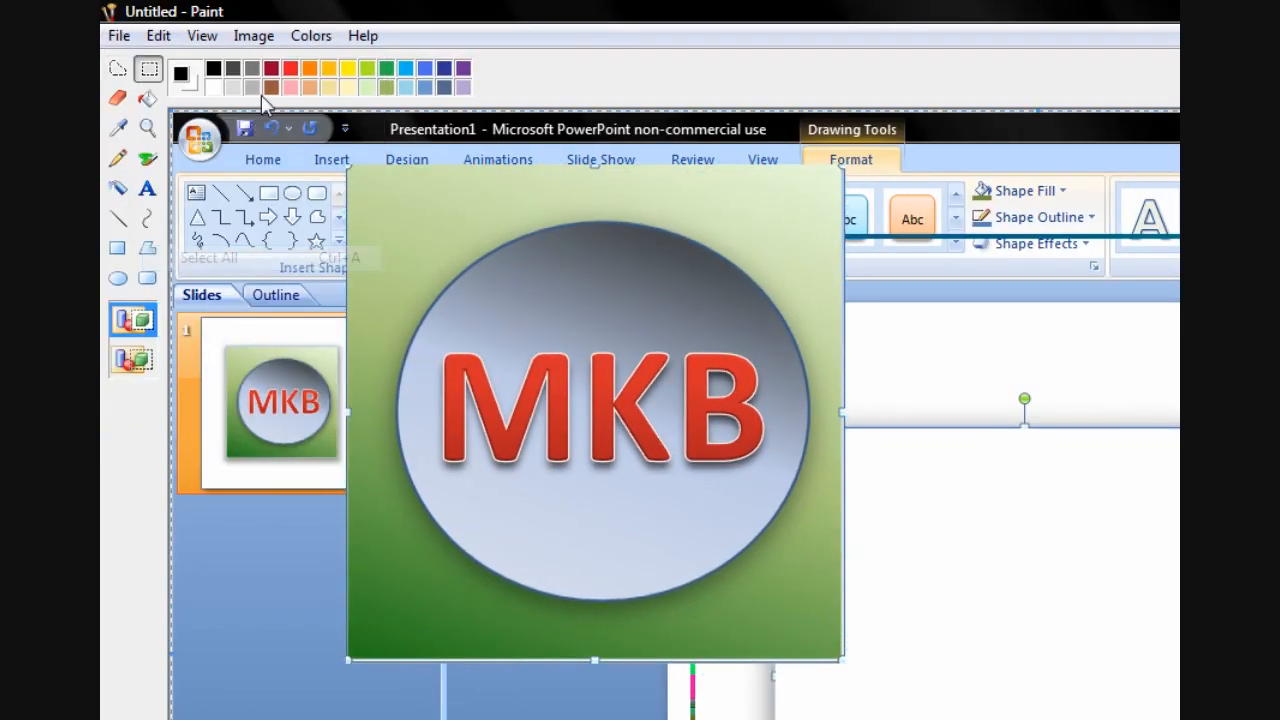
click(253, 35)
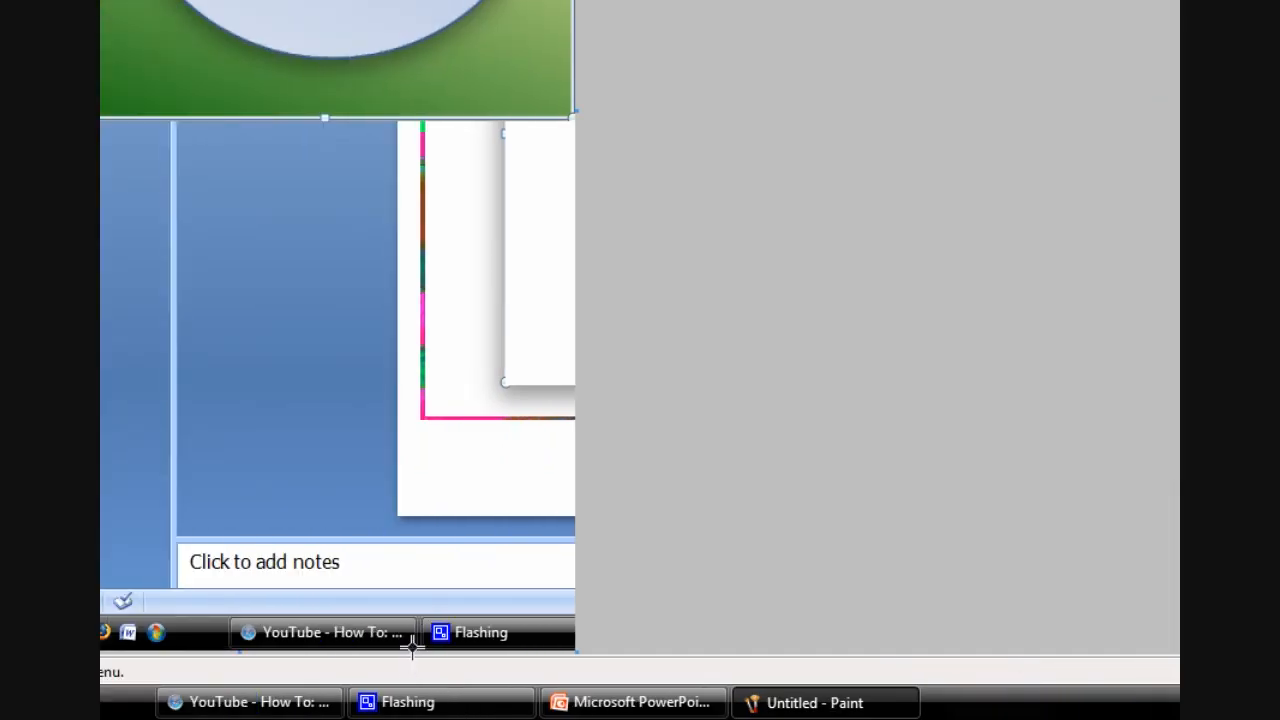
mouse_move(530, 665)
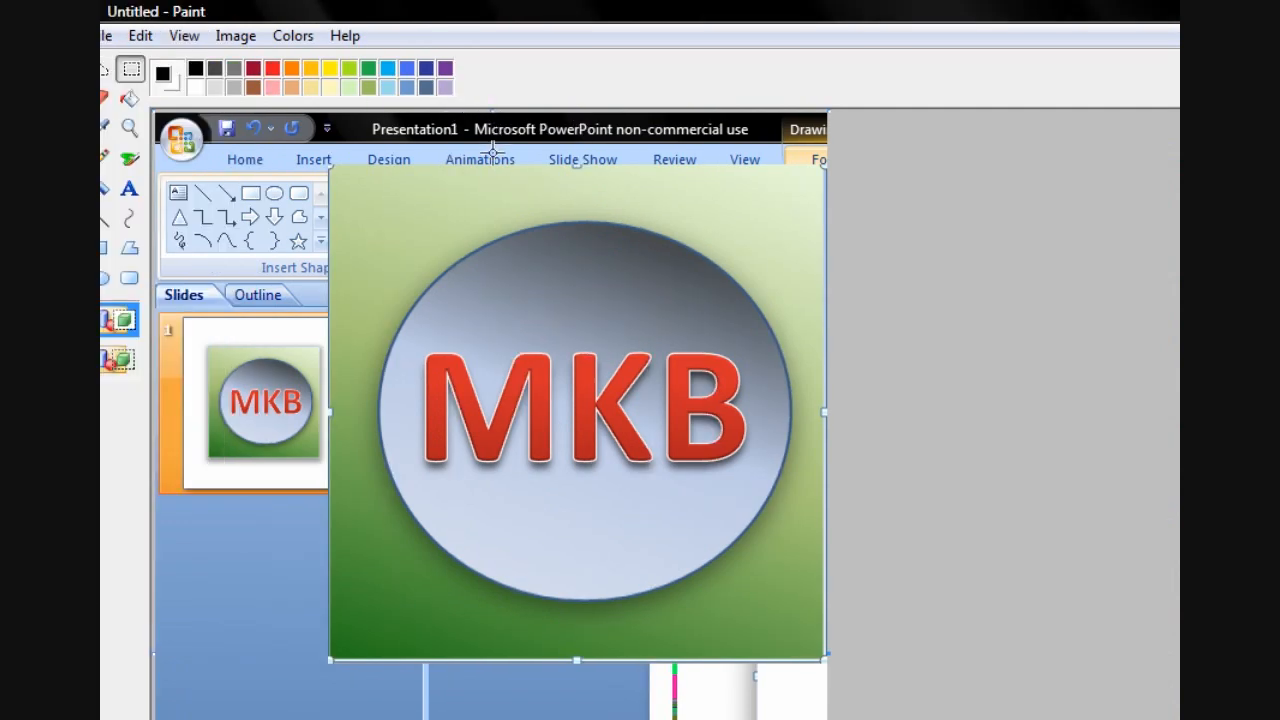
click(157, 35)
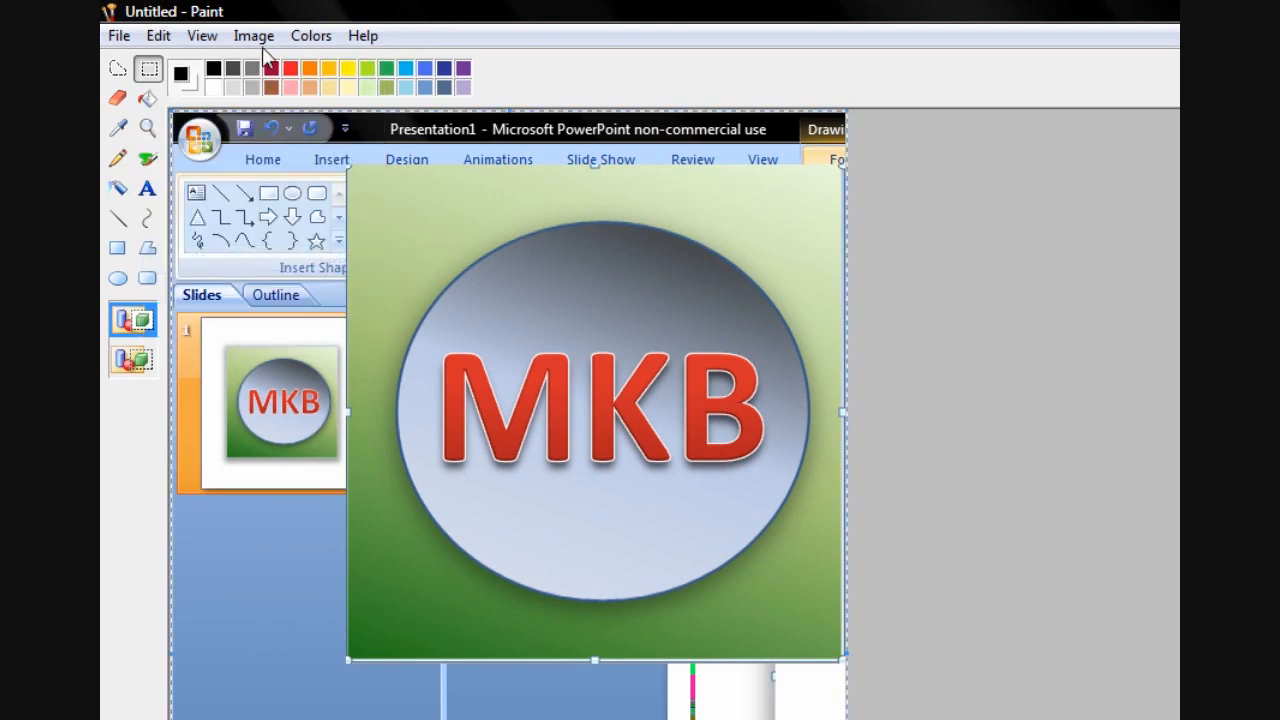
mouse_move(648, 197)
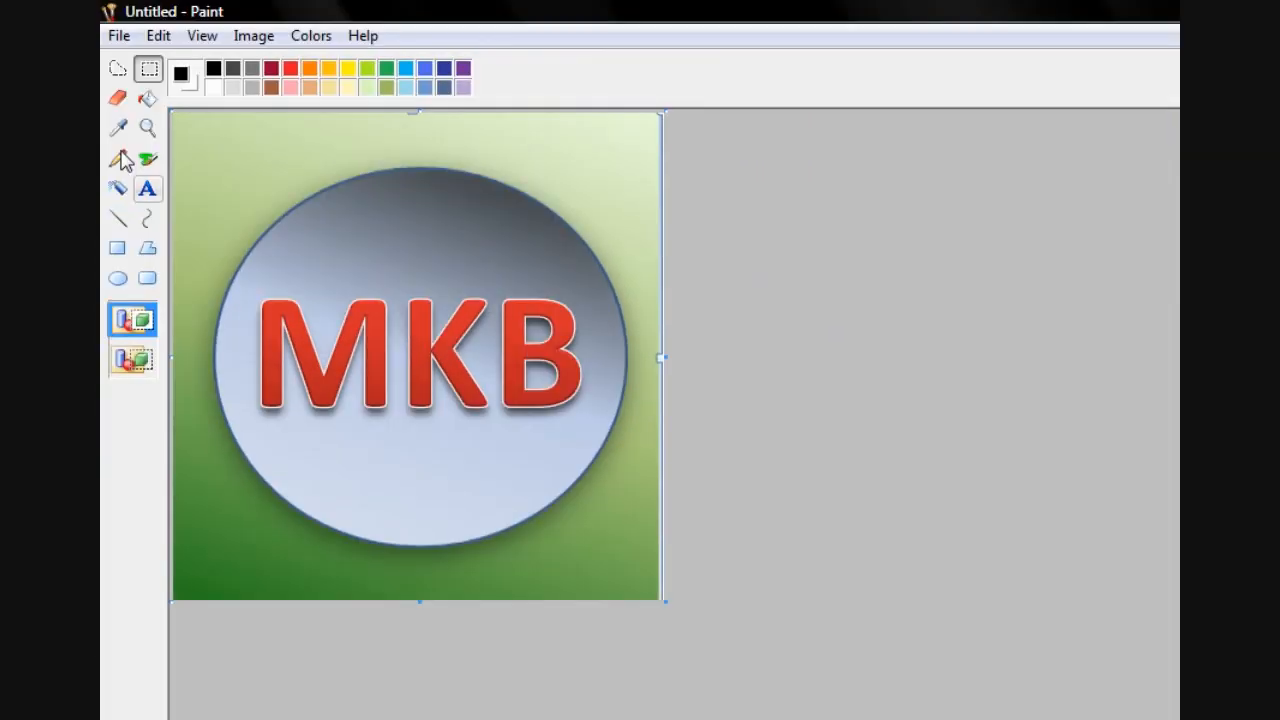
- Save the cropped MKB logo image via File > Save
click(158, 35)
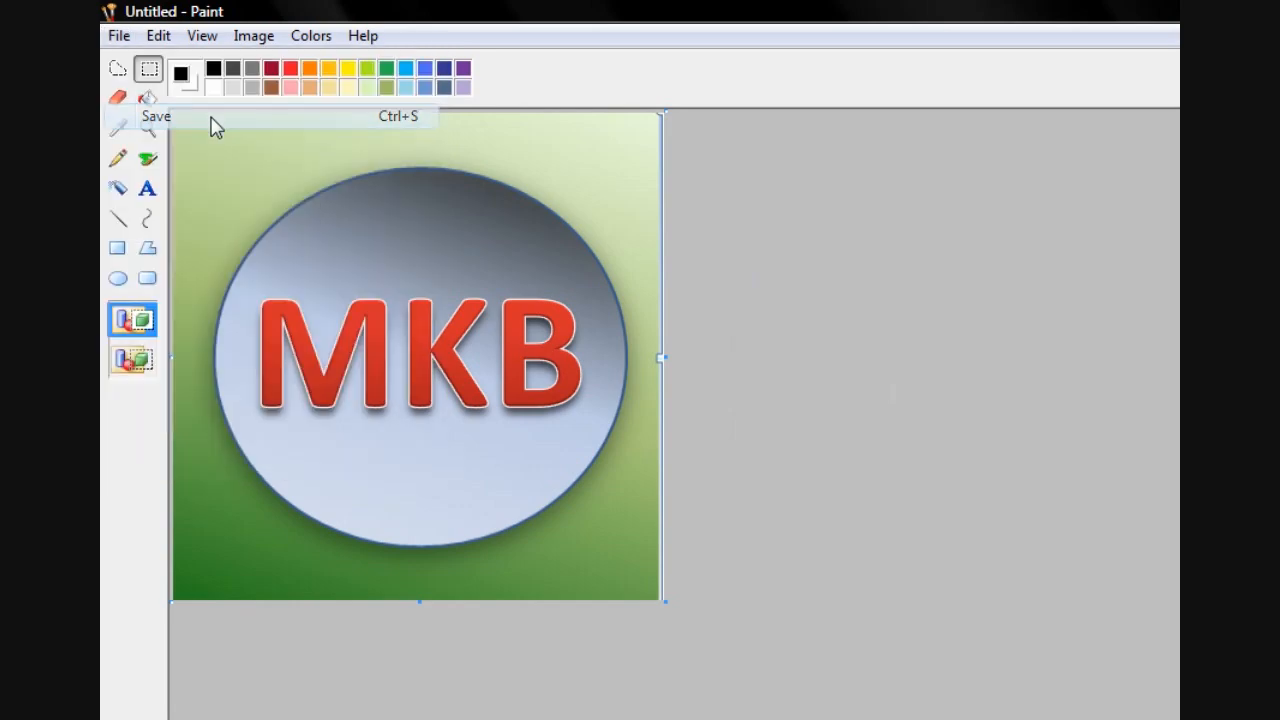
click(155, 116)
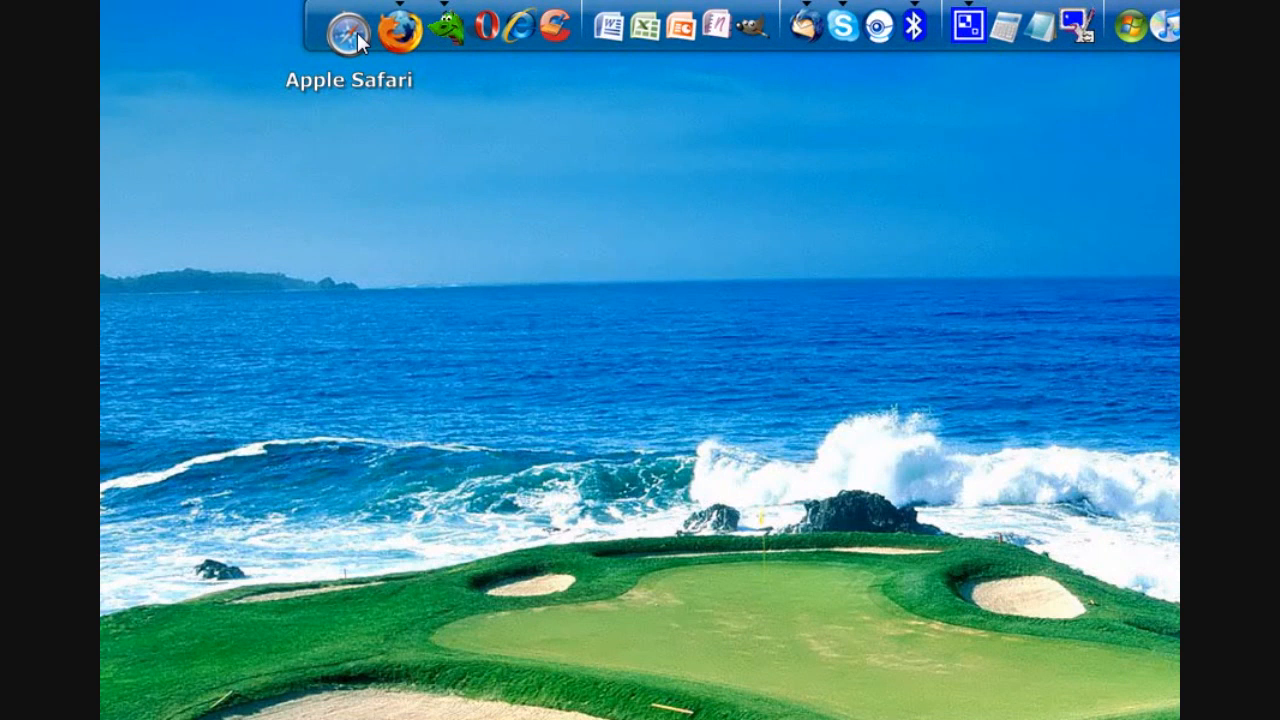
- In Safari, reach YouTube account settings and bring up the Change Picture options
click(347, 27)
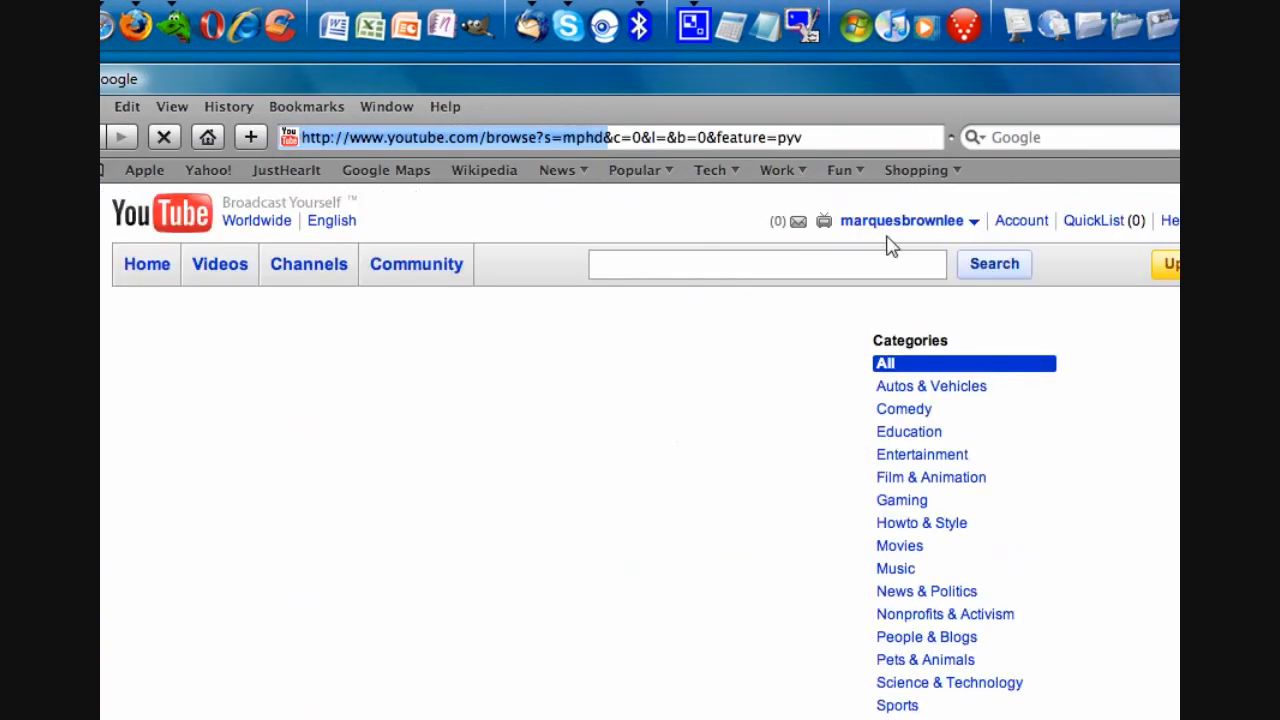
click(901, 221)
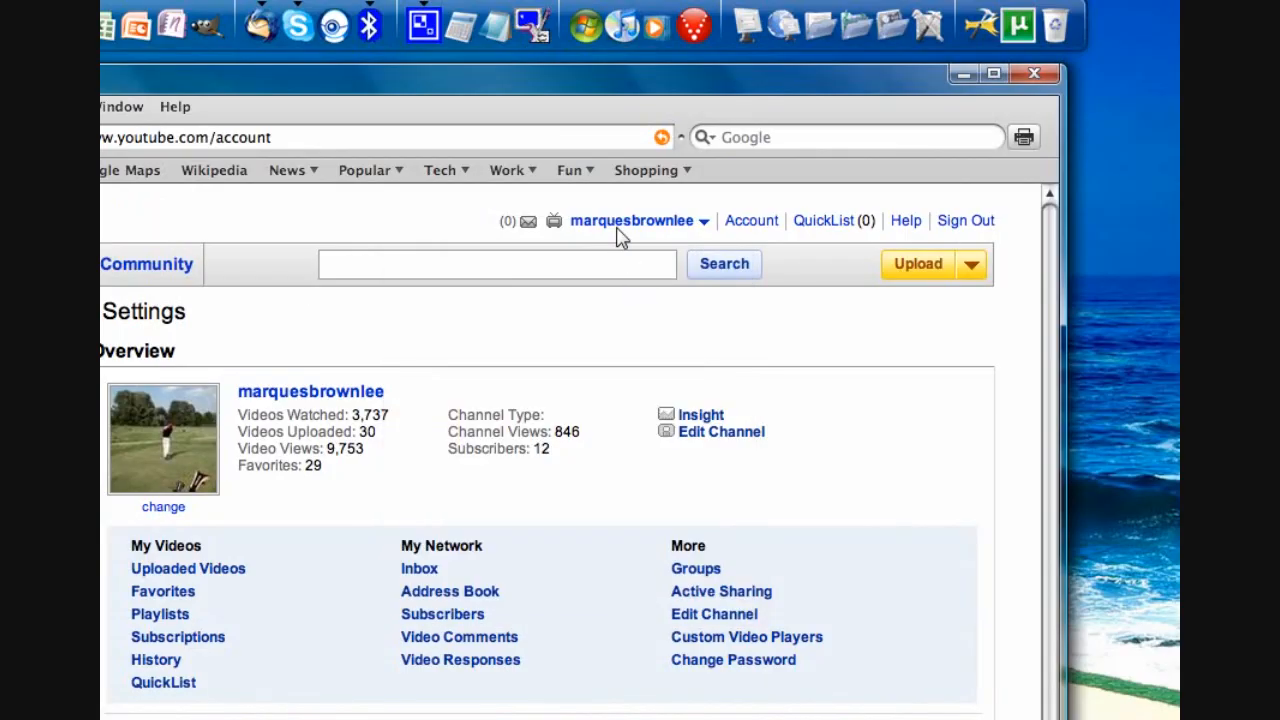
click(380, 137)
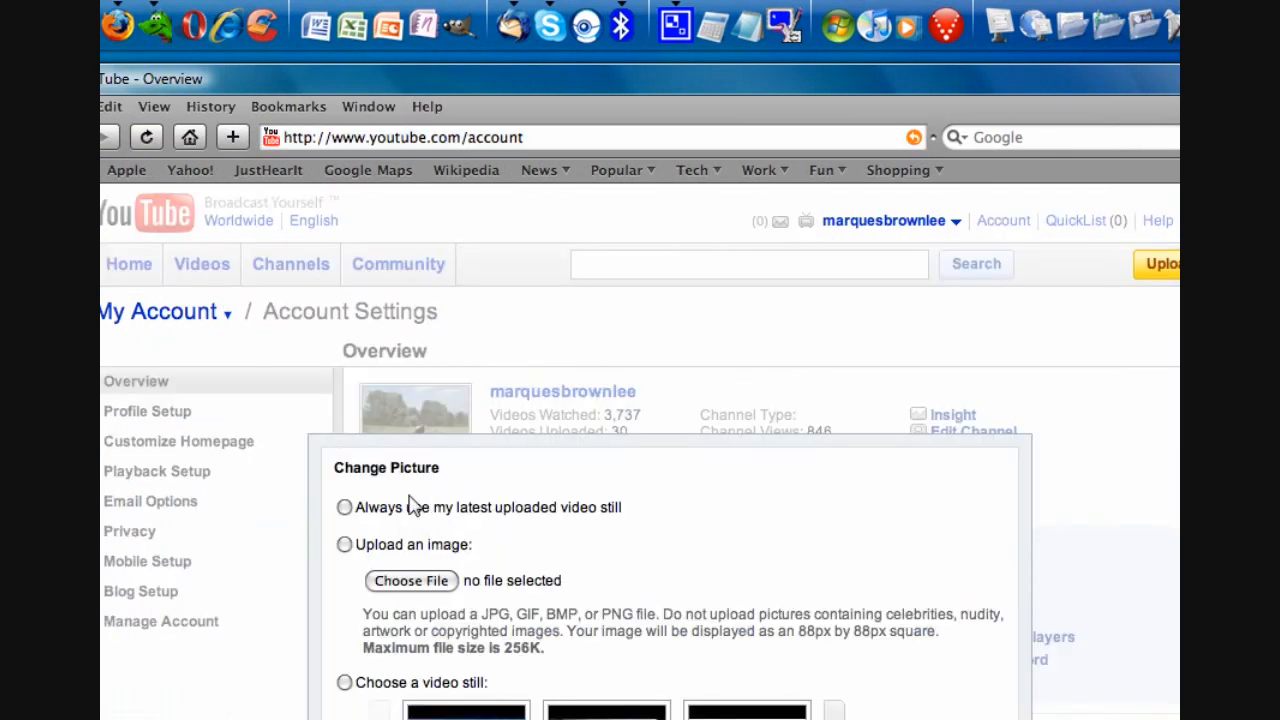
- Choose the Icon file, select 'Upload an image' and save it as the new profile picture
click(410, 580)
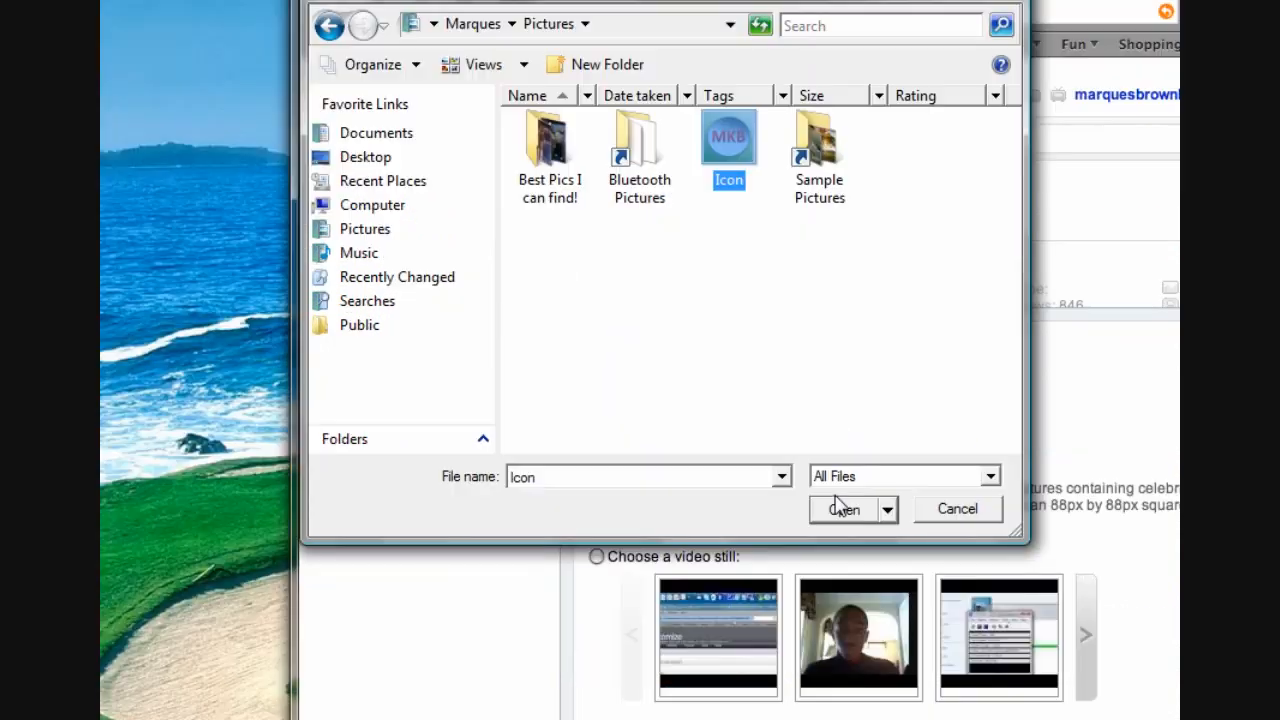
click(843, 509)
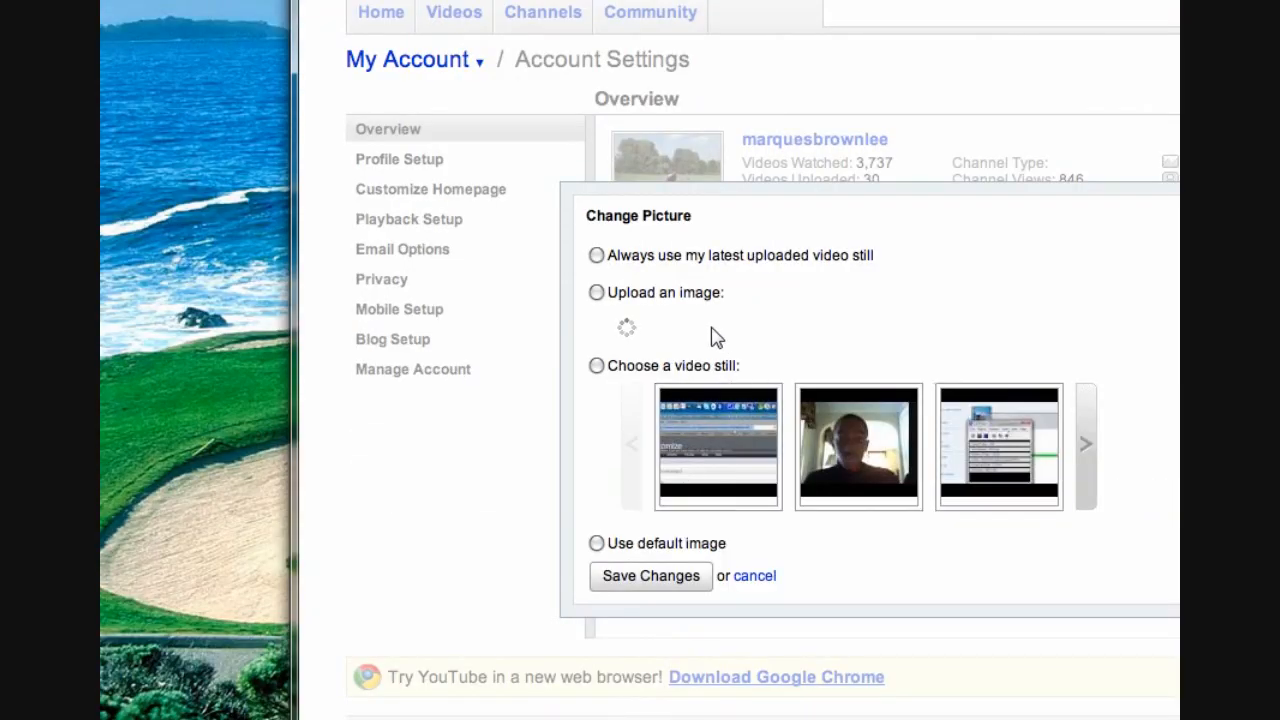
mouse_move(680, 330)
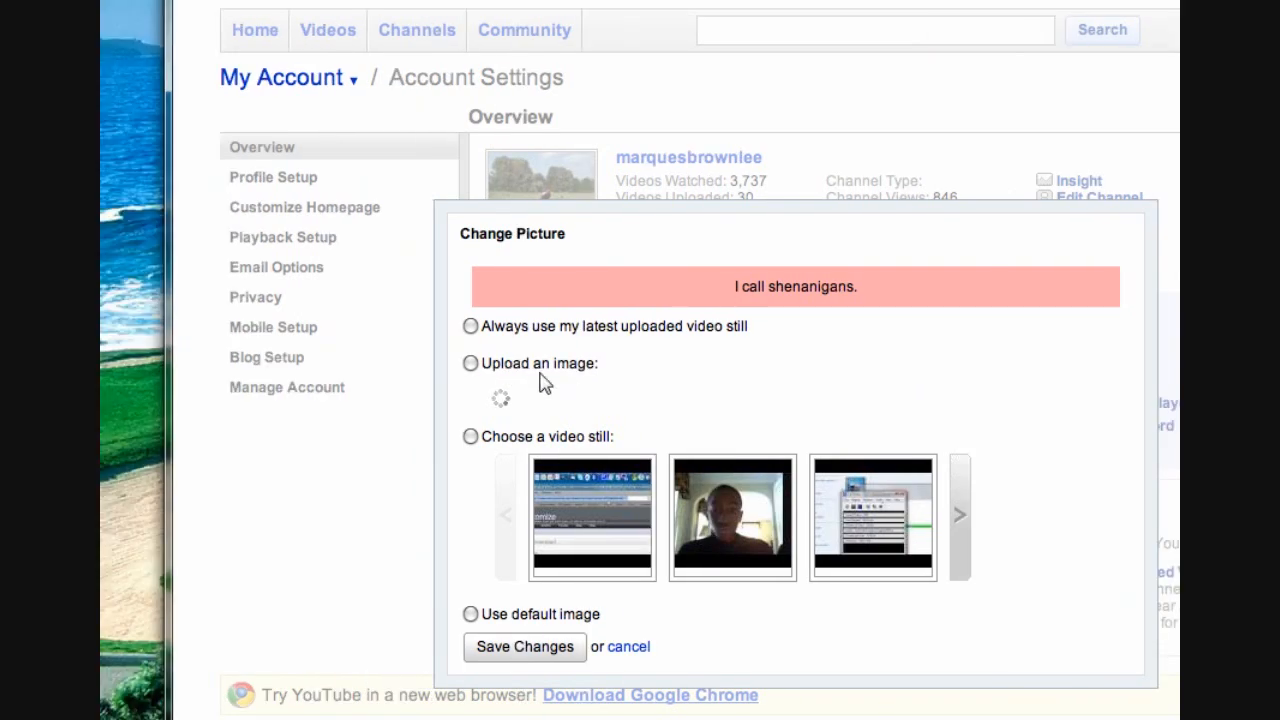
click(470, 363)
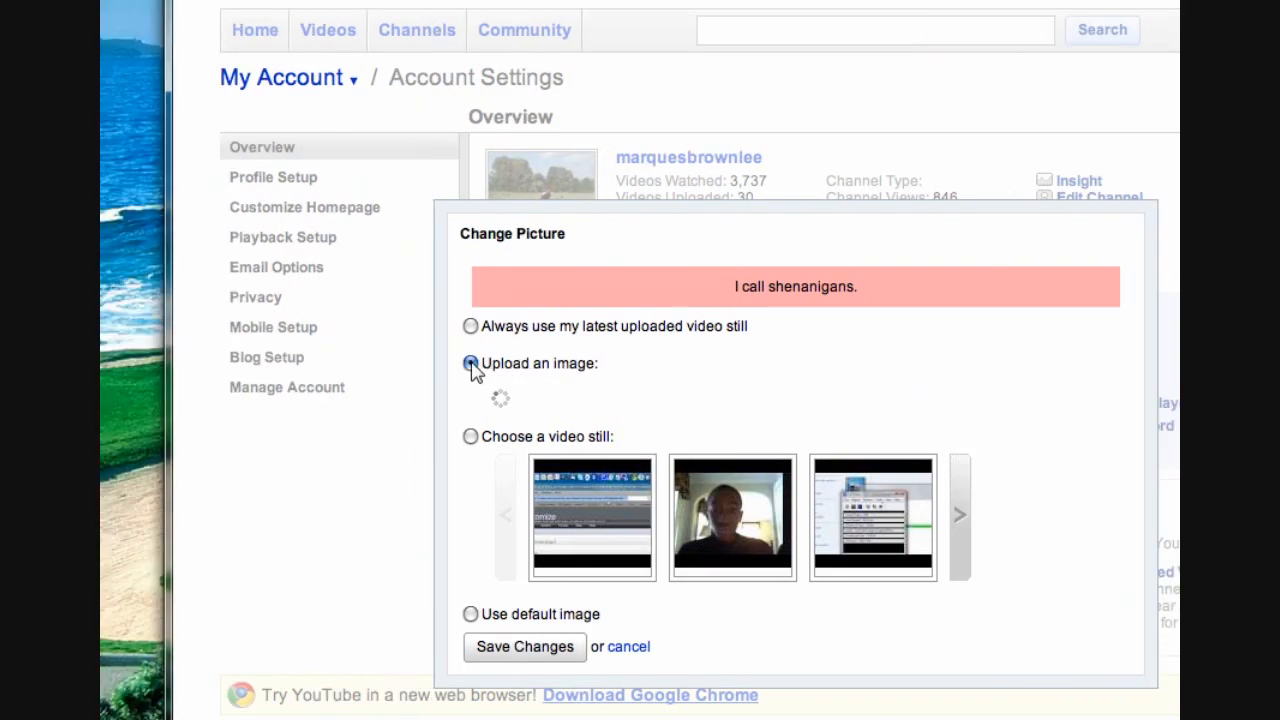
click(524, 646)
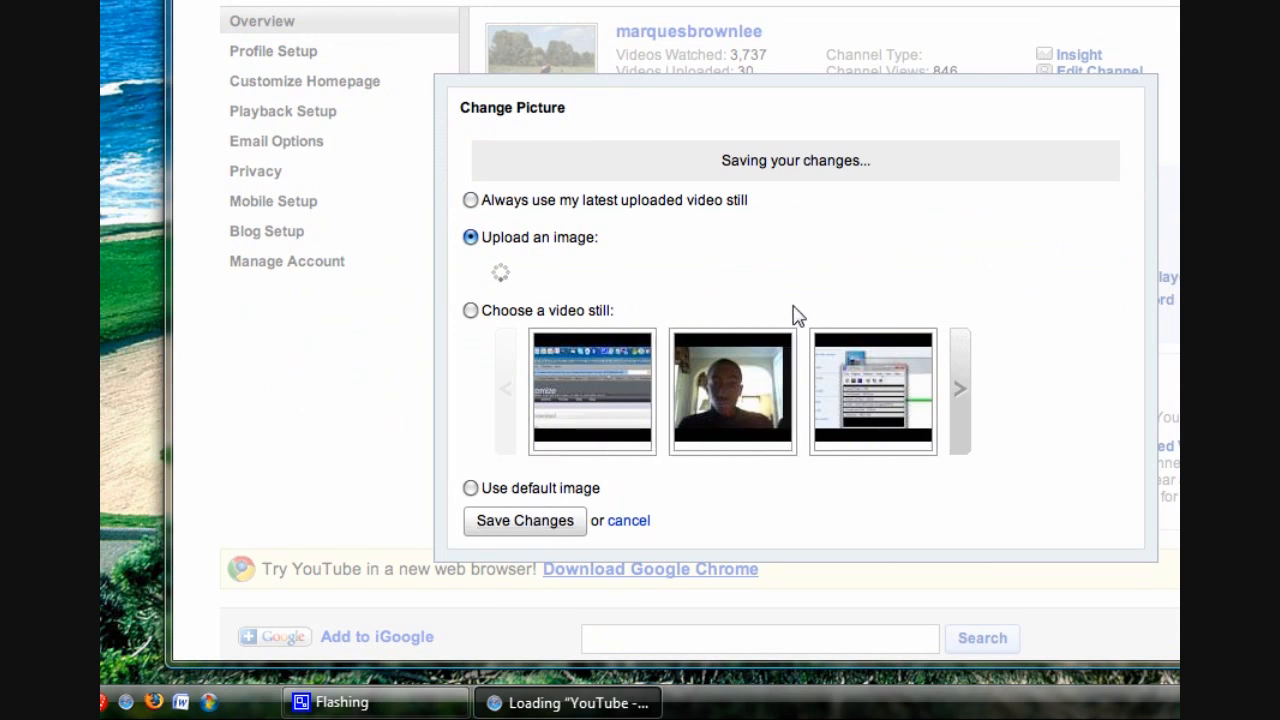
mouse_move(778, 185)
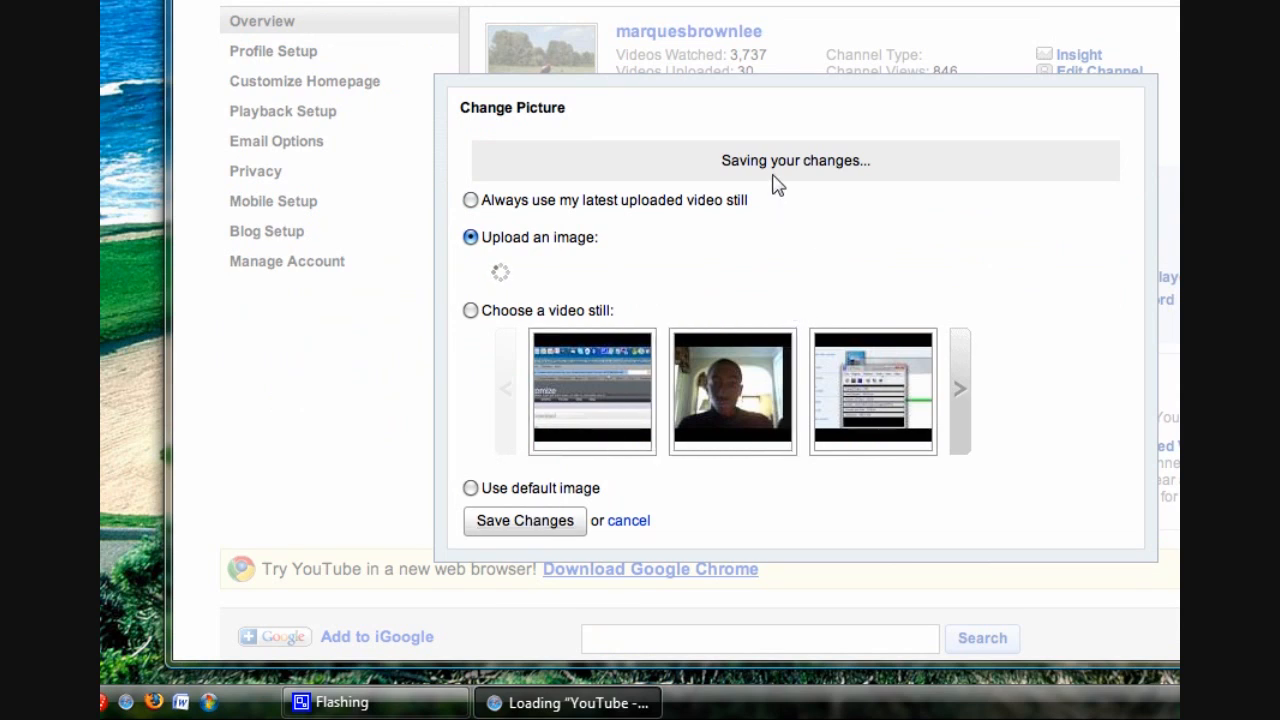